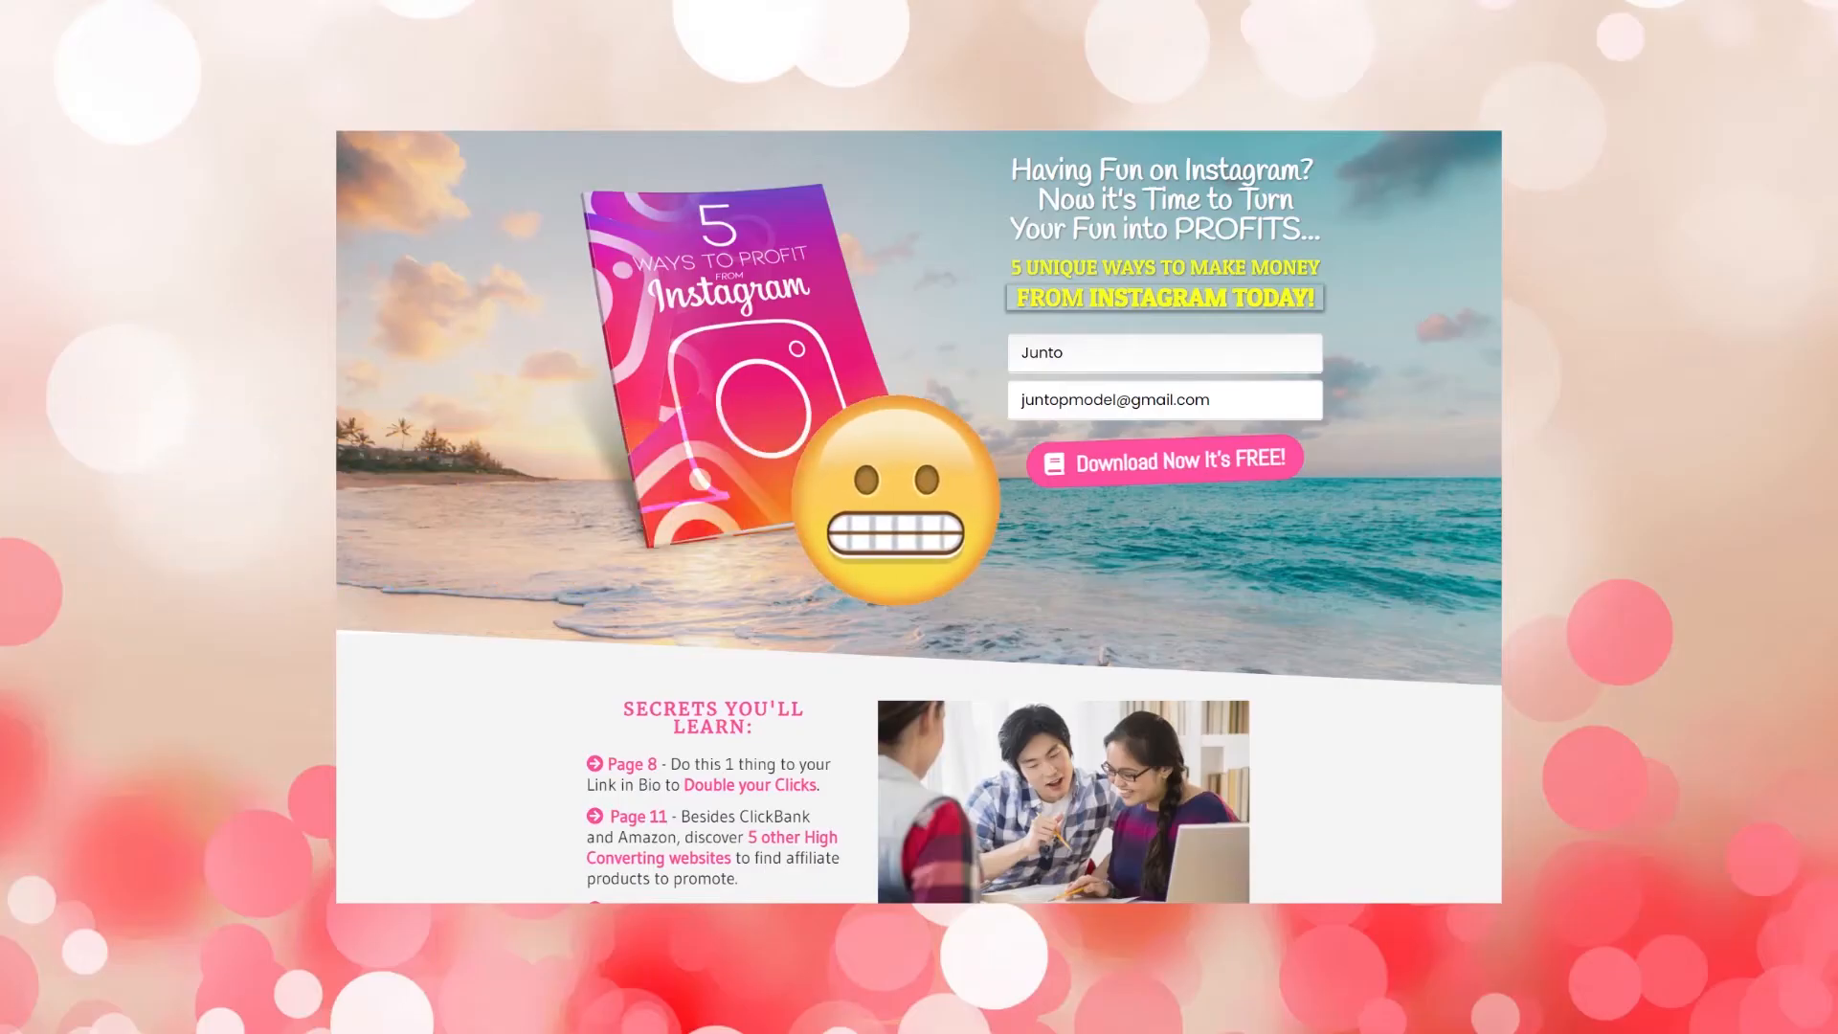
# - Switch to the Google Ads account and show the empty All campaigns Overview
pyautogui.click(1160, 457)
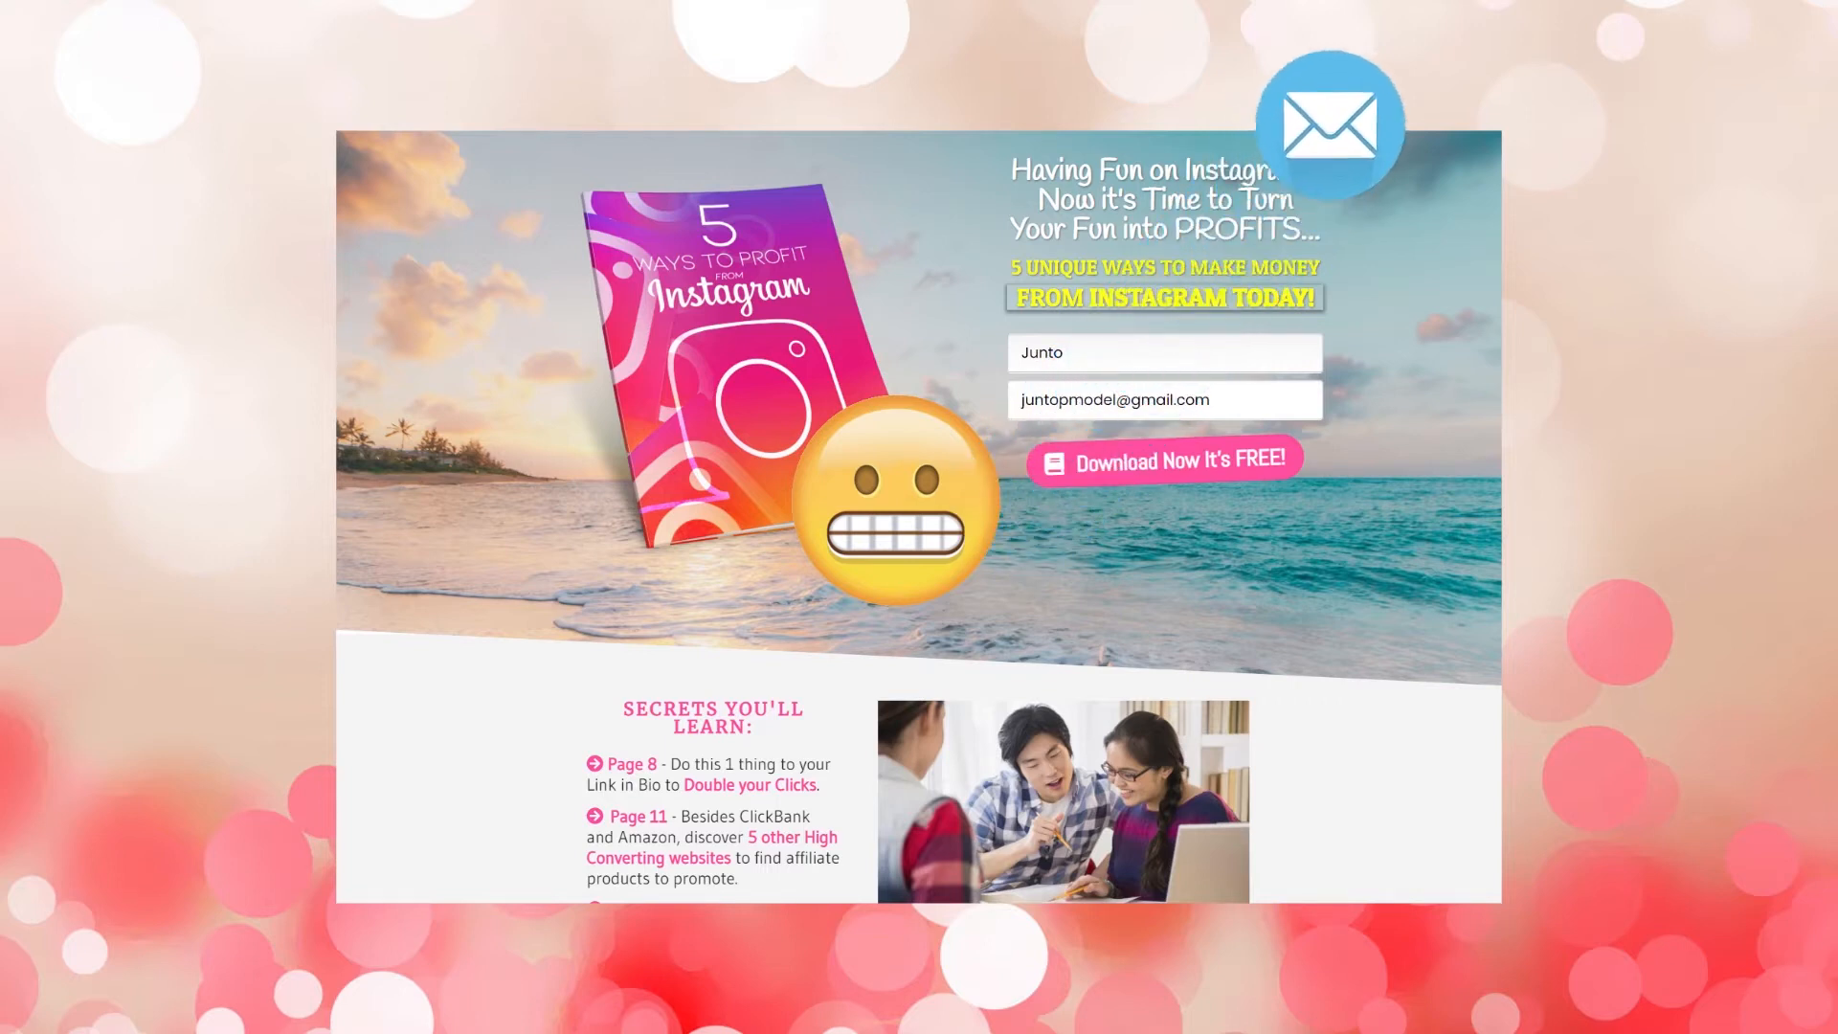
pyautogui.click(1161, 457)
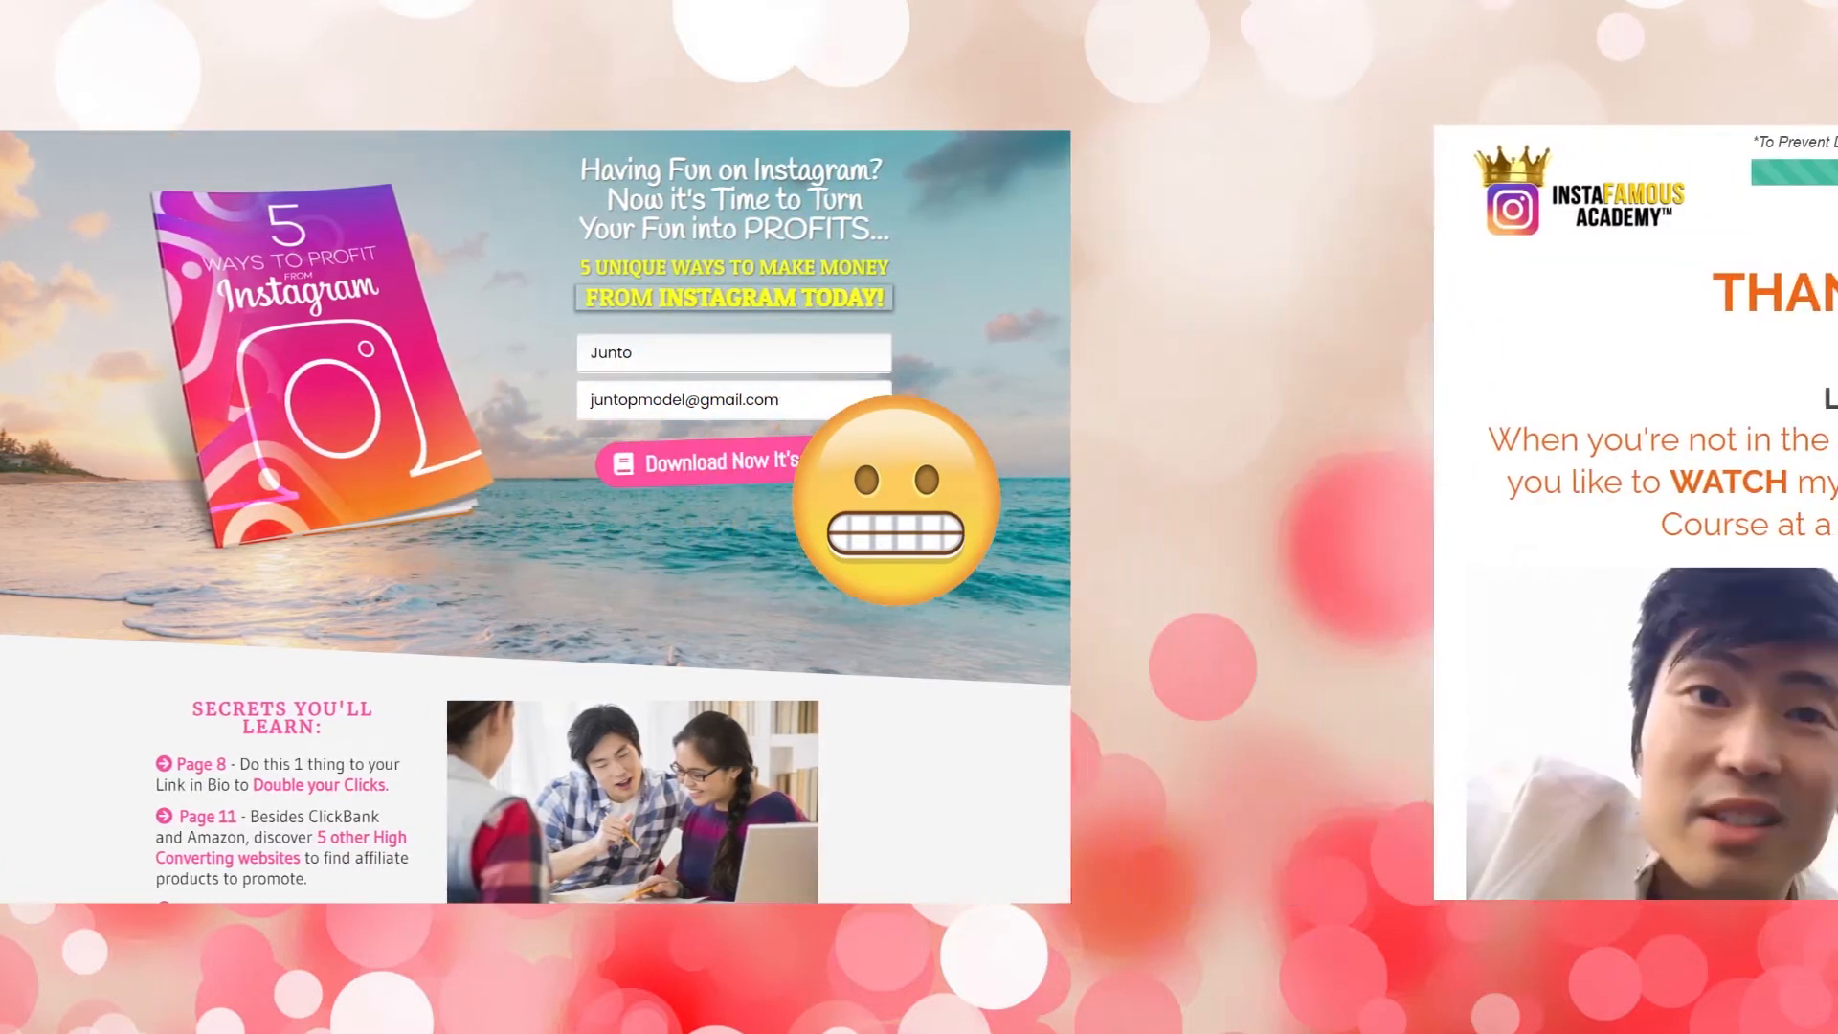
pyautogui.click(703, 460)
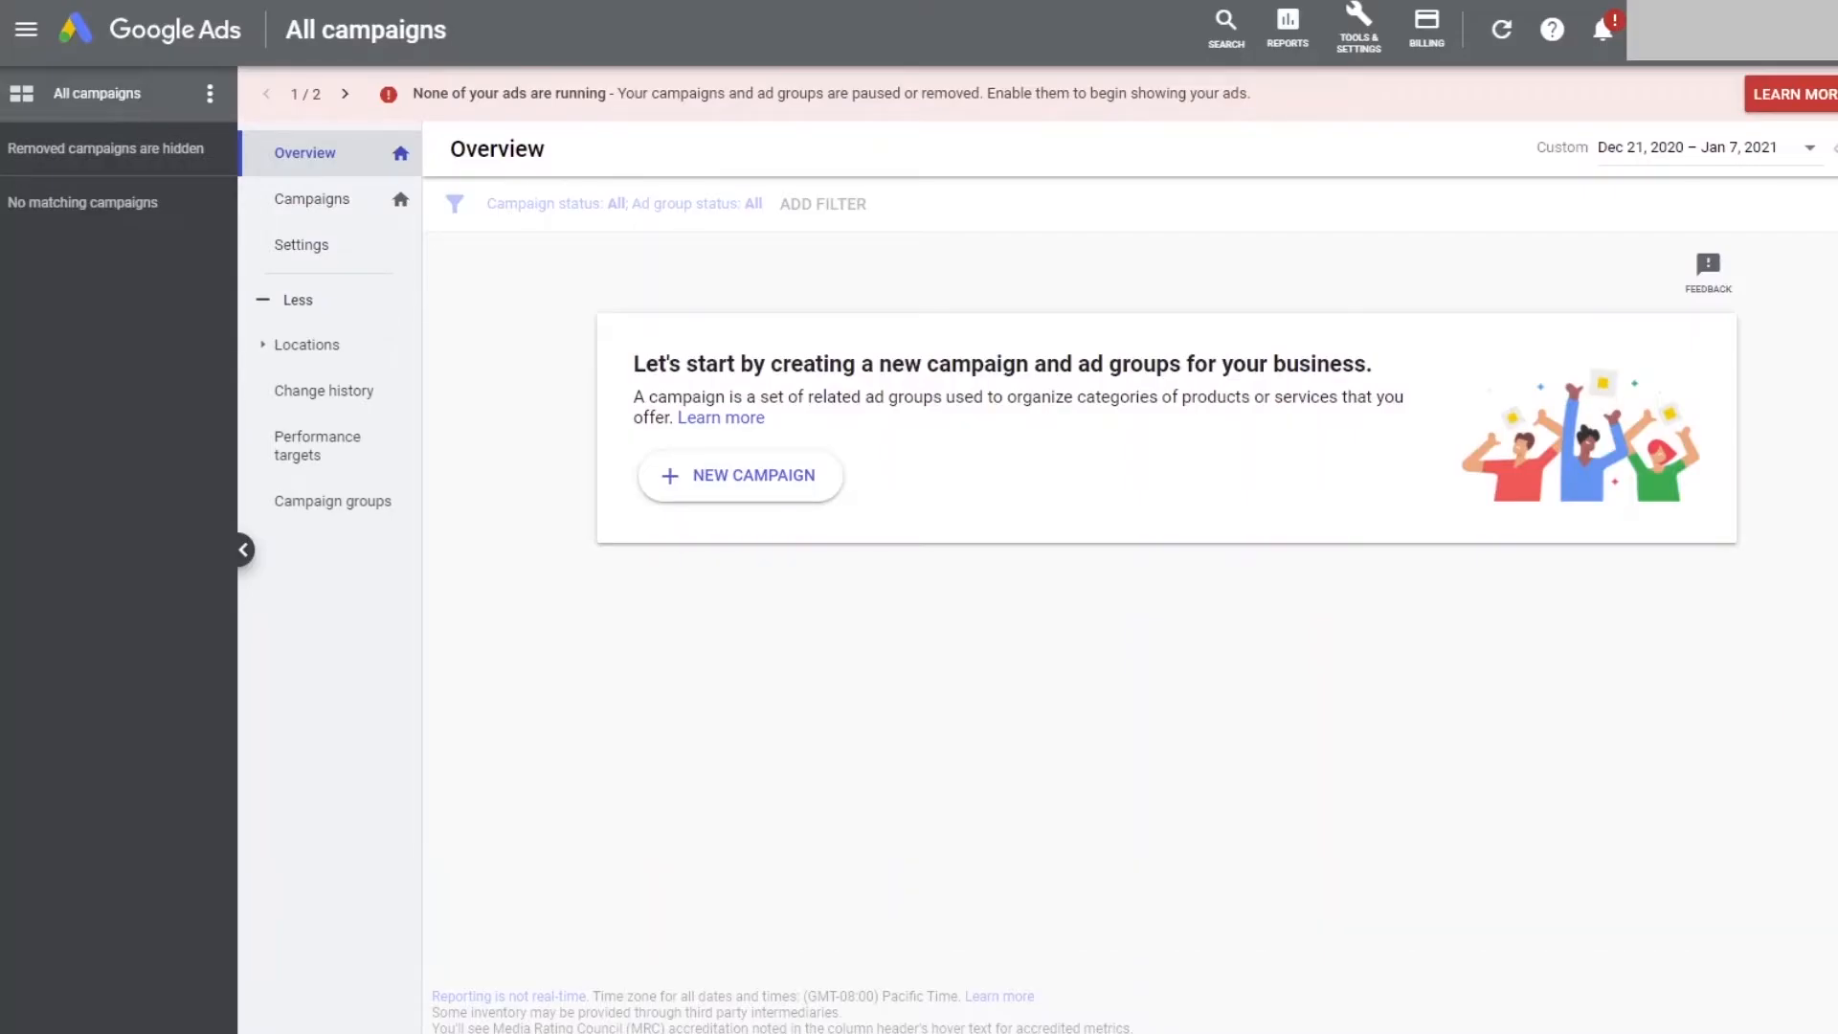
pyautogui.moveTo(1275, 736)
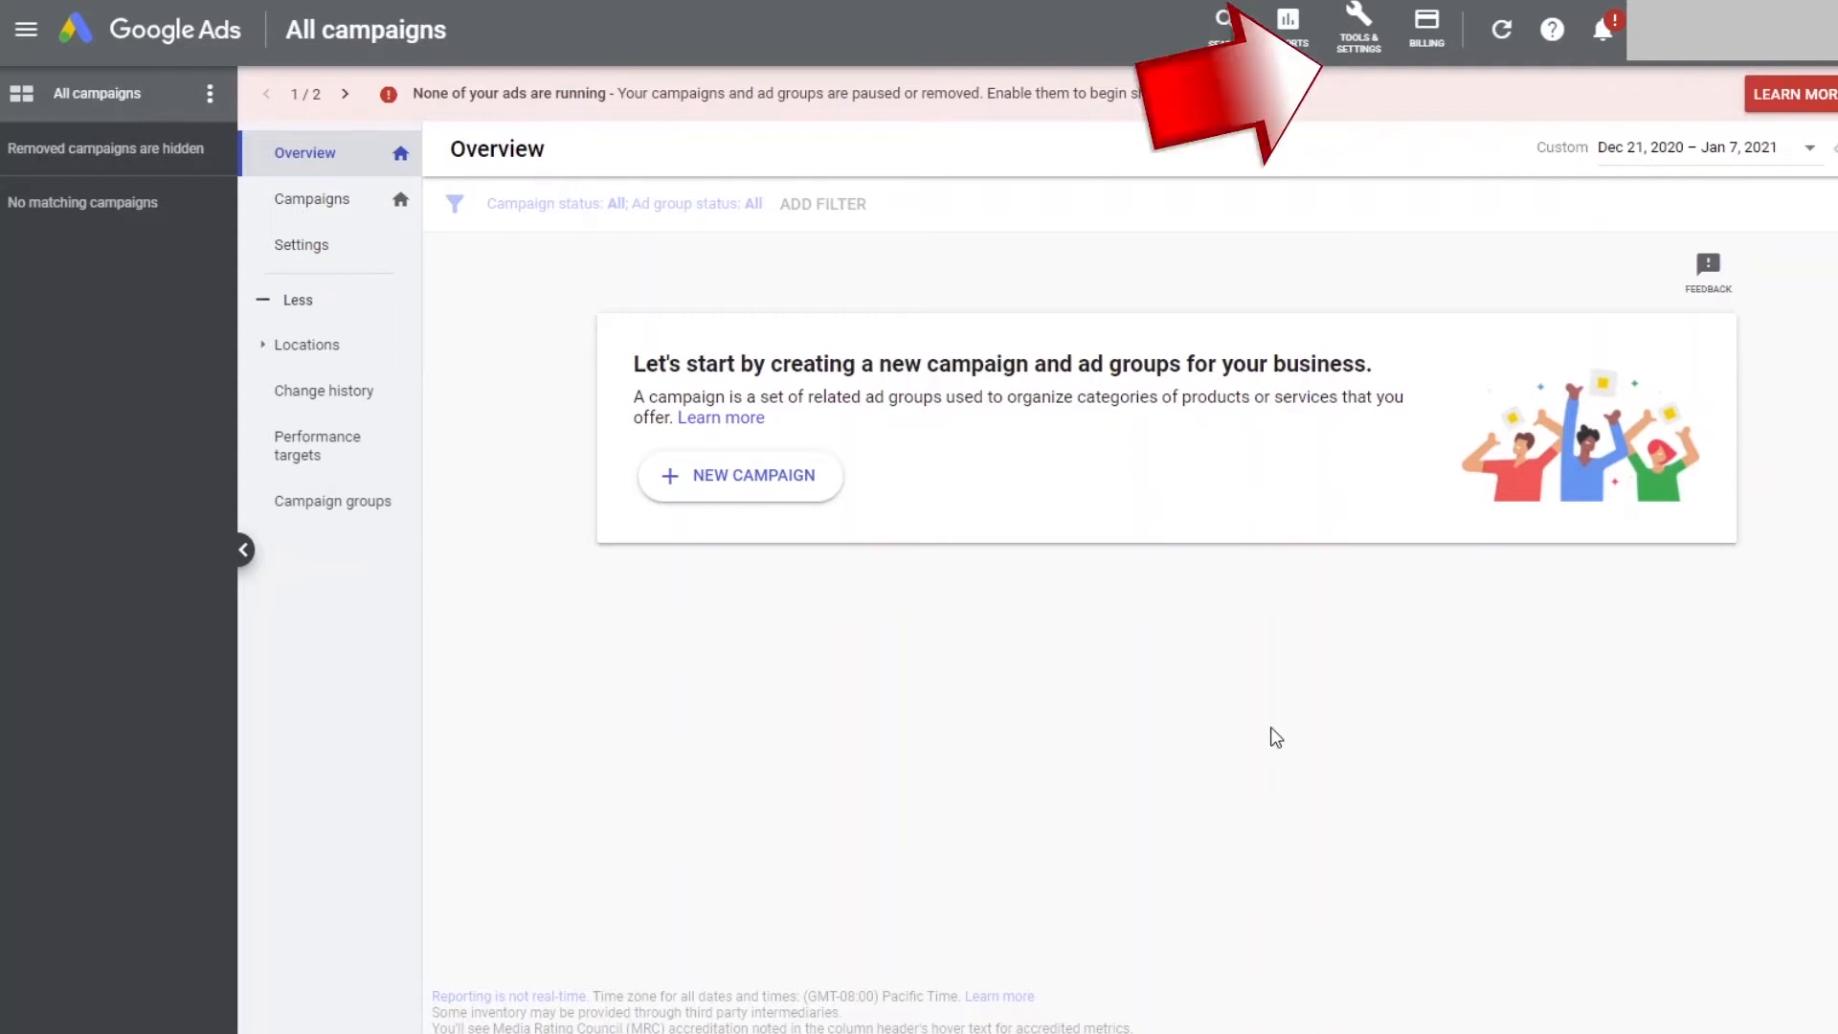
# - Go to Tools & Settings > Measurement > Conversions
pyautogui.click(1357, 27)
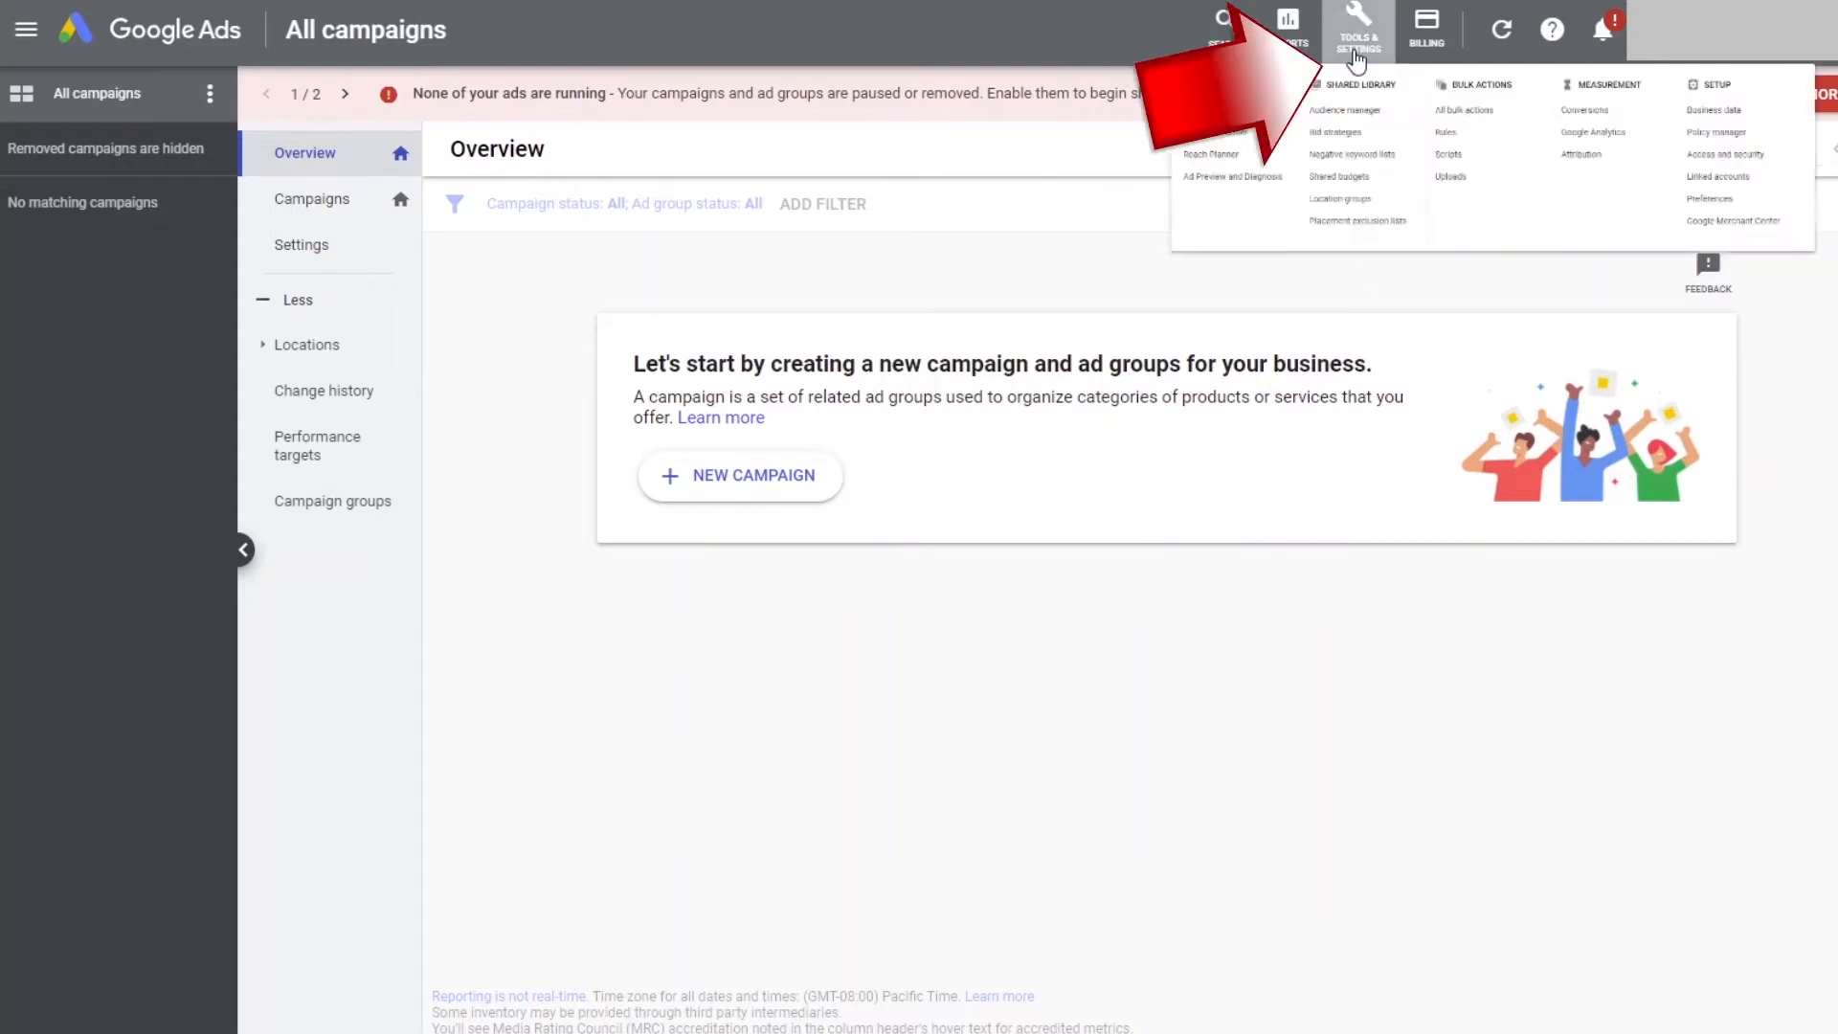
pyautogui.click(1356, 30)
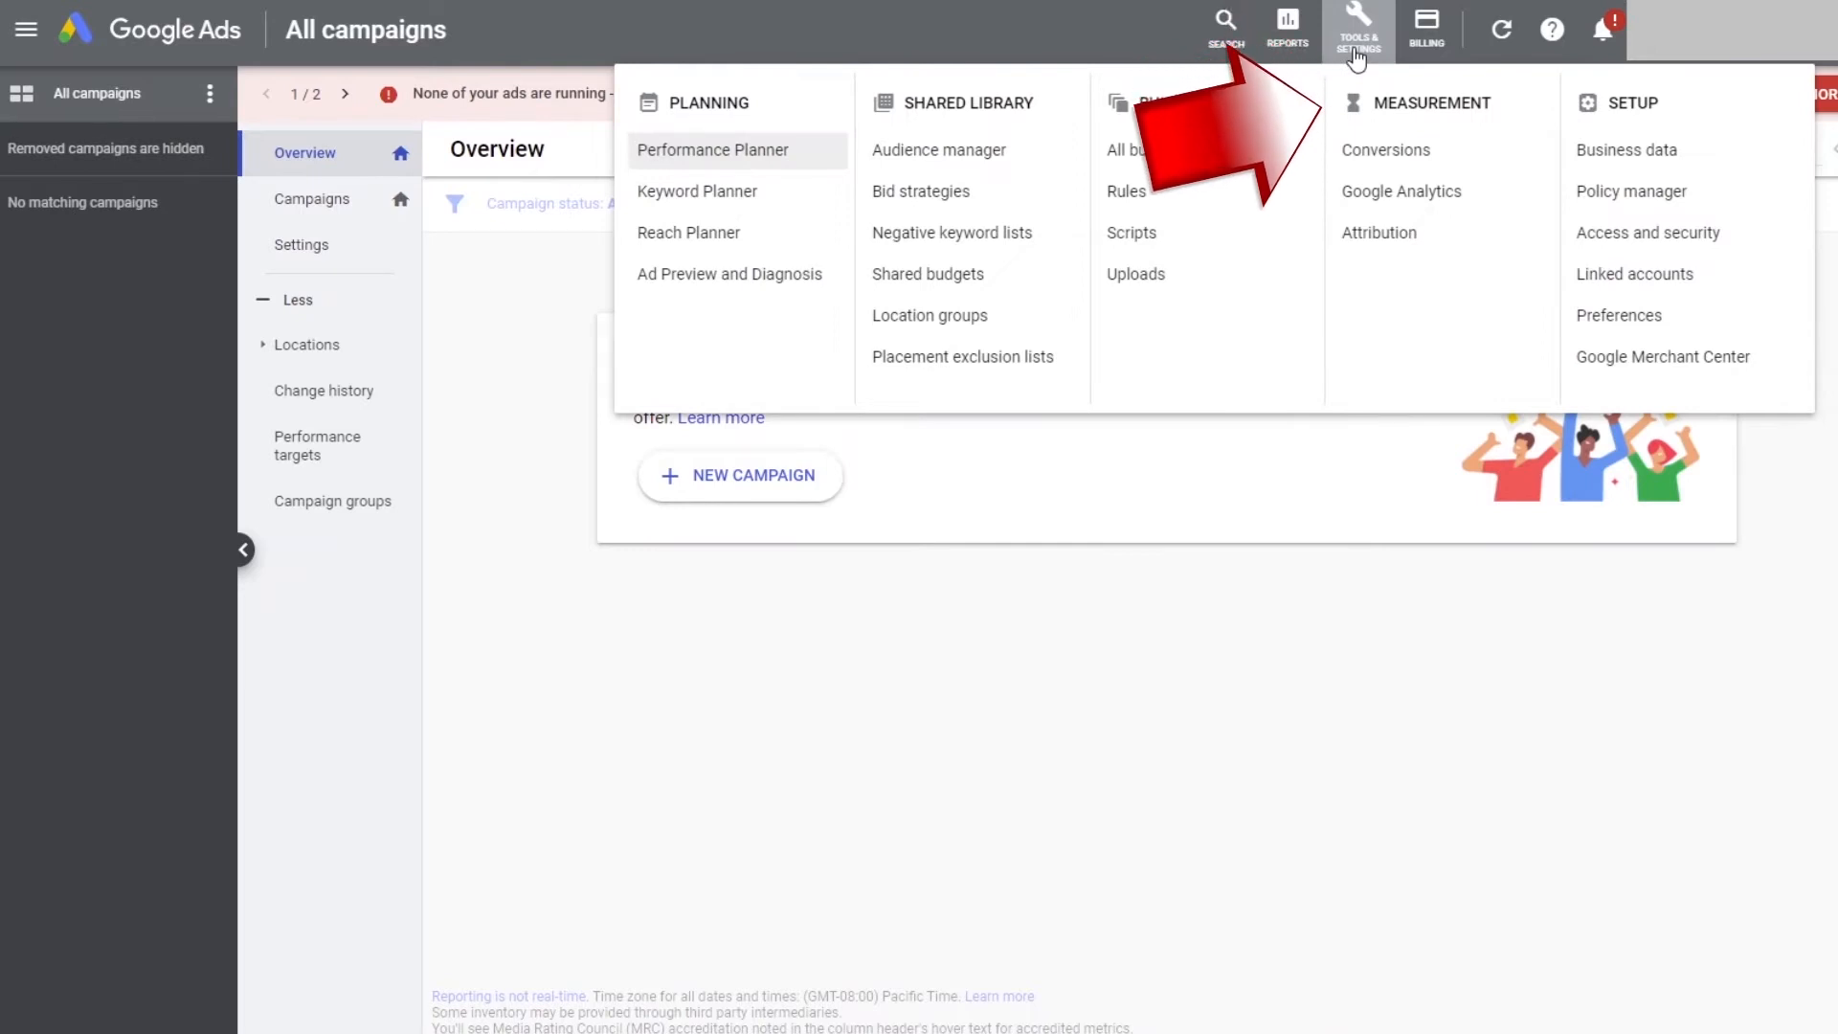
pyautogui.moveTo(1385, 151)
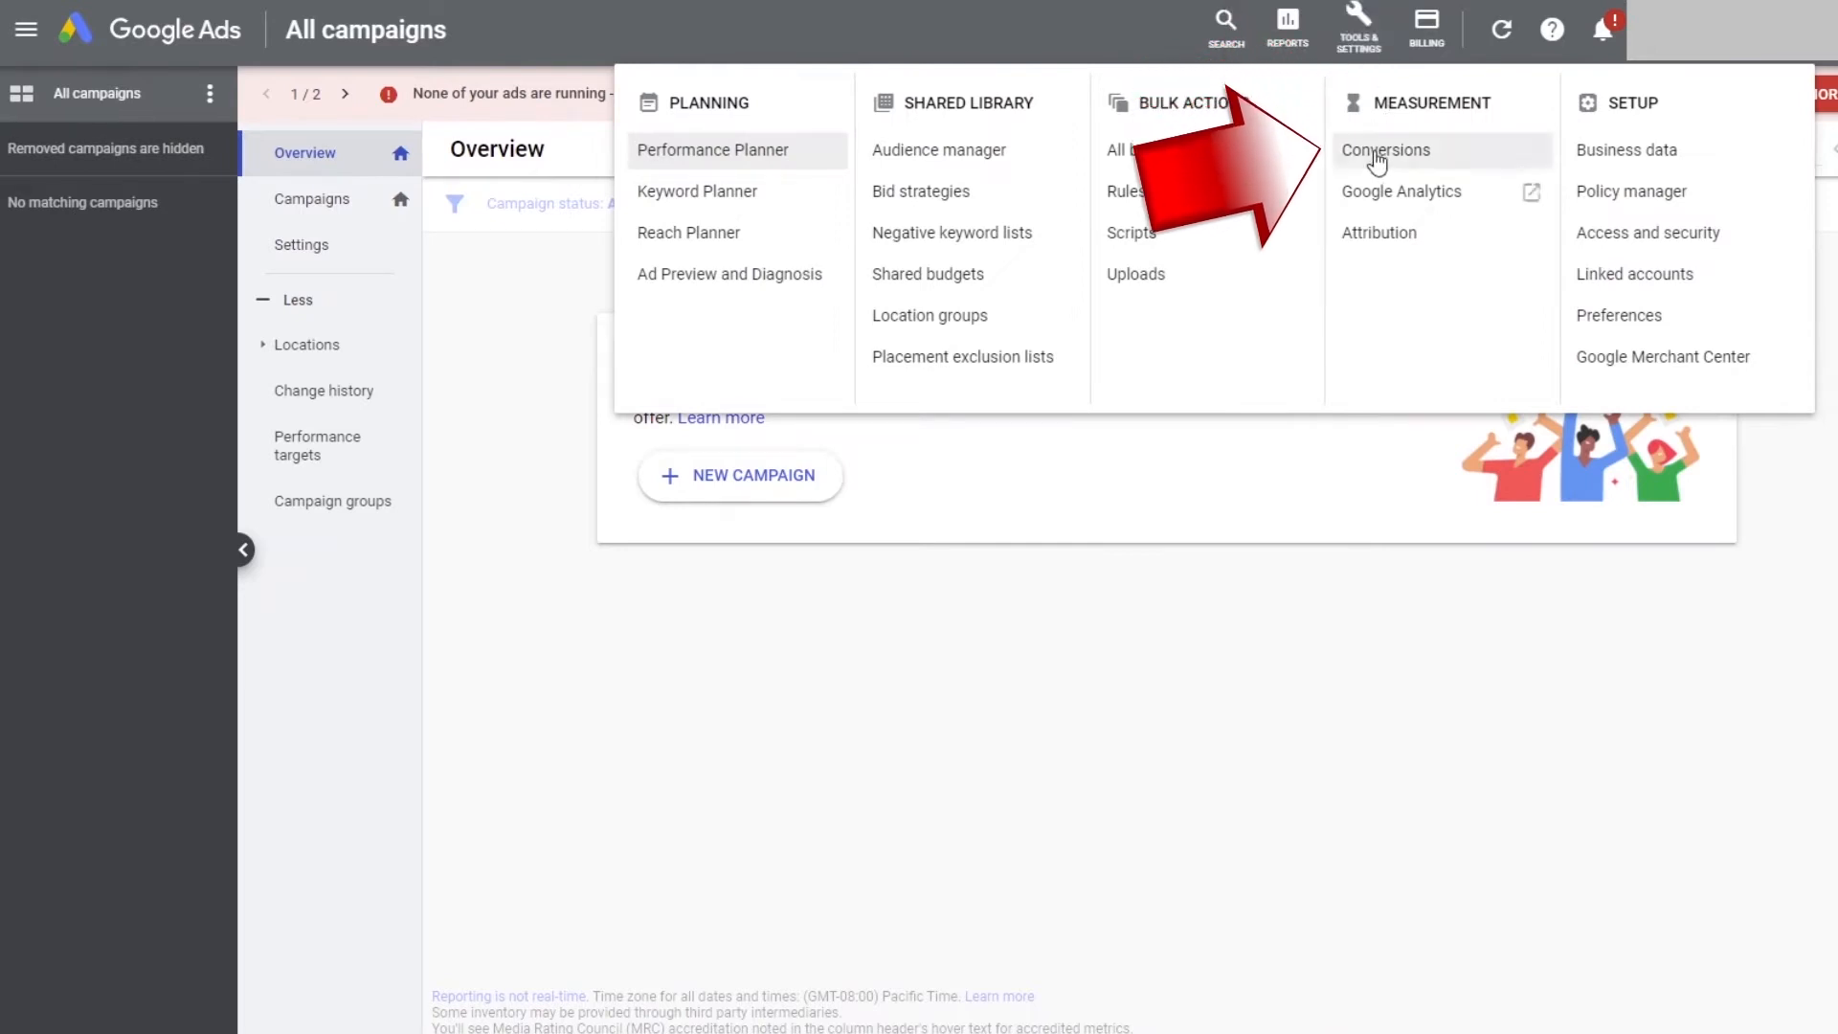
pyautogui.click(1387, 150)
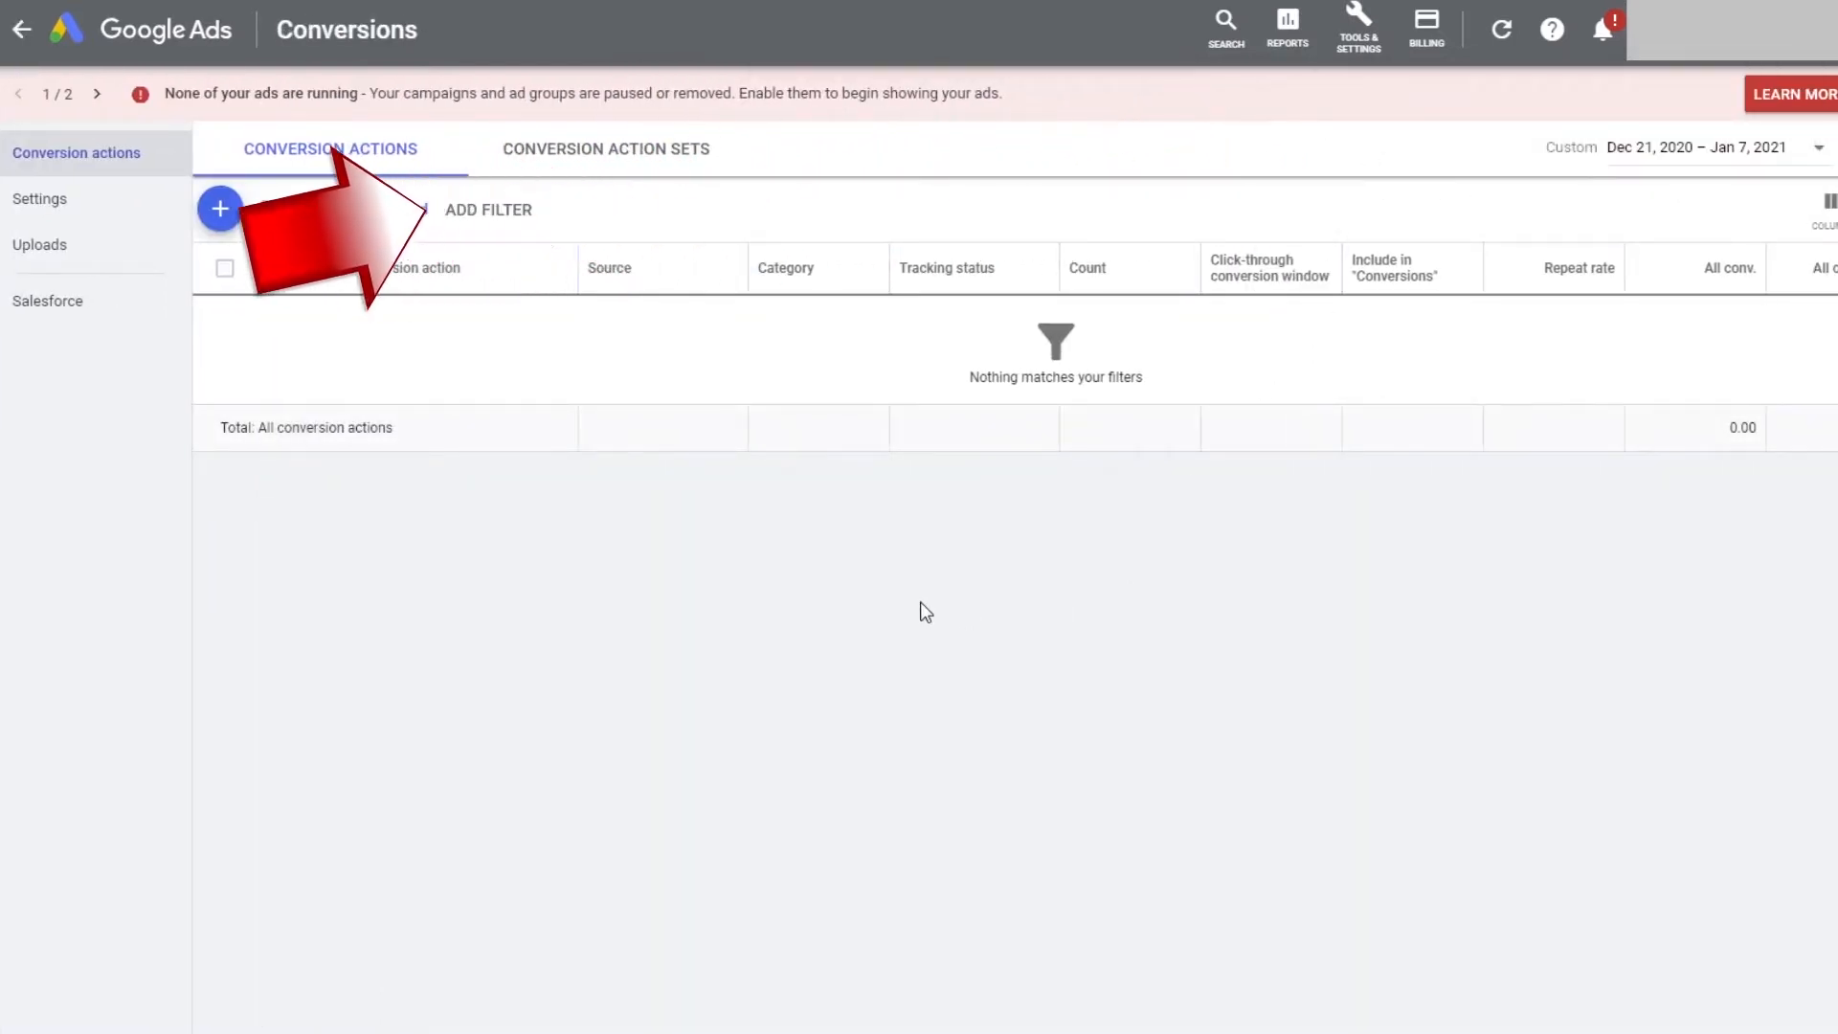
# - Start a new conversion action of type Website conversions
pyautogui.click(220, 208)
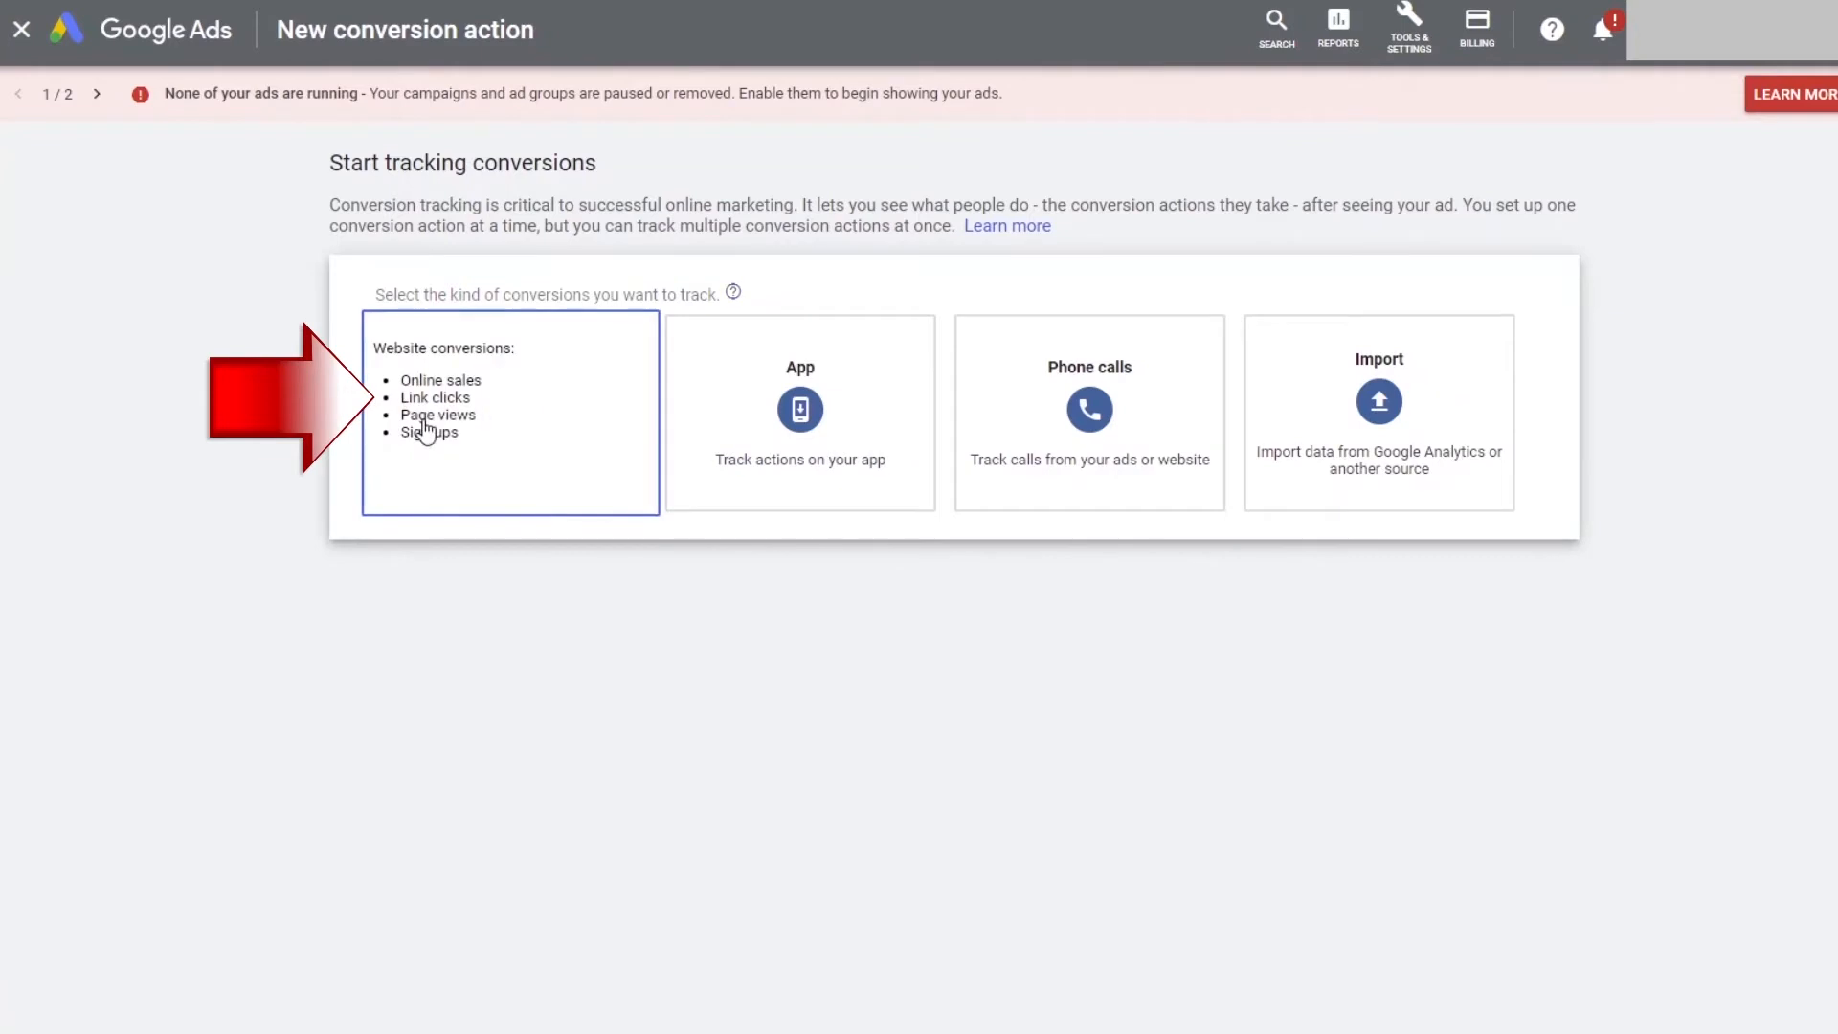
pyautogui.click(510, 411)
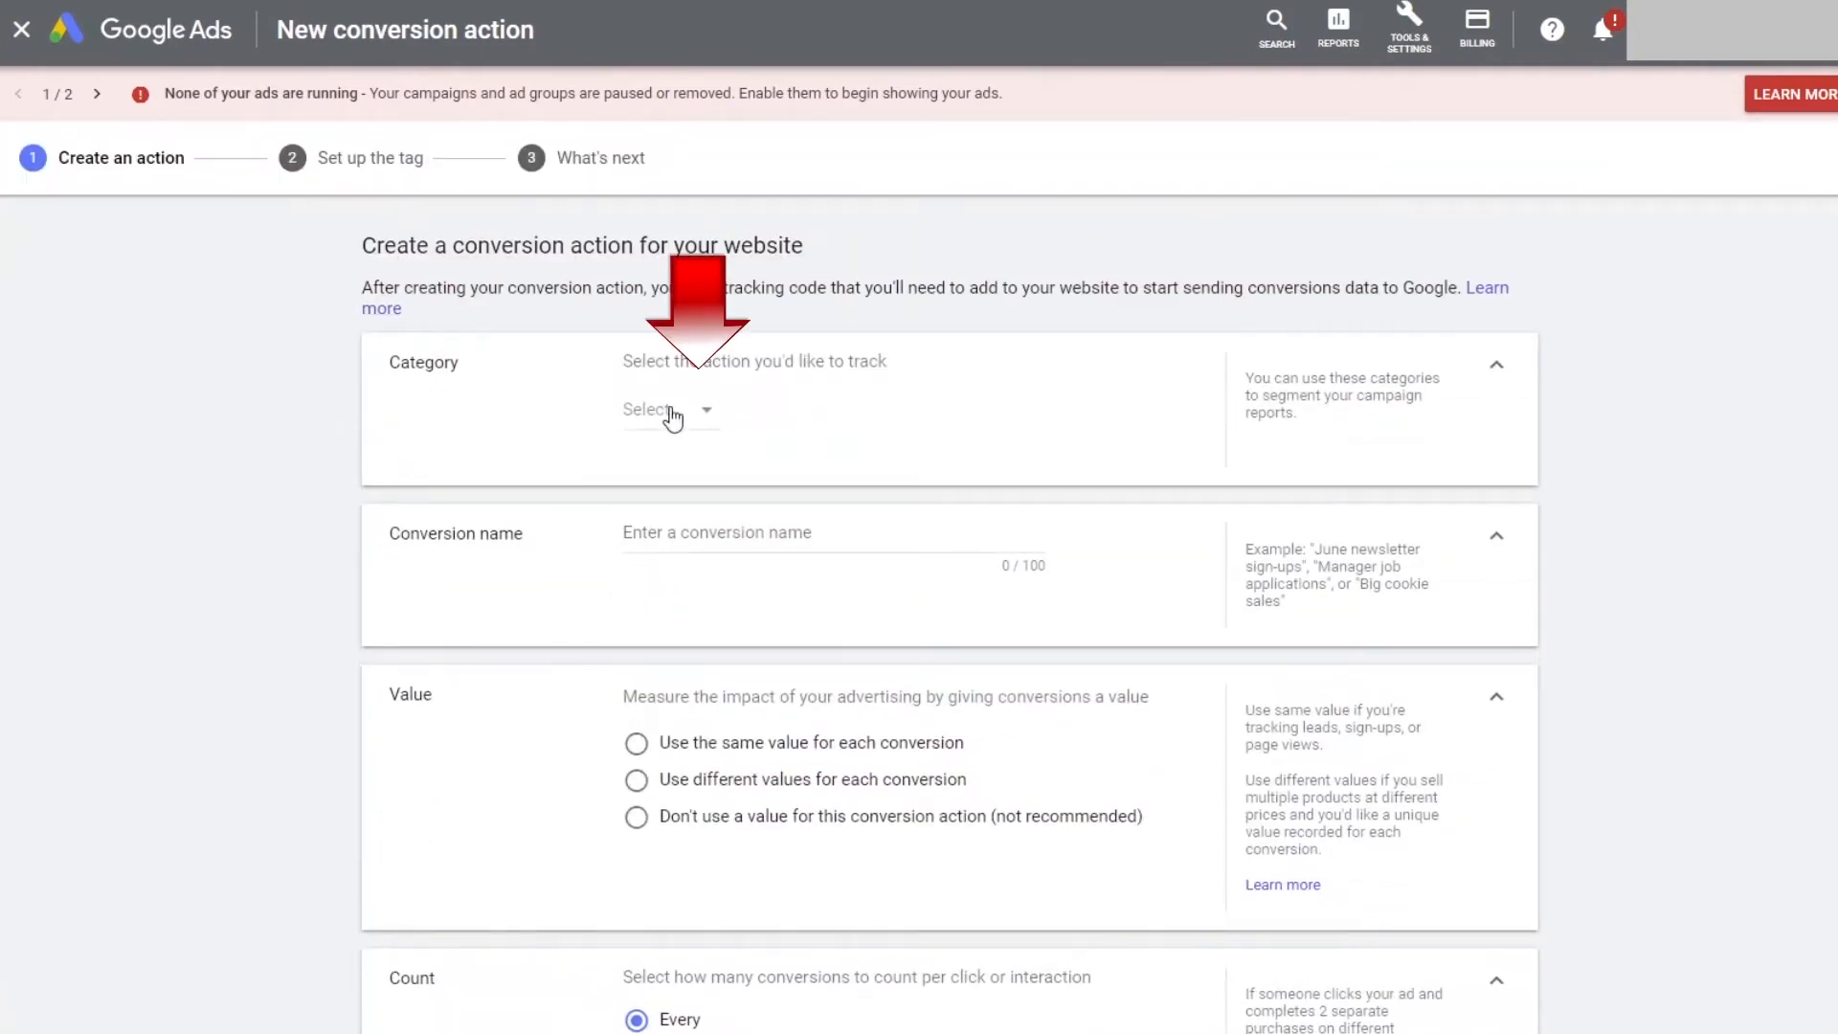
# - Choose Sign-up from the Leads categories as the conversion category
pyautogui.click(667, 409)
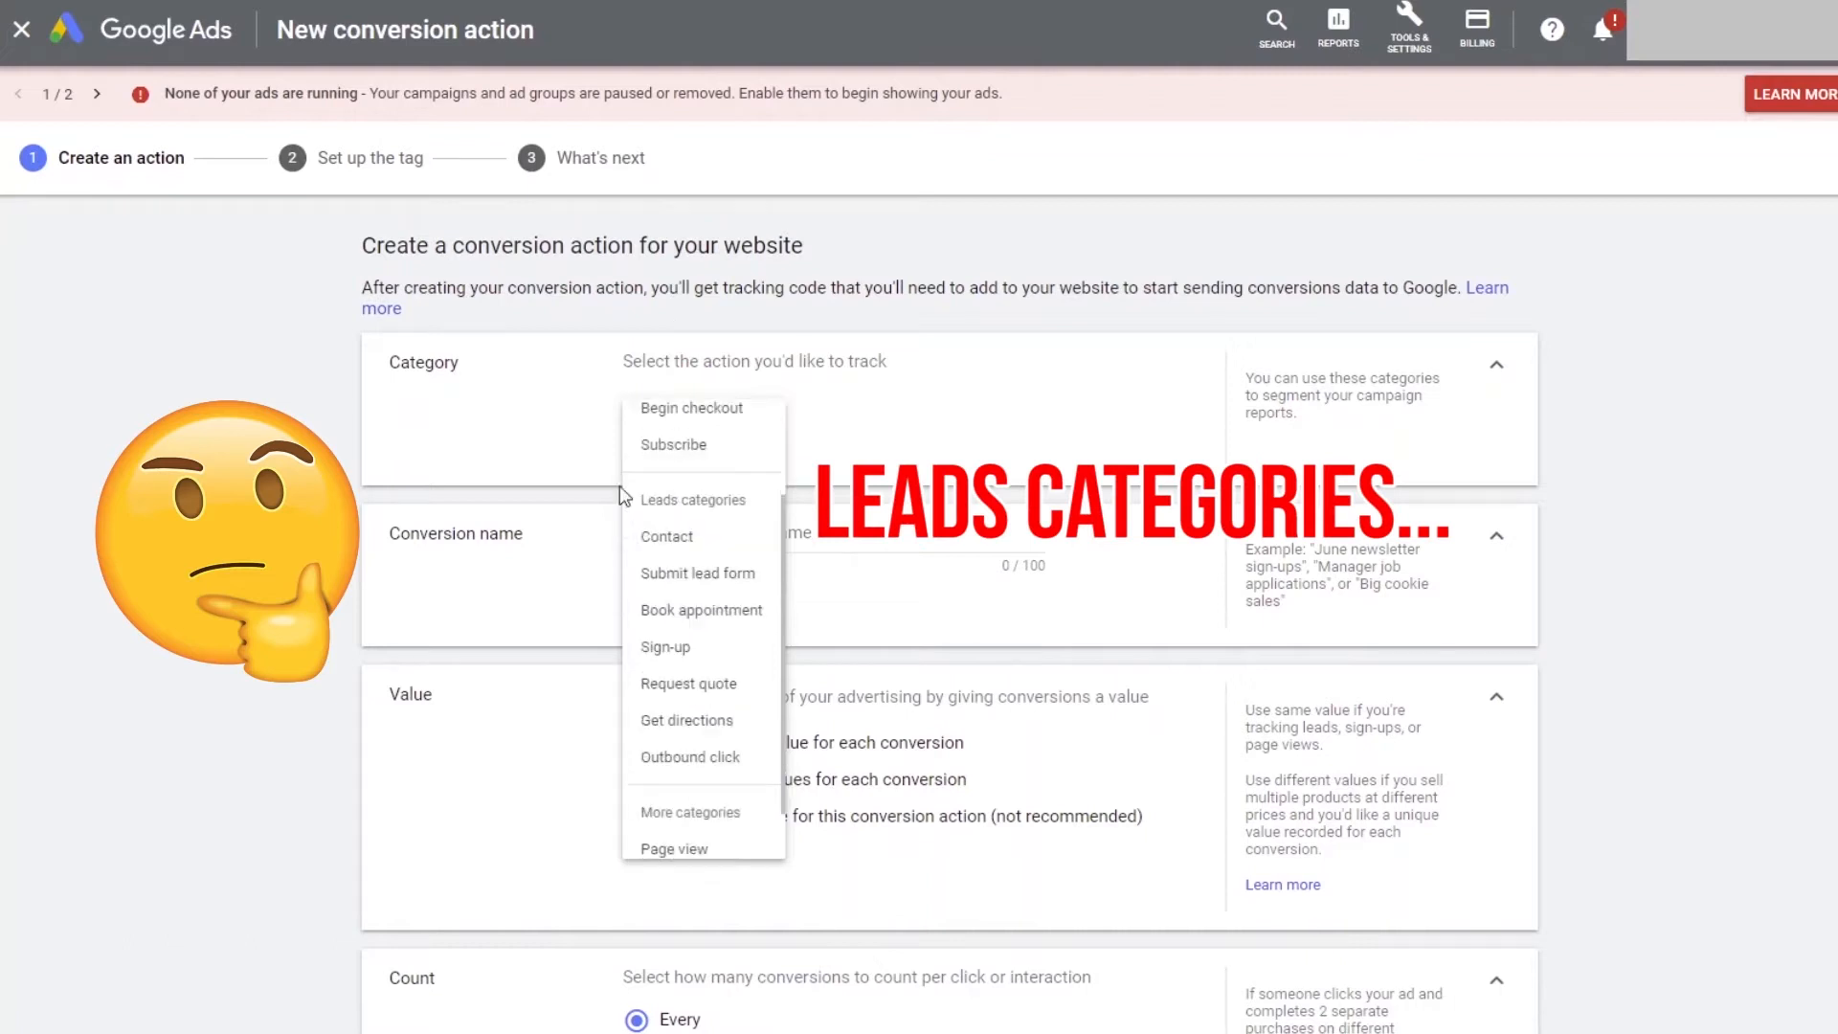
pyautogui.moveTo(666, 536)
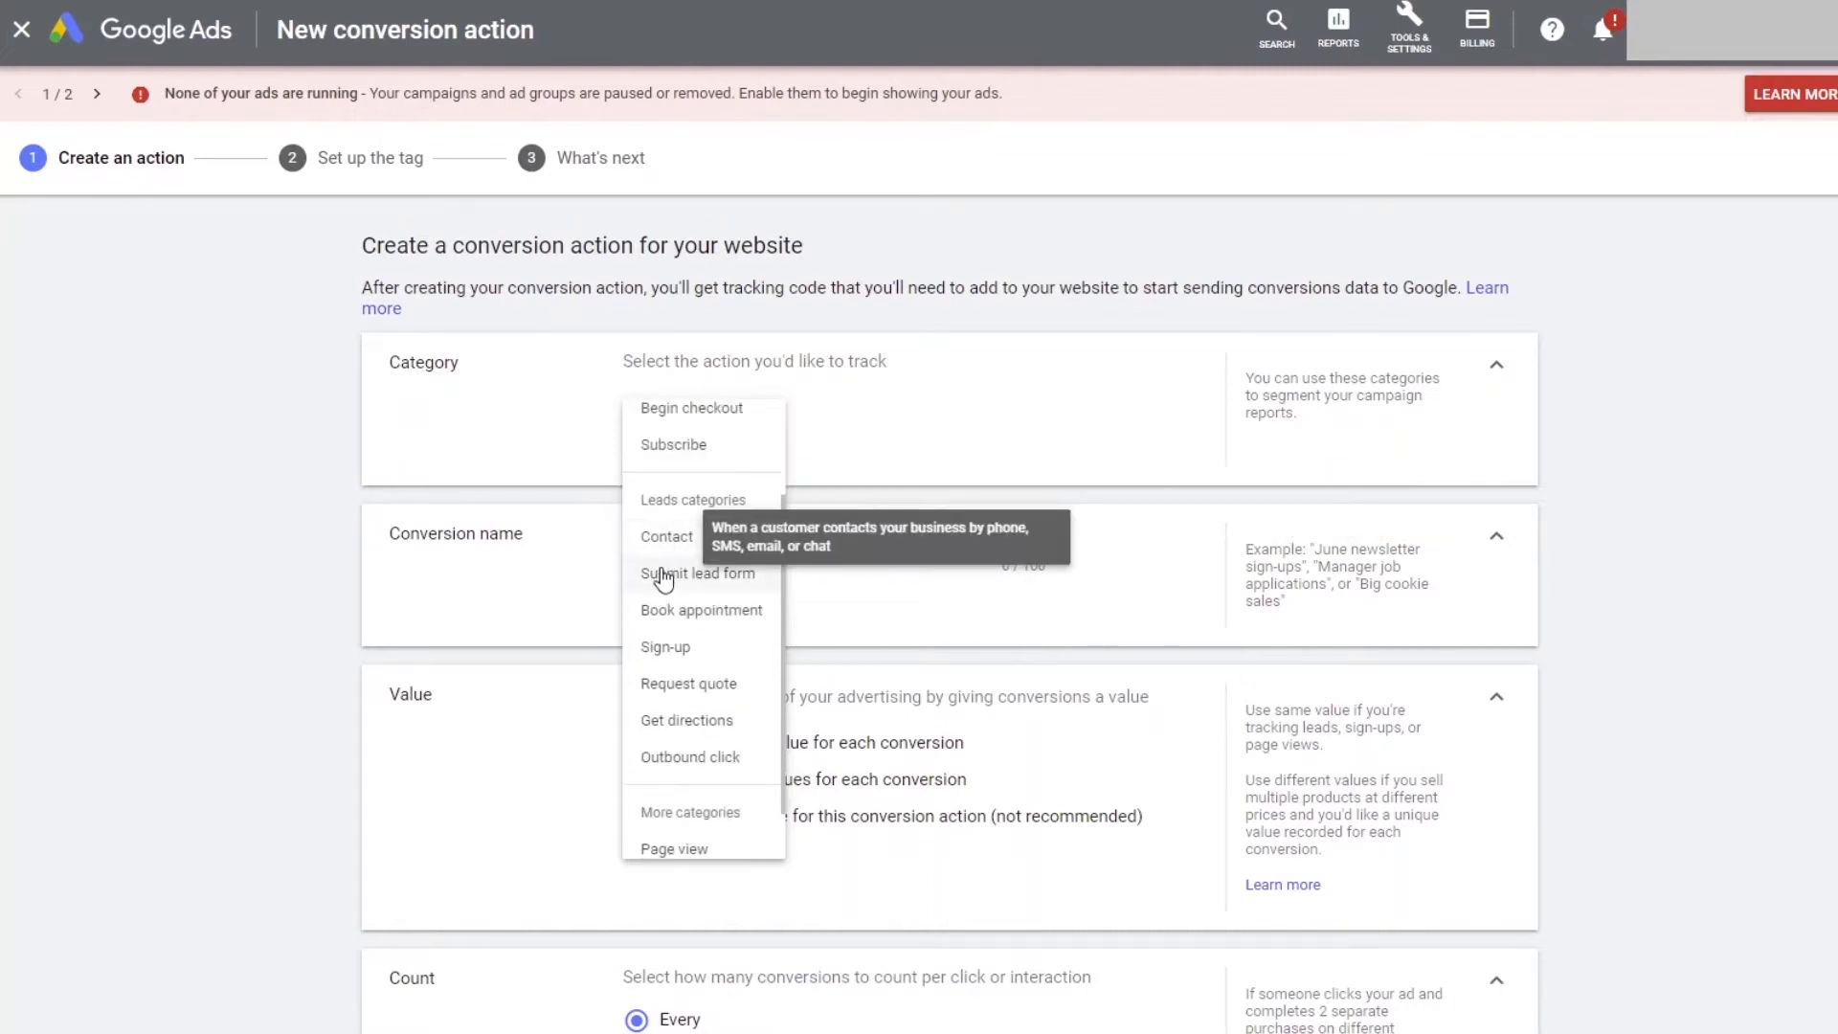
pyautogui.moveTo(669, 611)
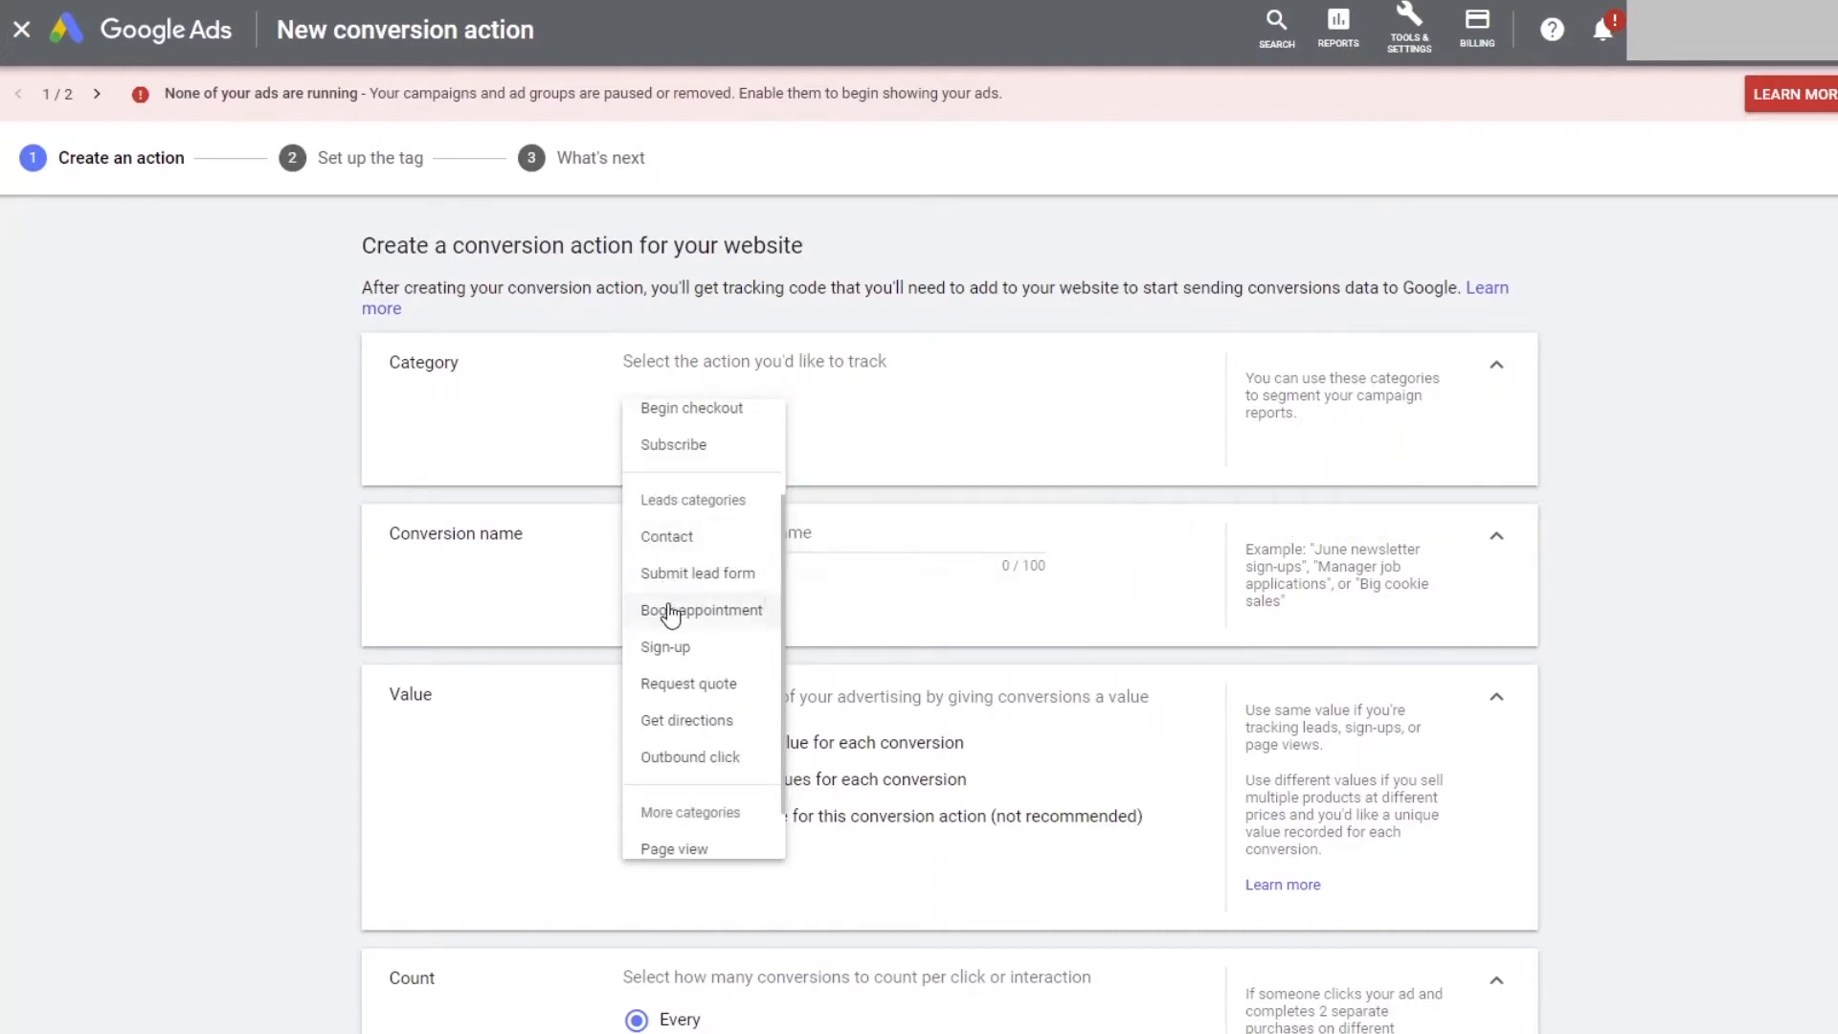
pyautogui.moveTo(665, 646)
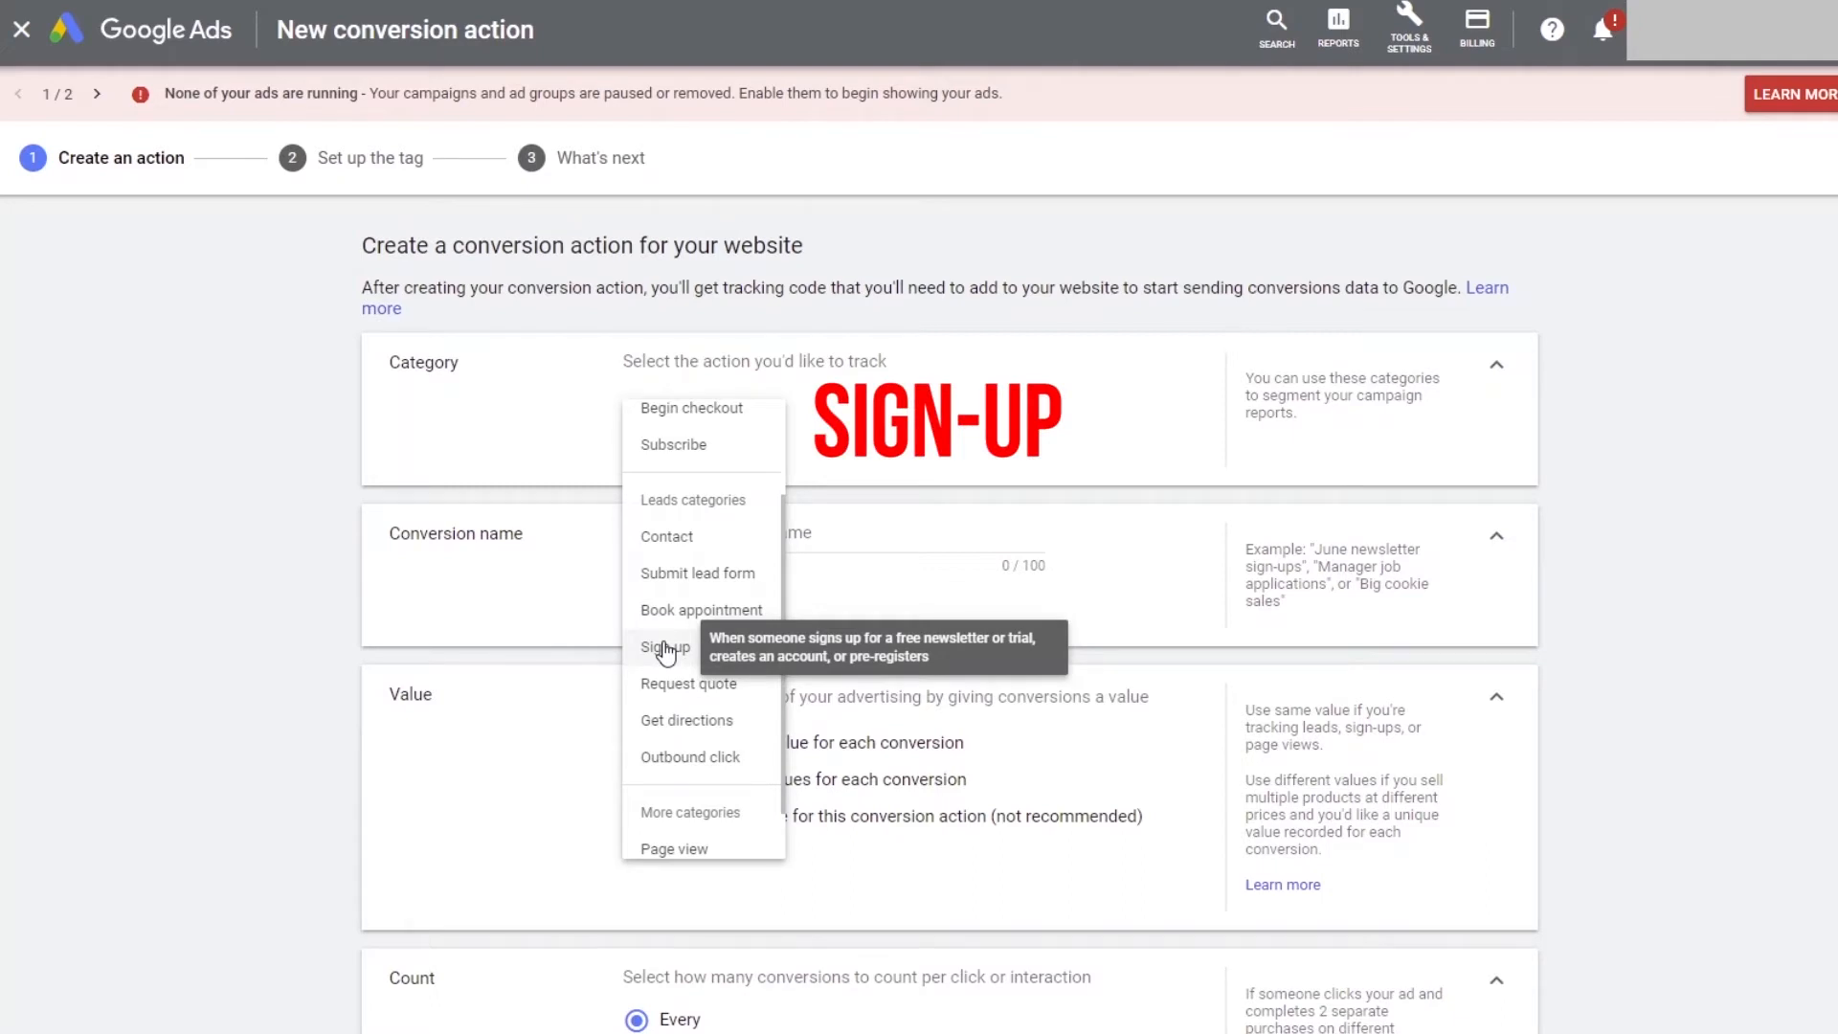
pyautogui.click(663, 646)
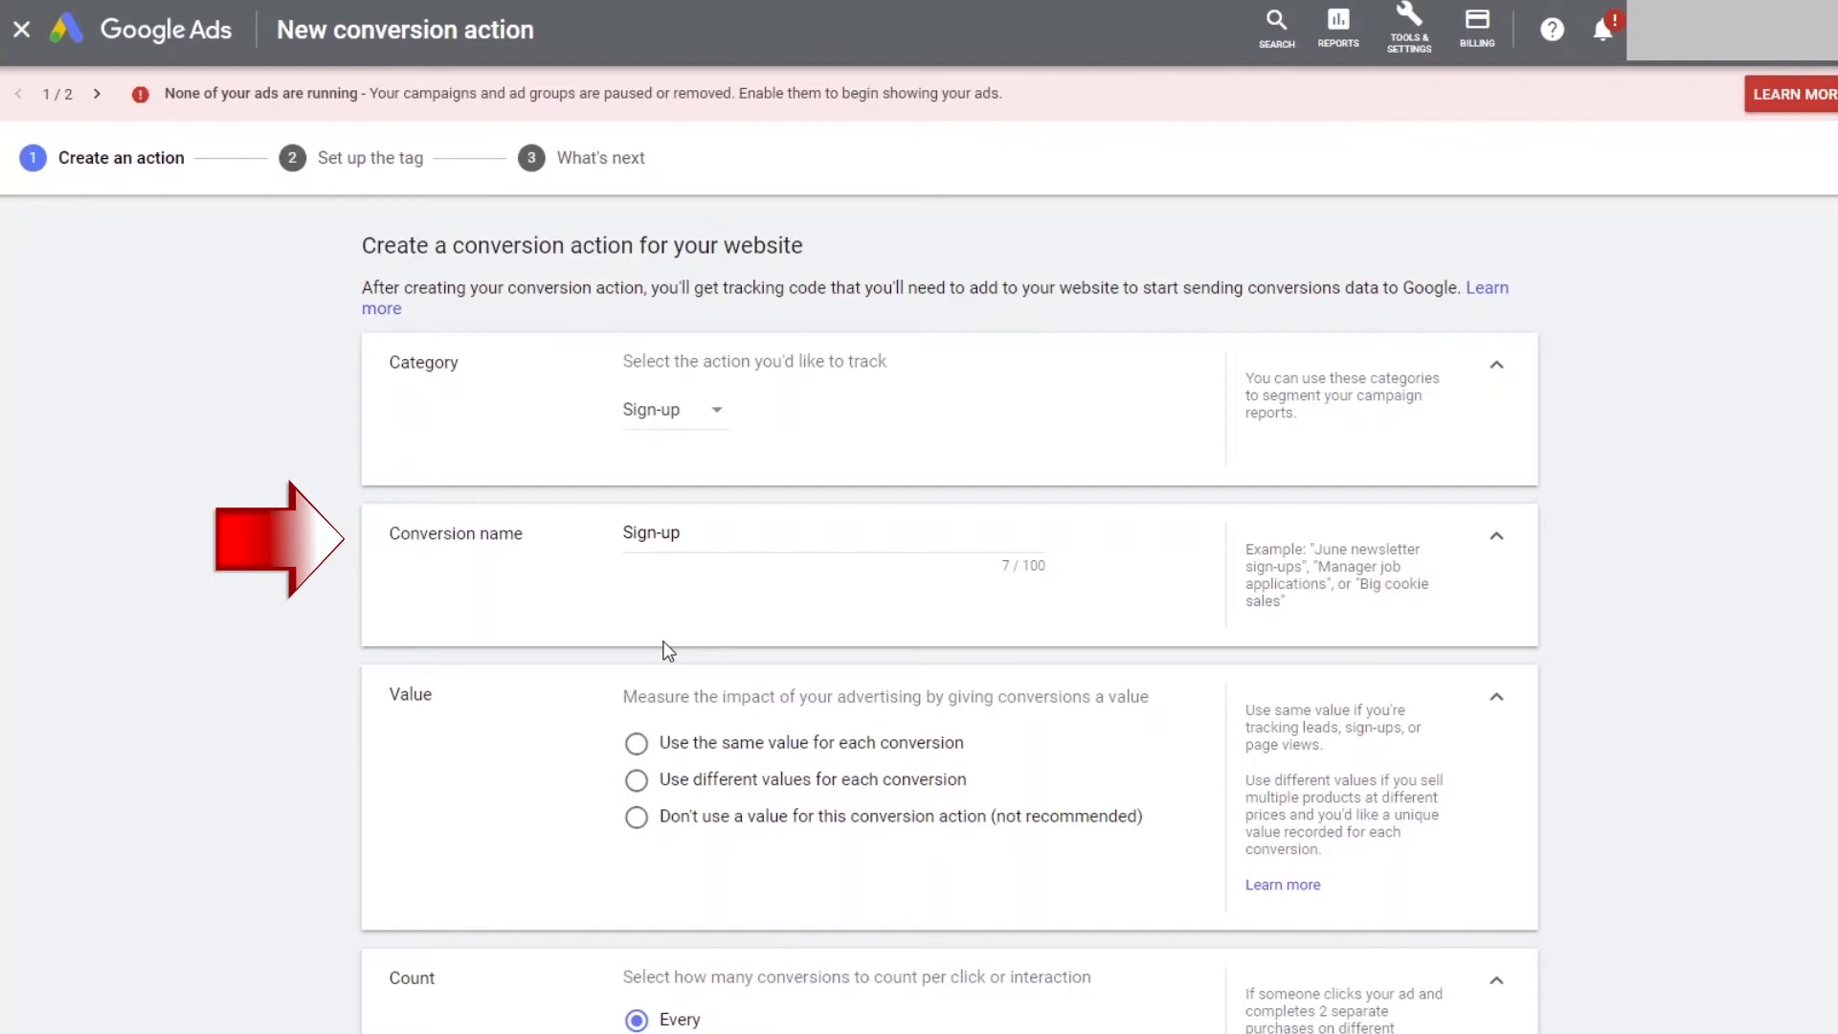
# - Enter 'IG E-Book Lead' as the conversion name
pyautogui.write('IG E')
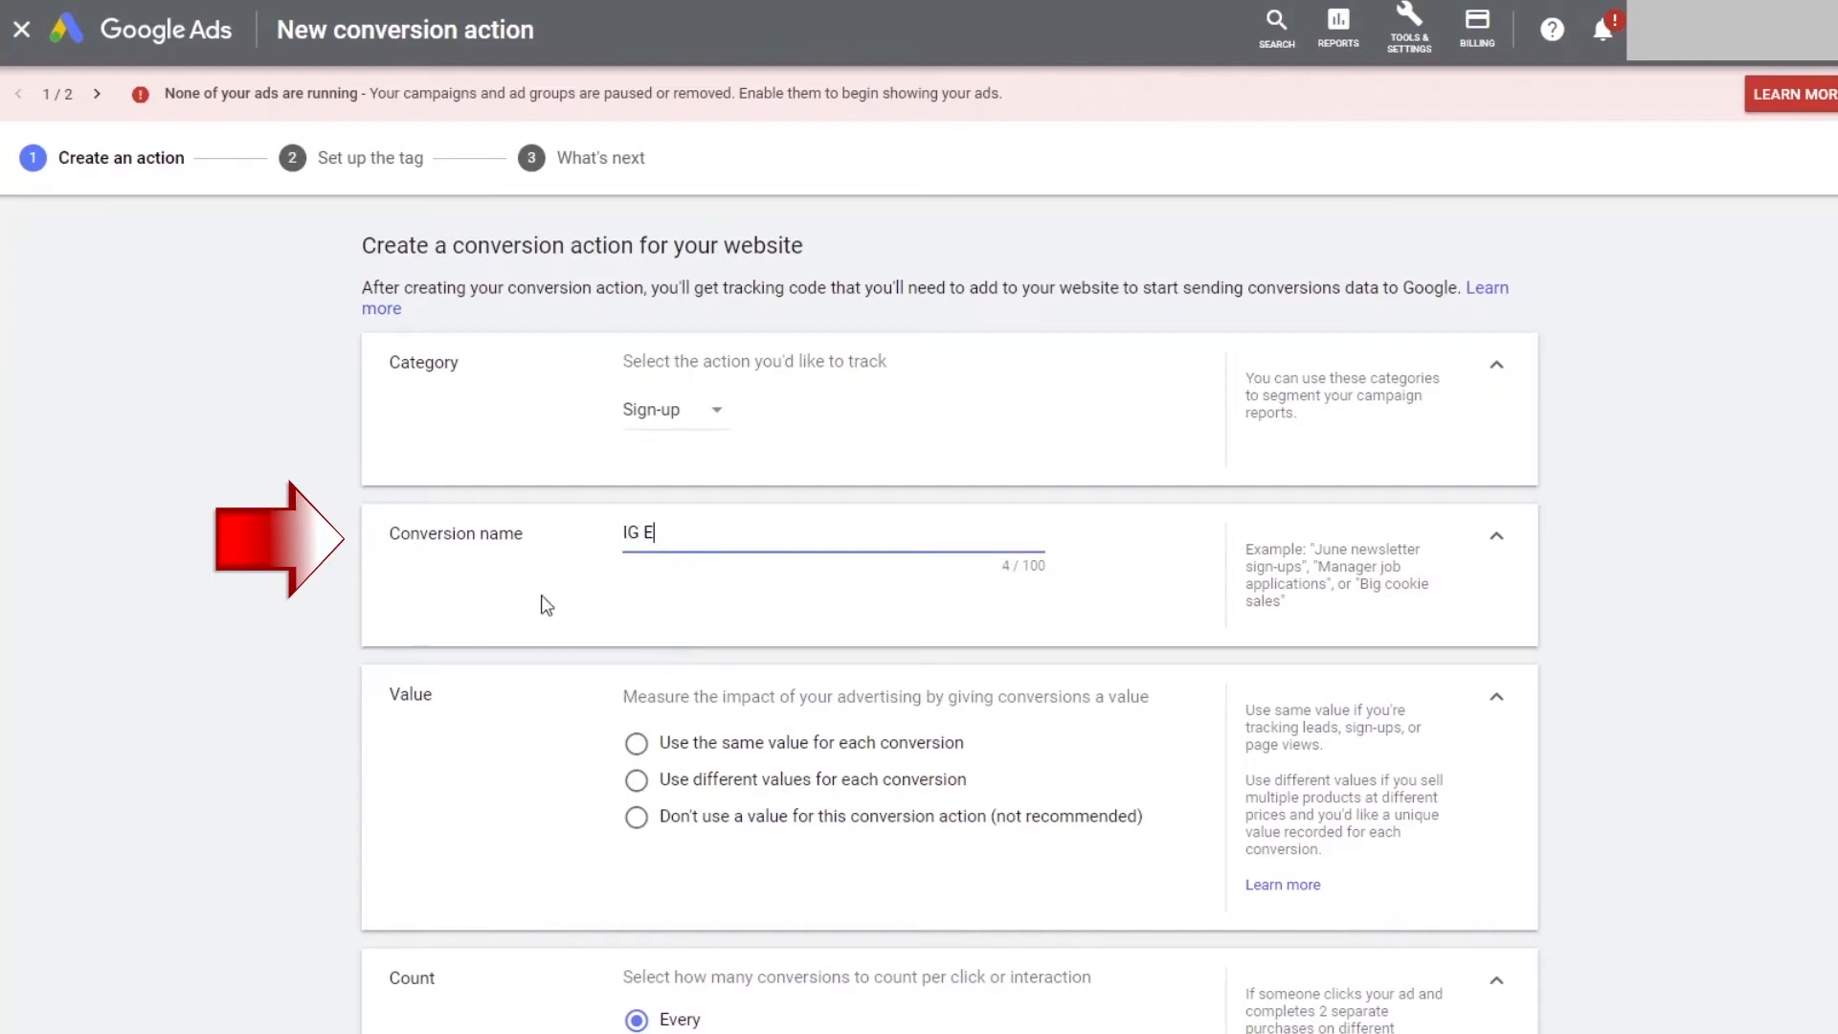
pyautogui.write('-Book')
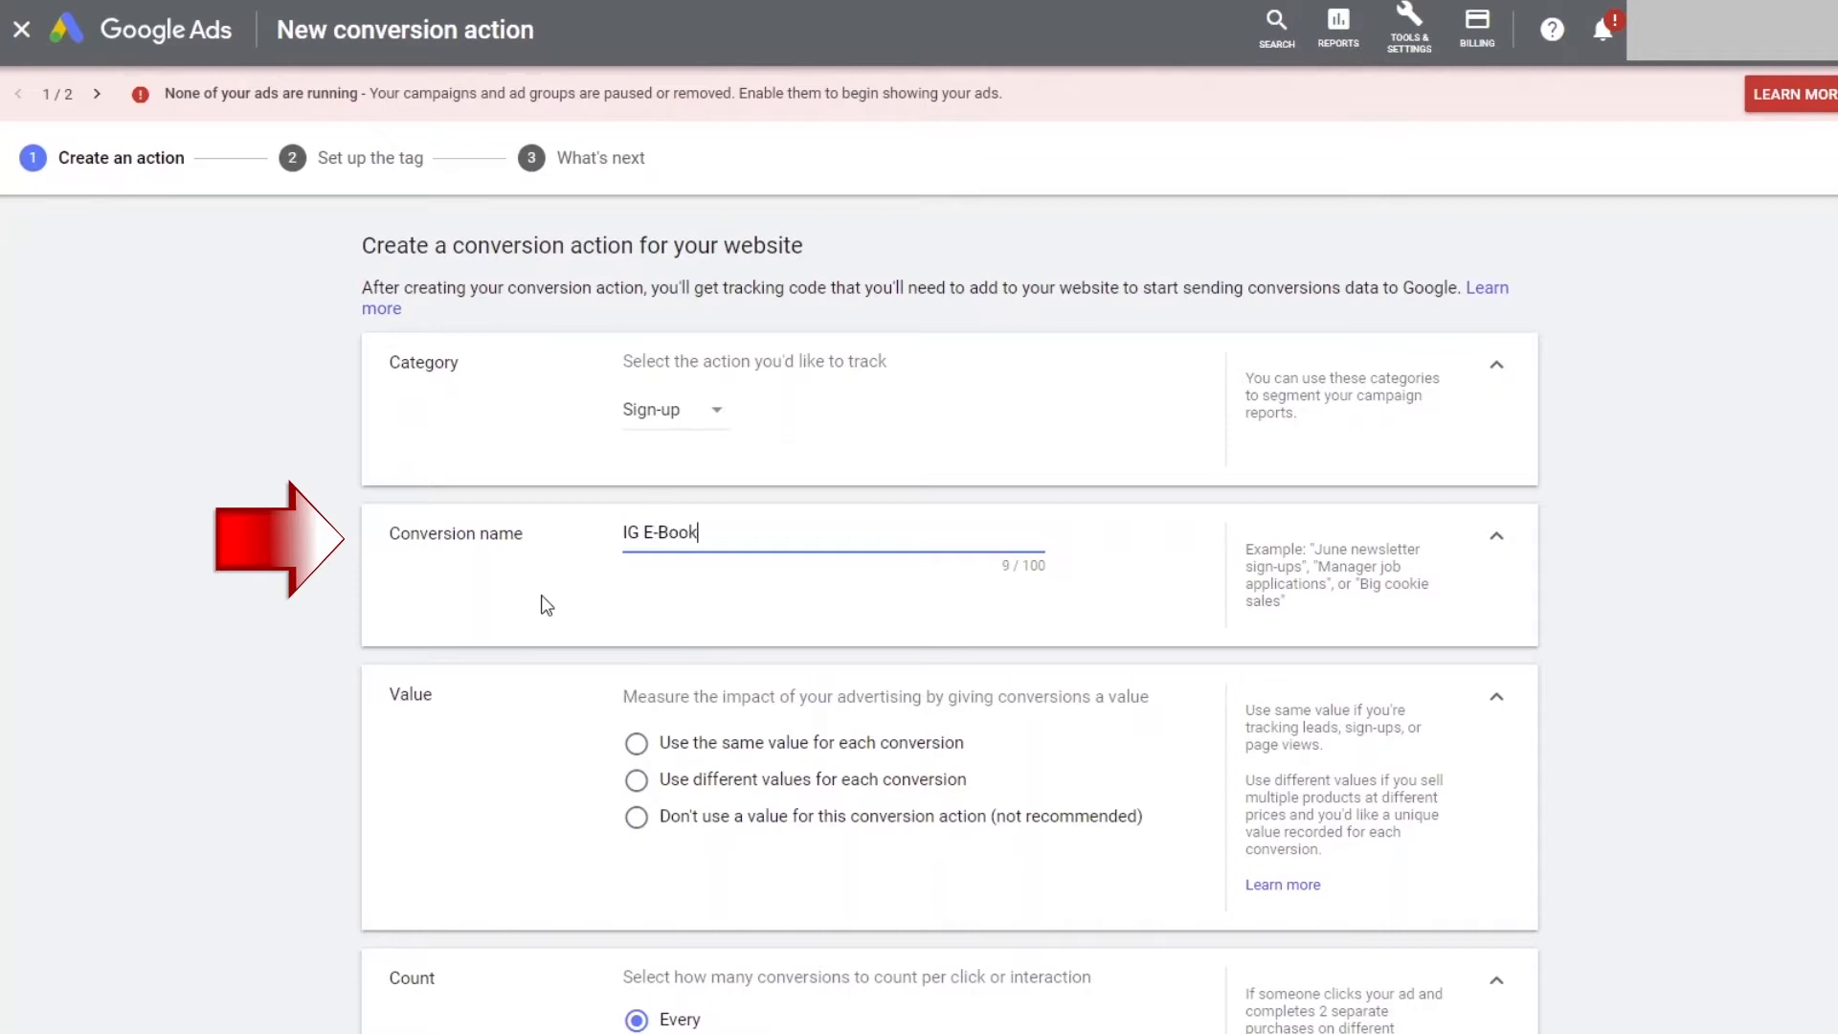
pyautogui.write('Lead')
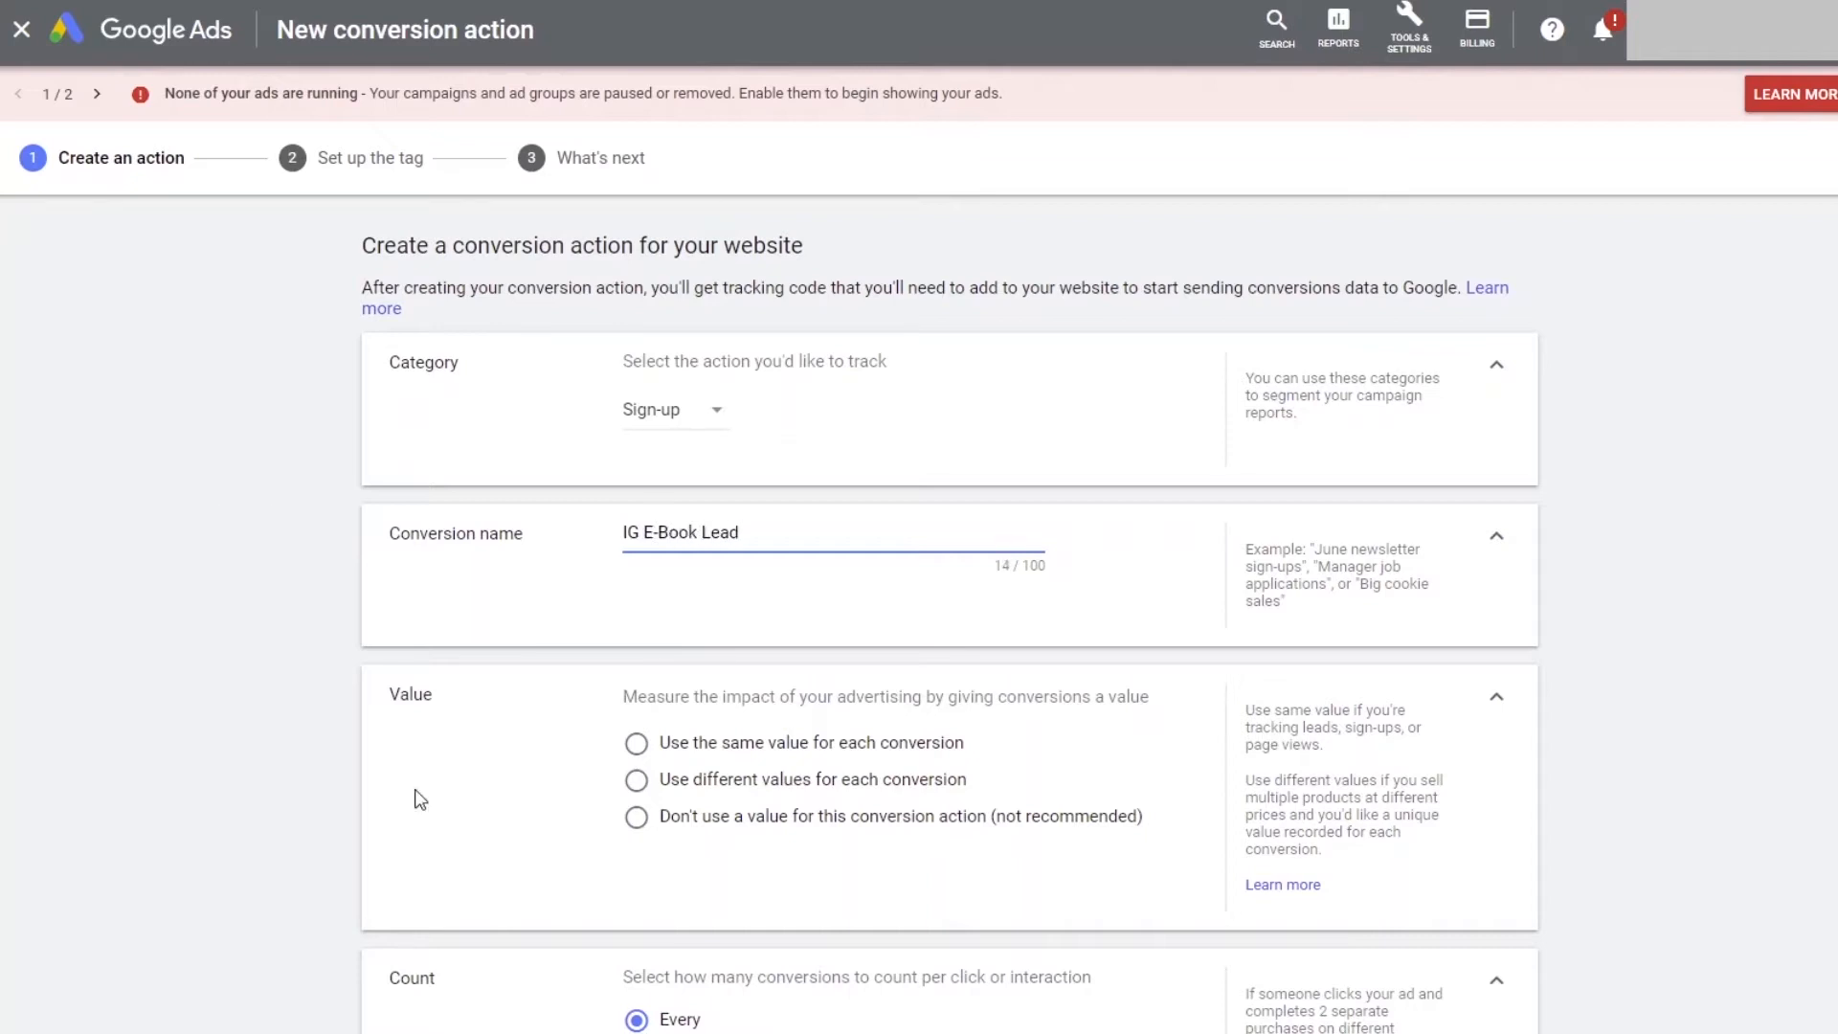
pyautogui.scroll(-3)
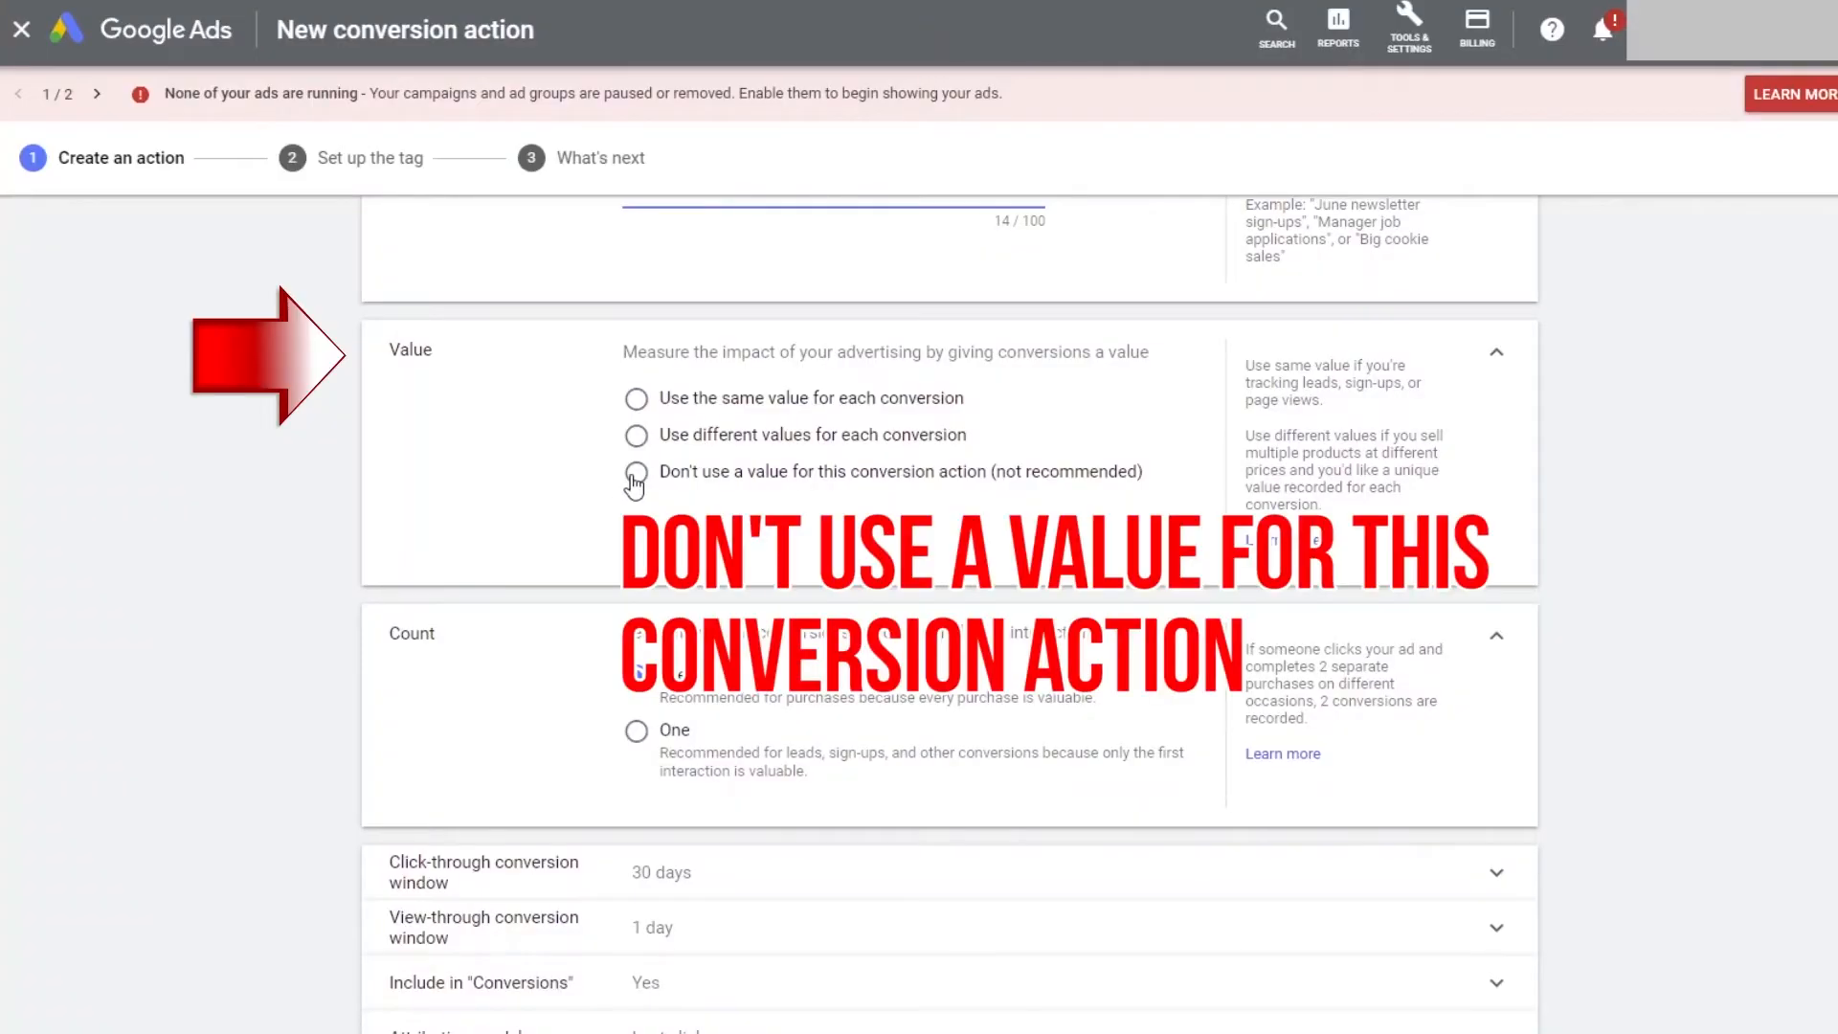
# - Select Don't use a value and set Count to One
pyautogui.click(635, 471)
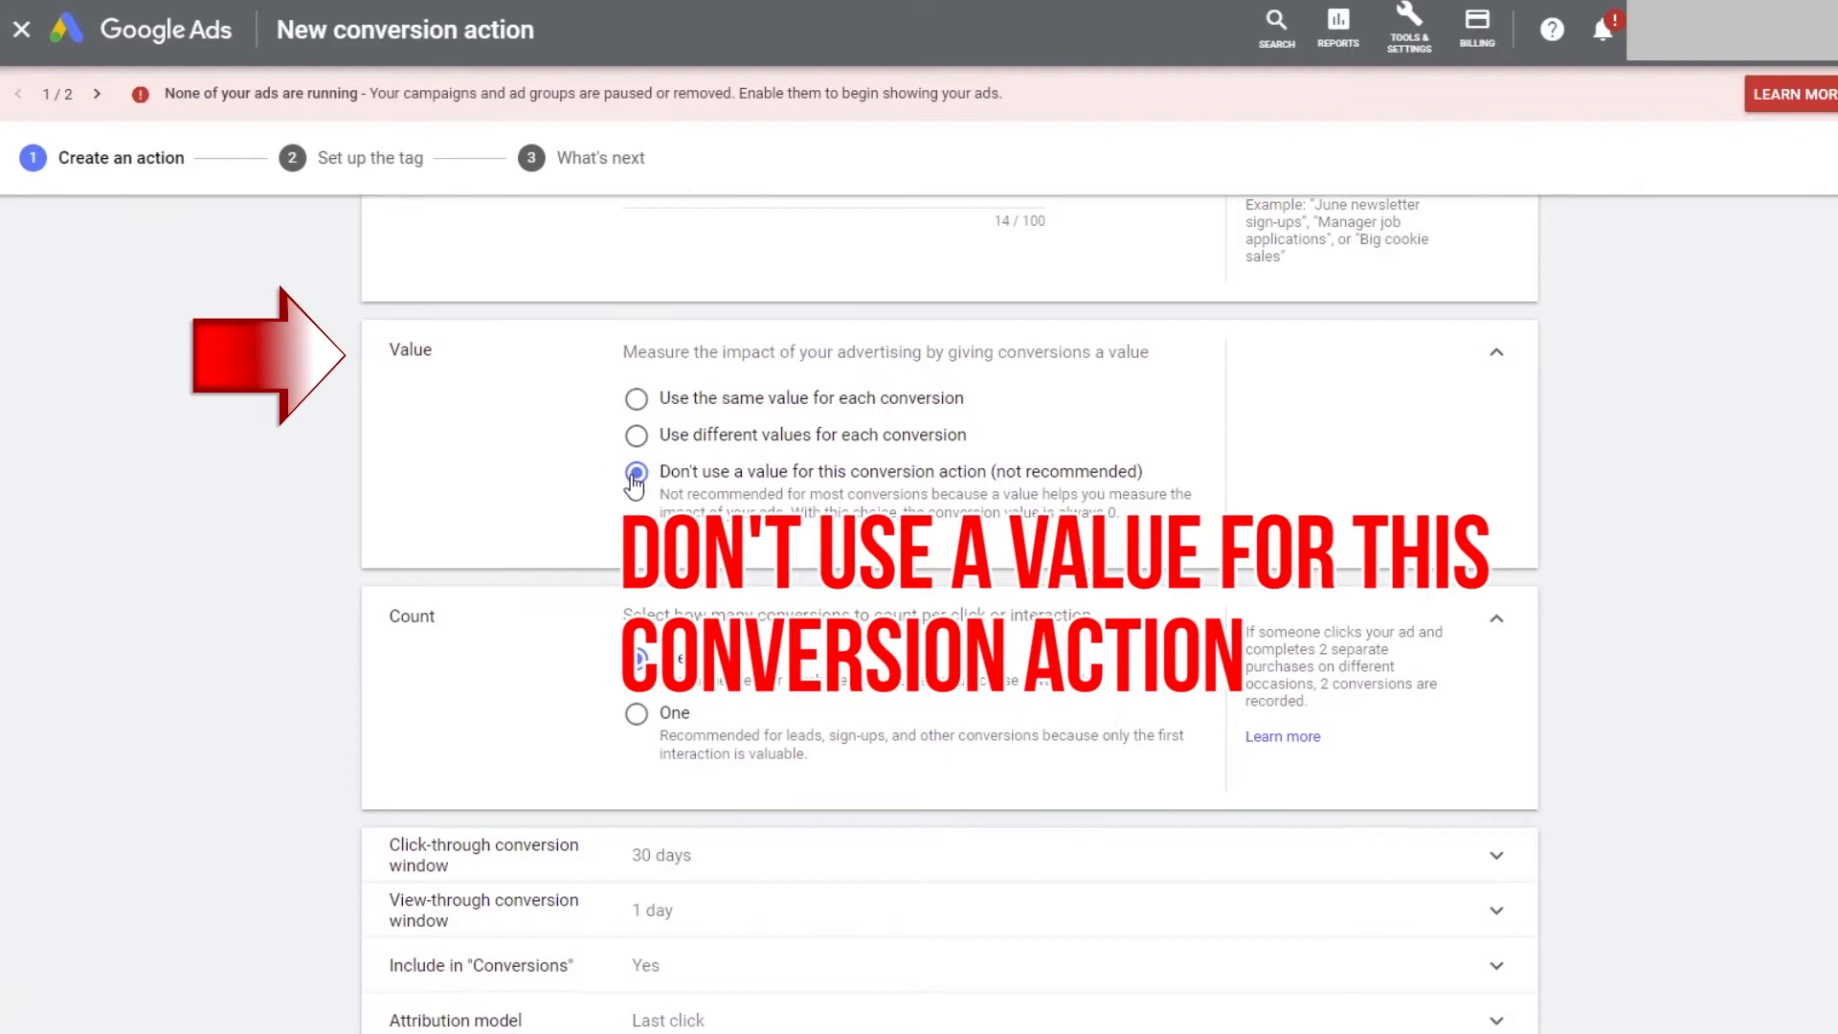
pyautogui.scroll(-3)
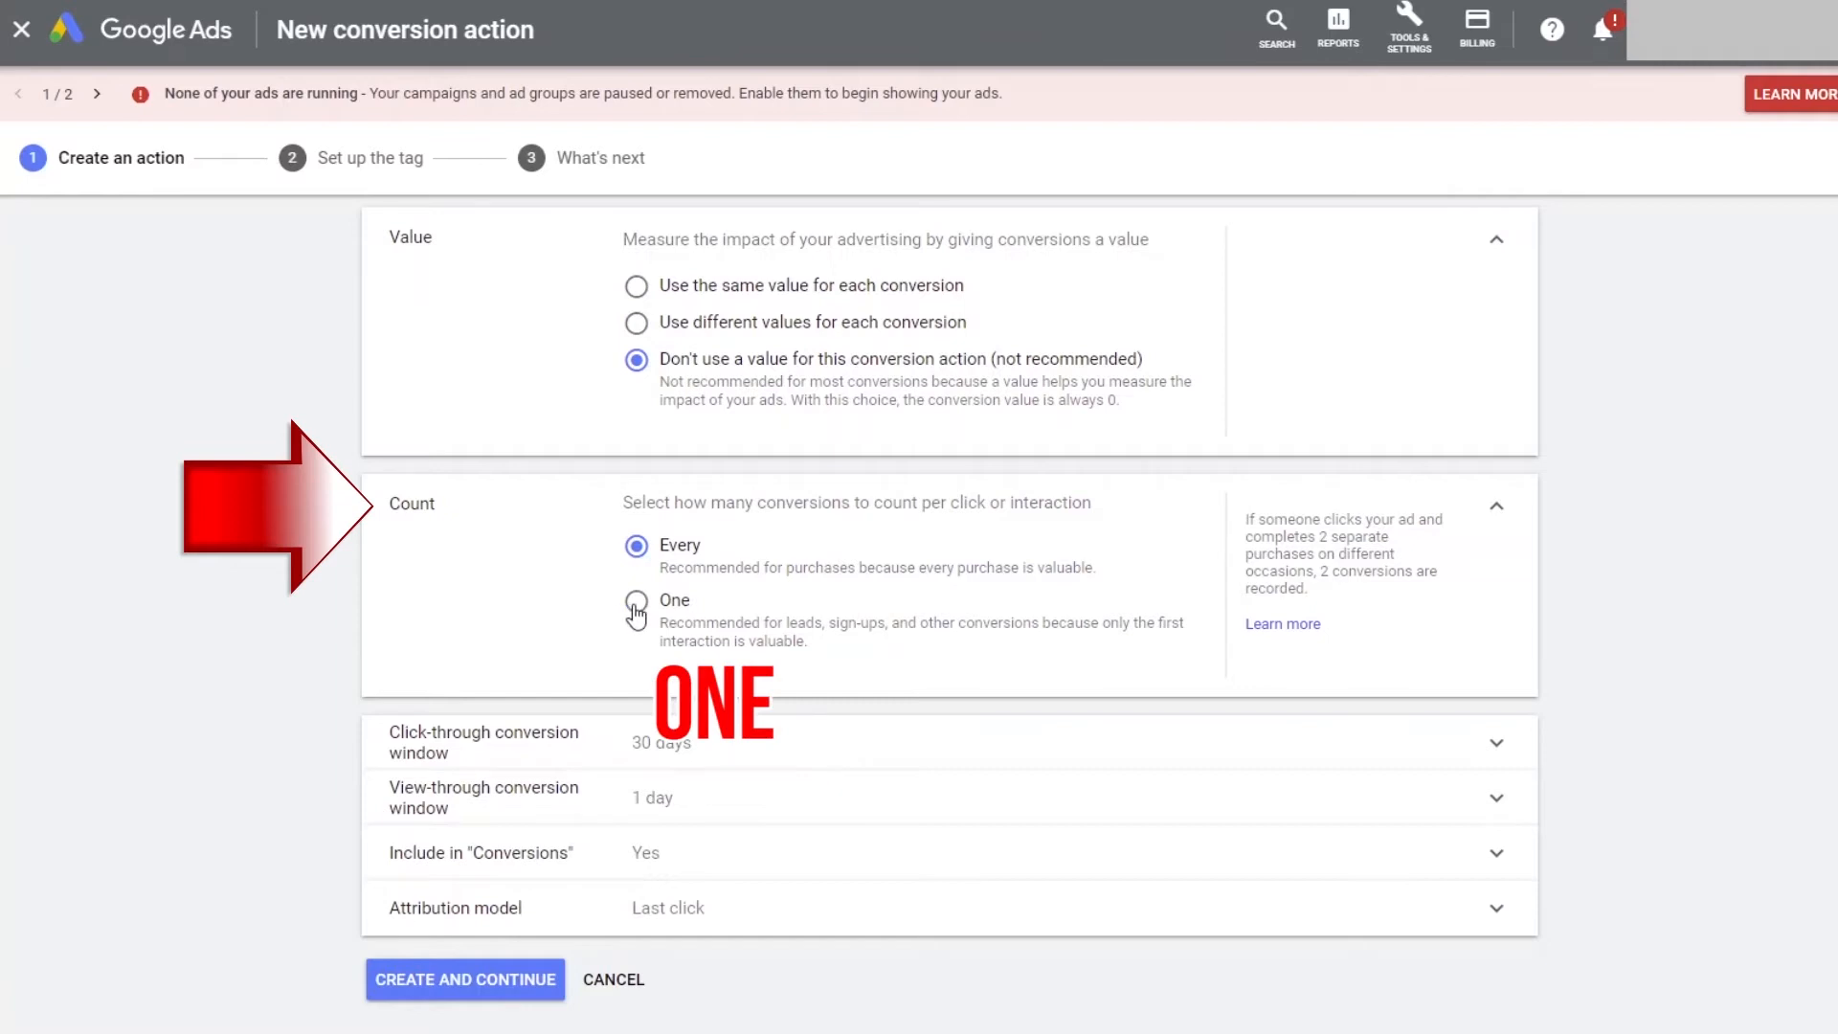
pyautogui.click(636, 601)
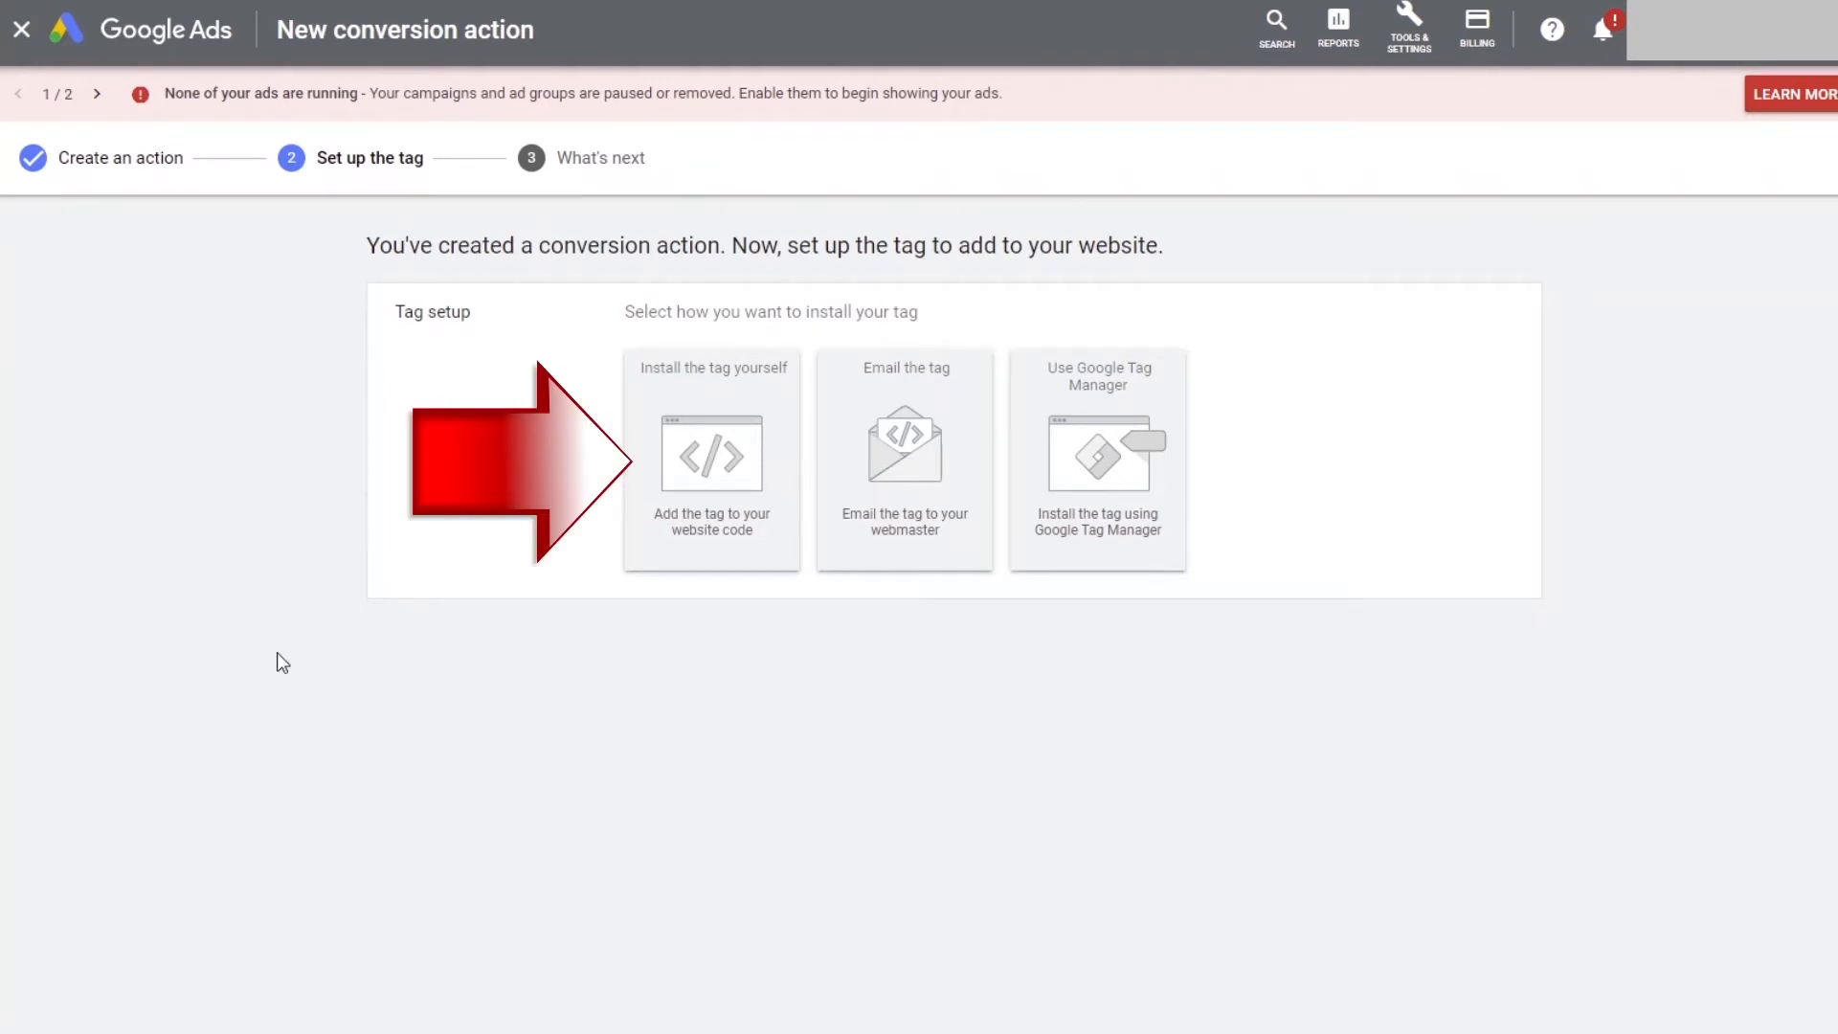
pyautogui.moveTo(712, 428)
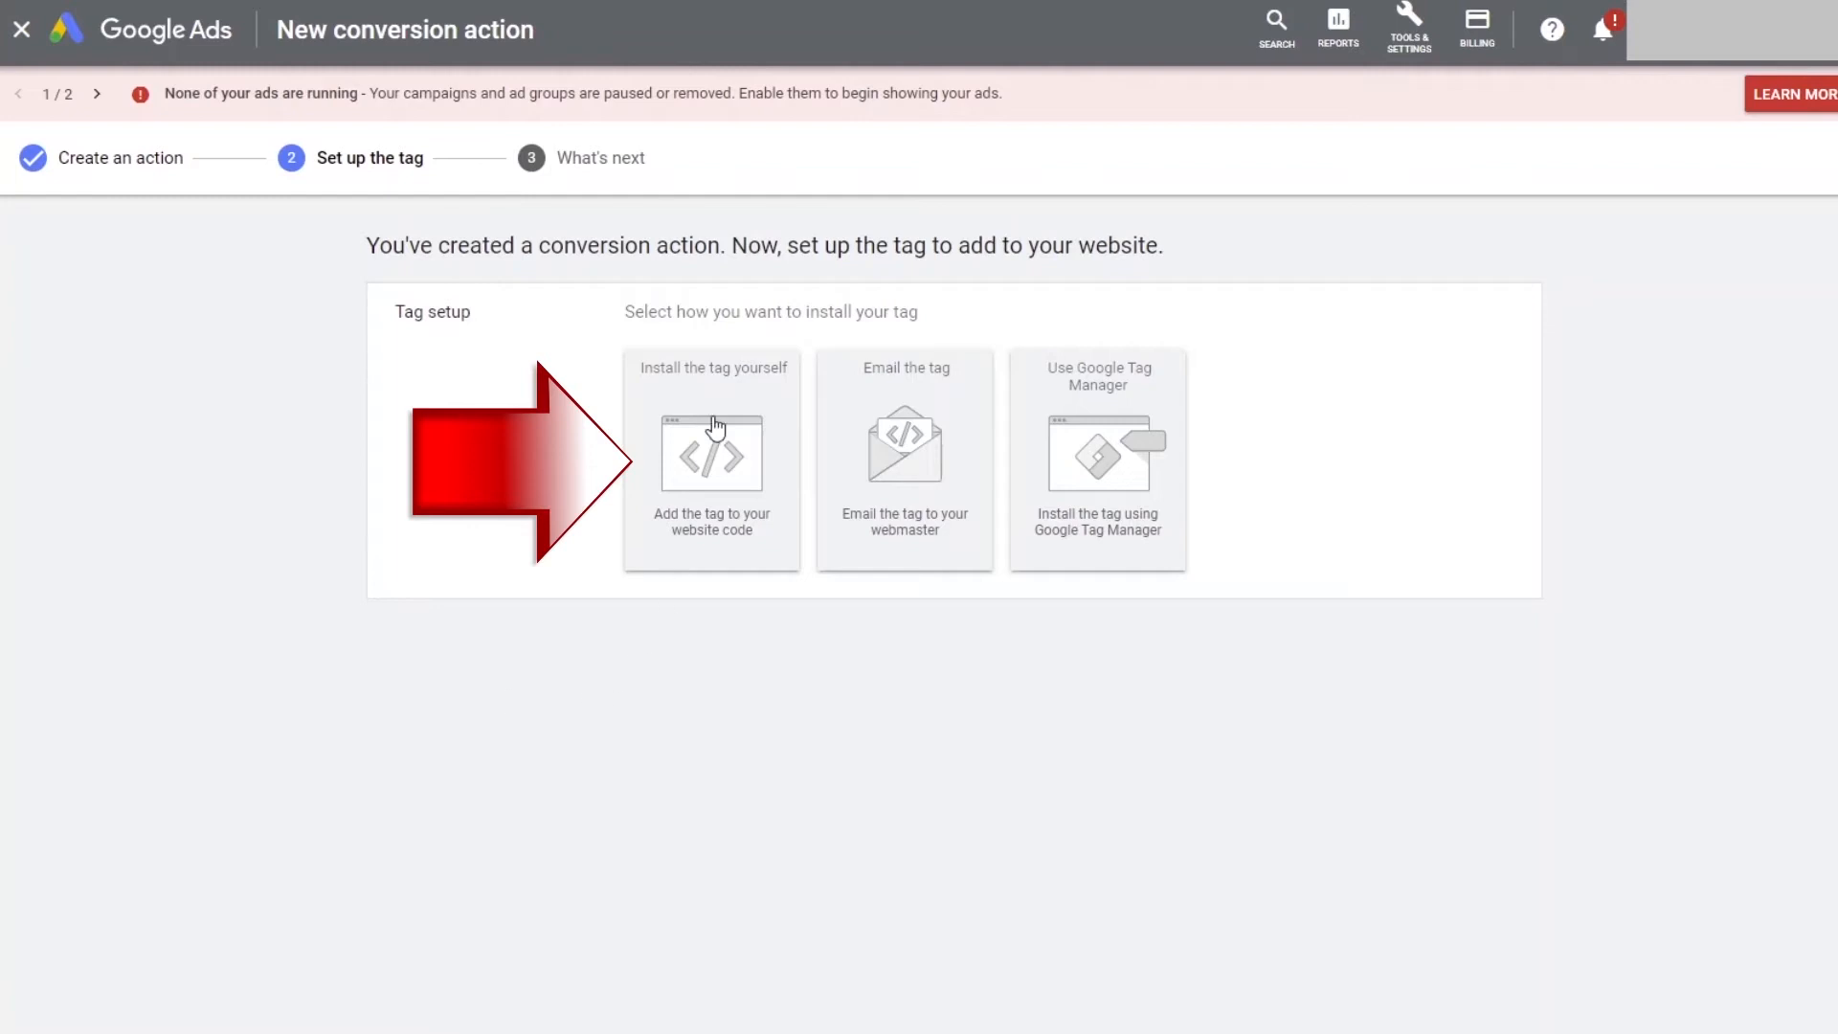
# - Choose to install the tag yourself and view the global site tag code
pyautogui.click(710, 457)
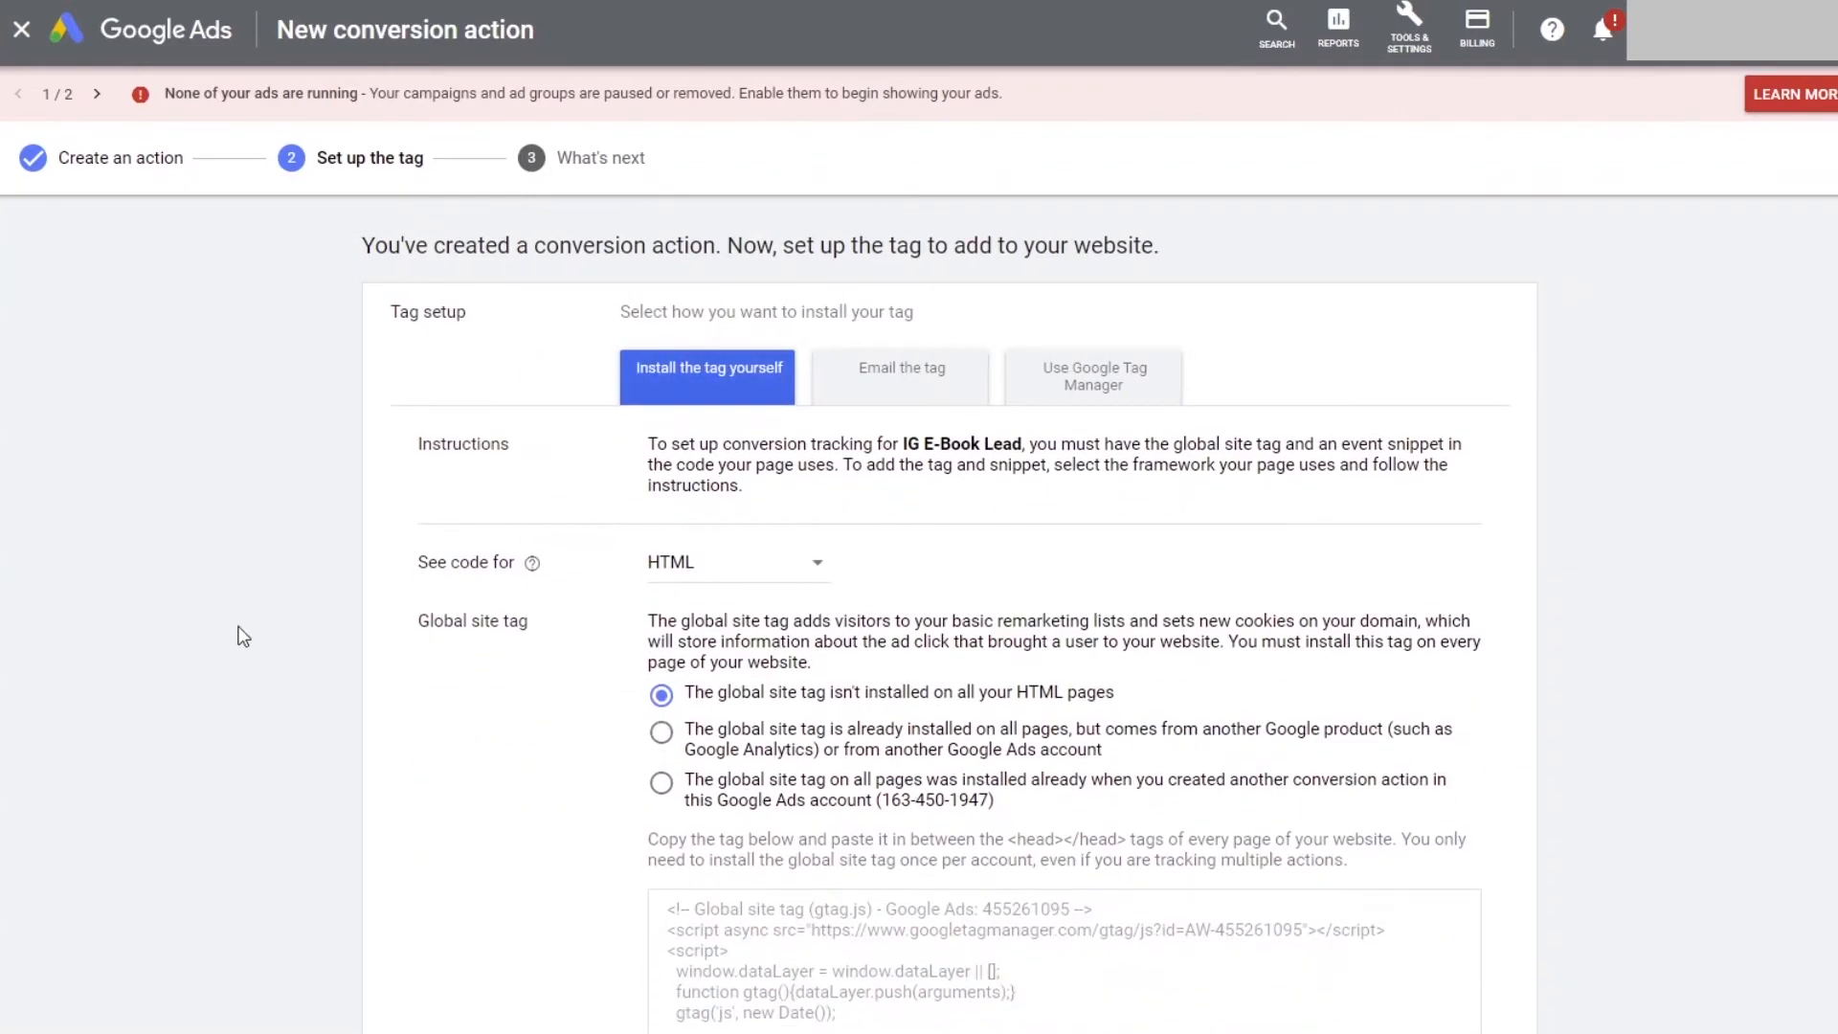
pyautogui.scroll(-3)
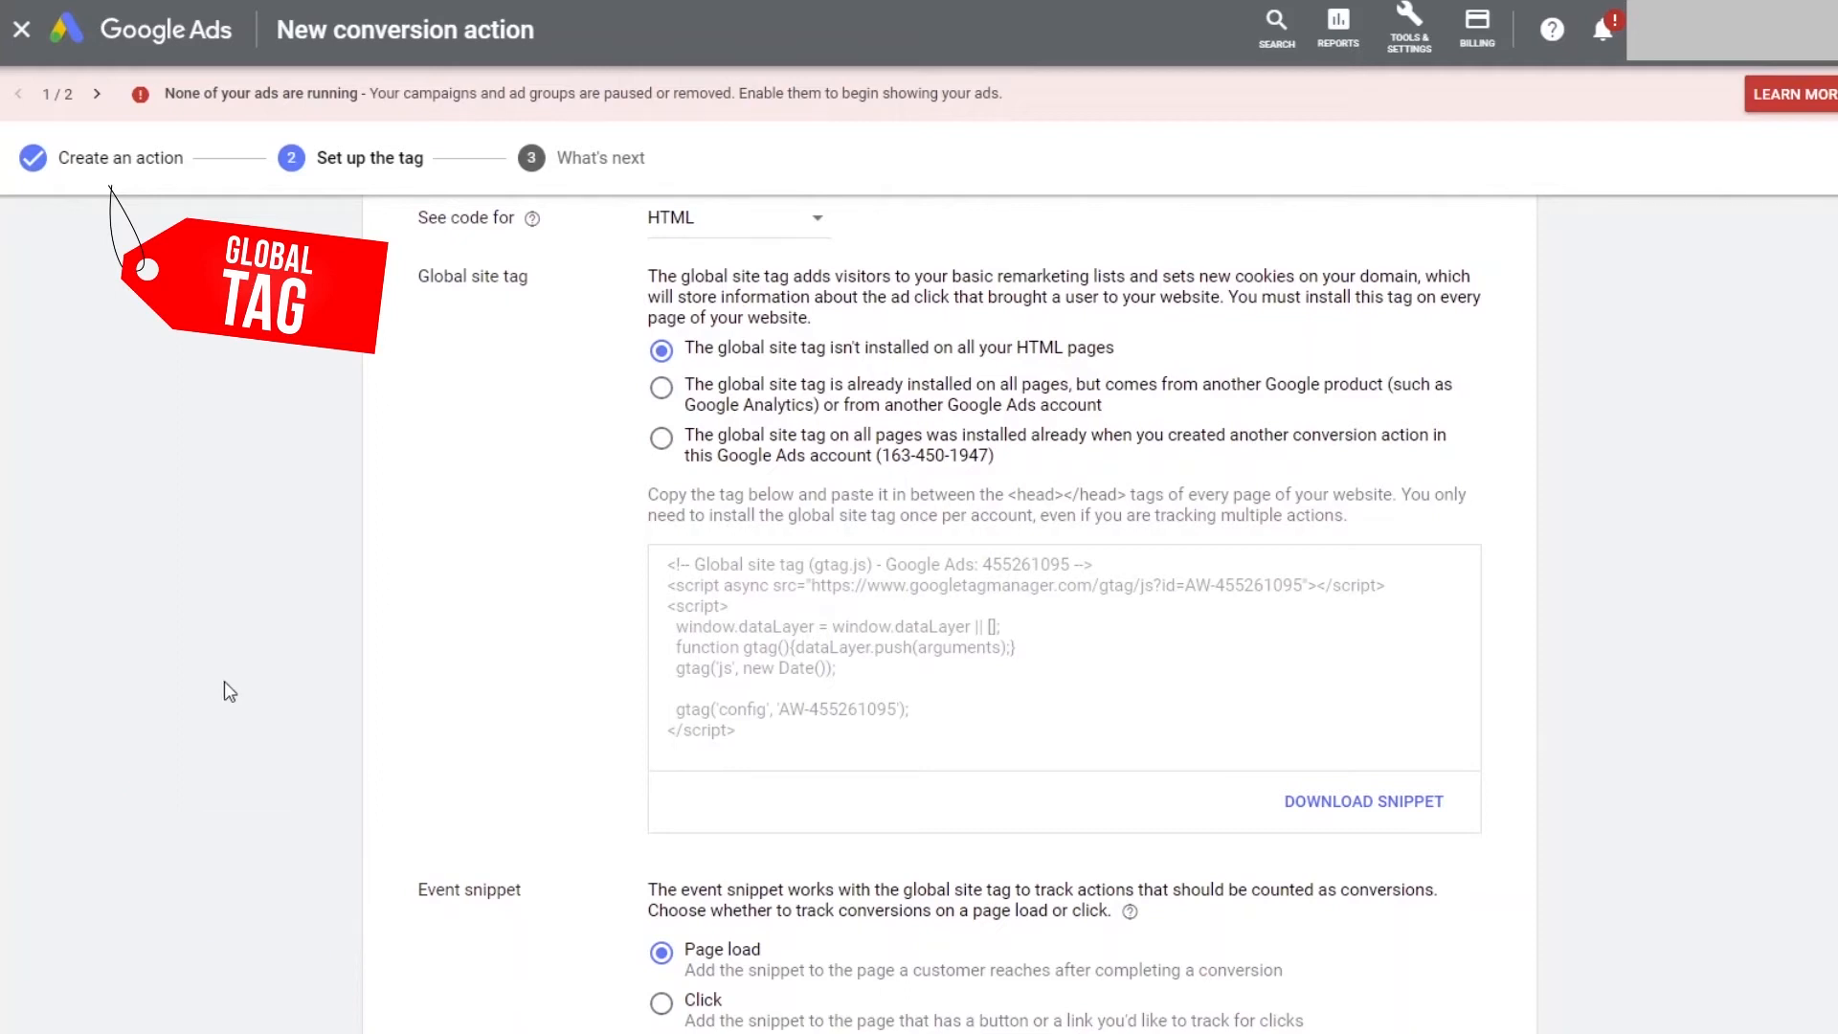
pyautogui.moveTo(779, 616)
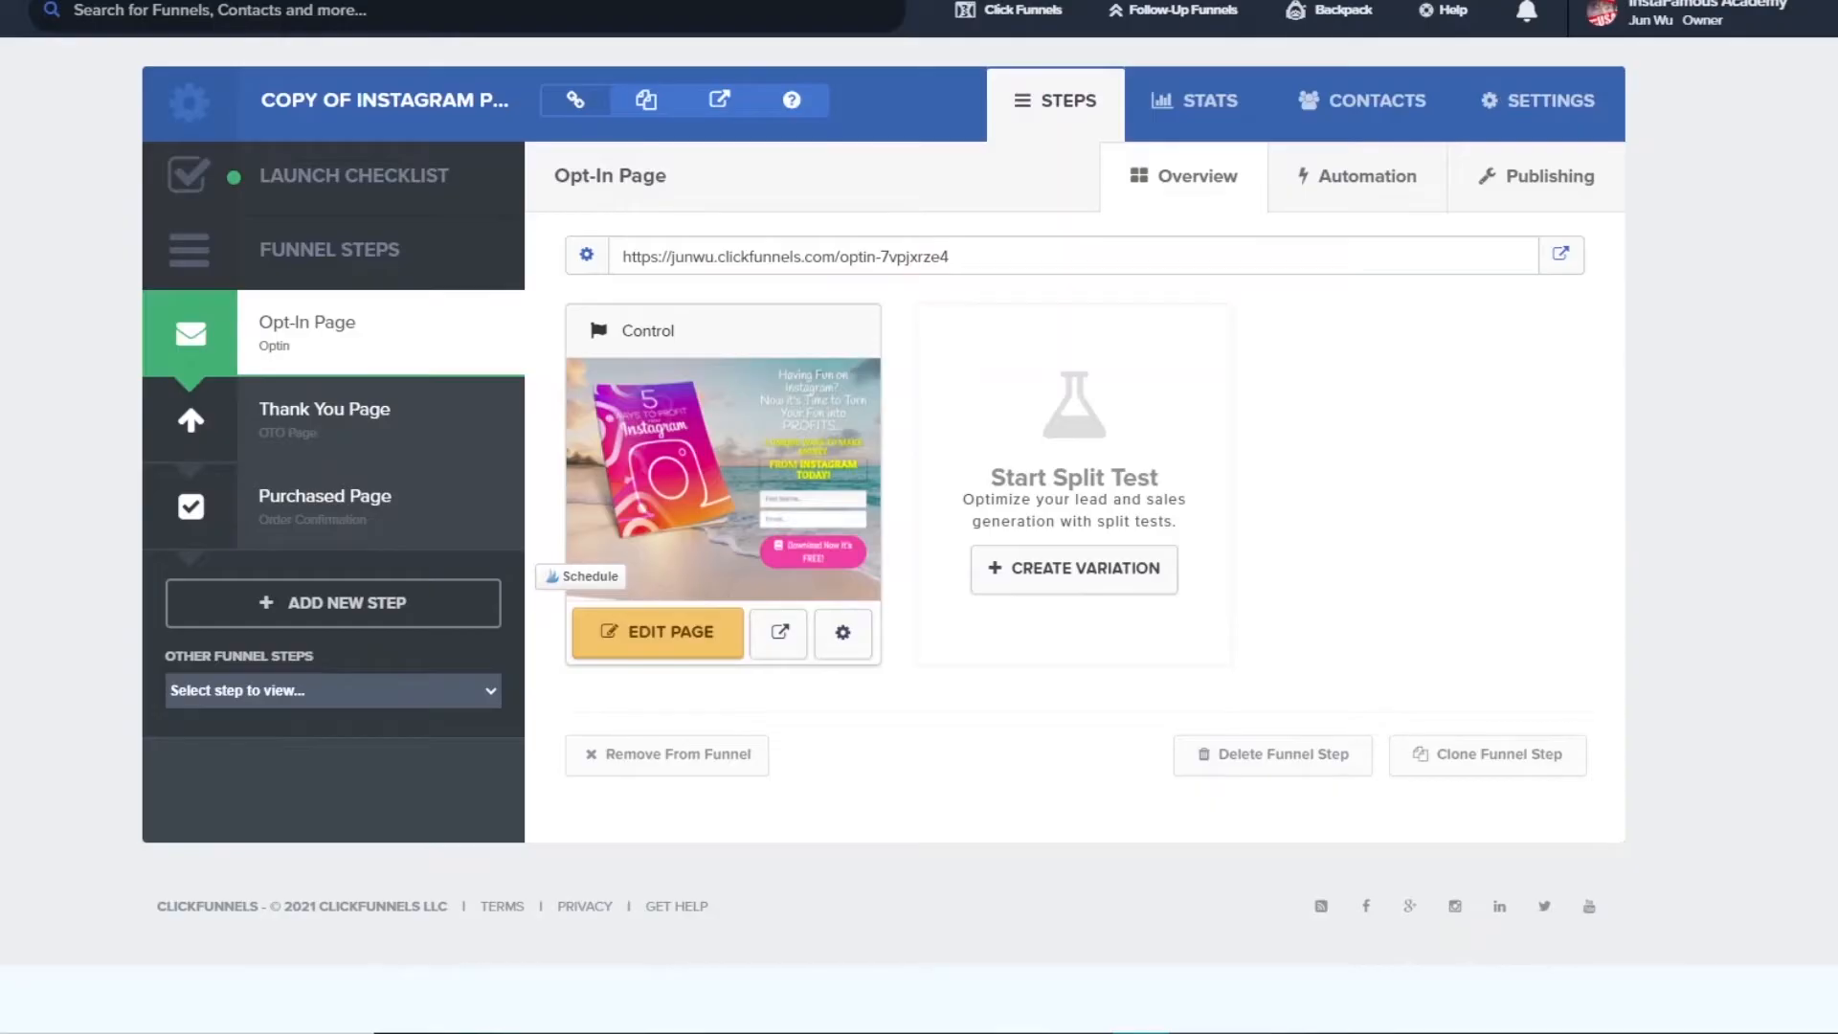
pyautogui.moveTo(74, 371)
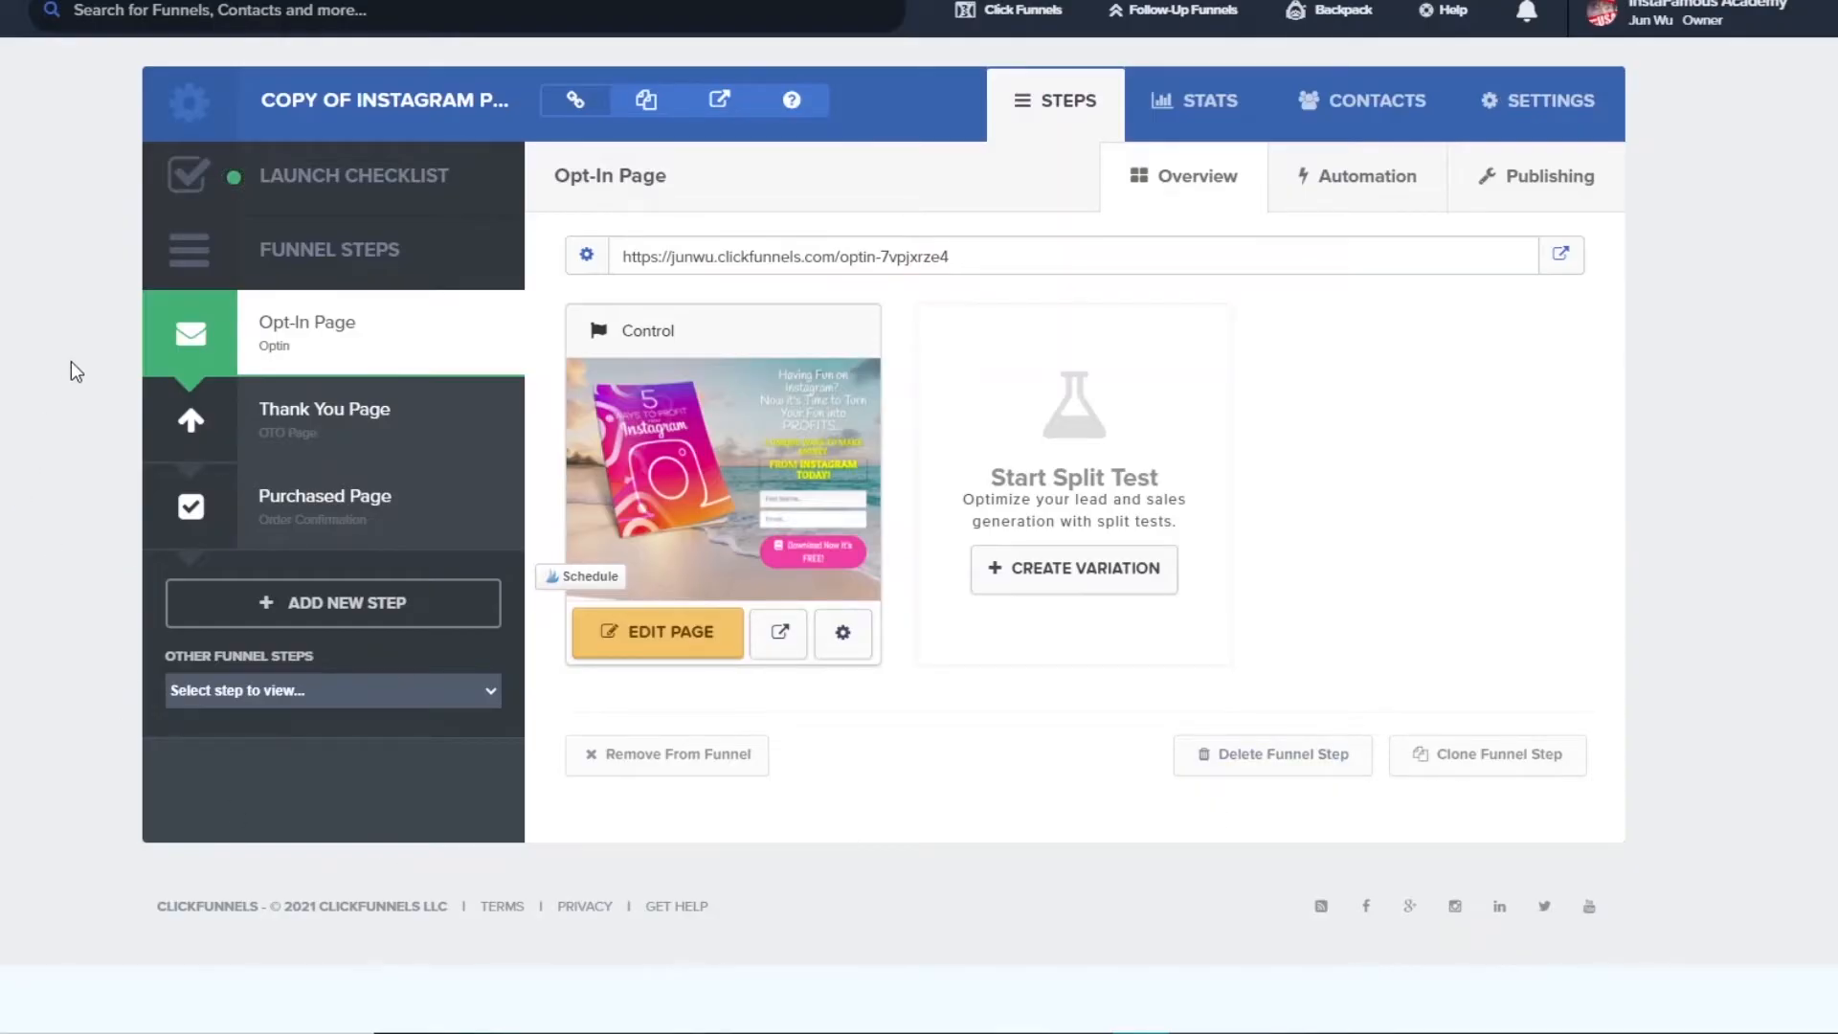
pyautogui.moveTo(131, 341)
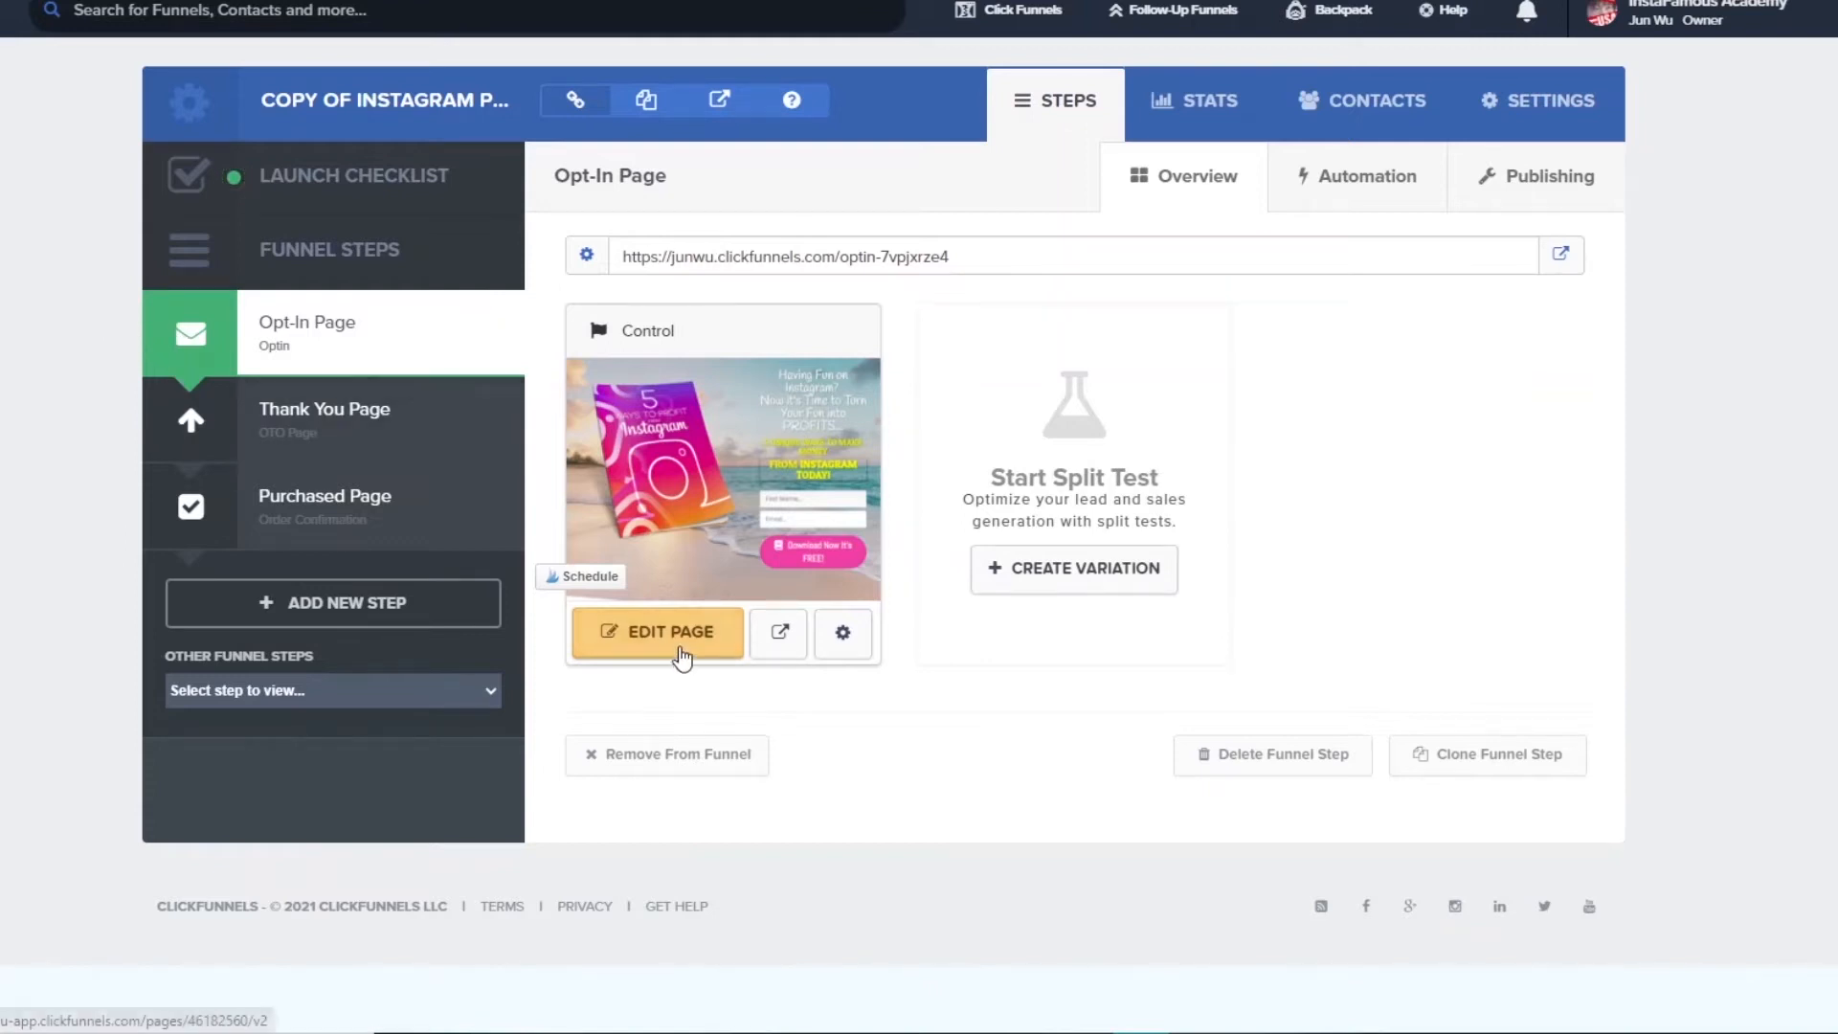
# - Paste the Google Ads global site tag into the Opt-In Page's Header Code tracking settings
pyautogui.click(657, 633)
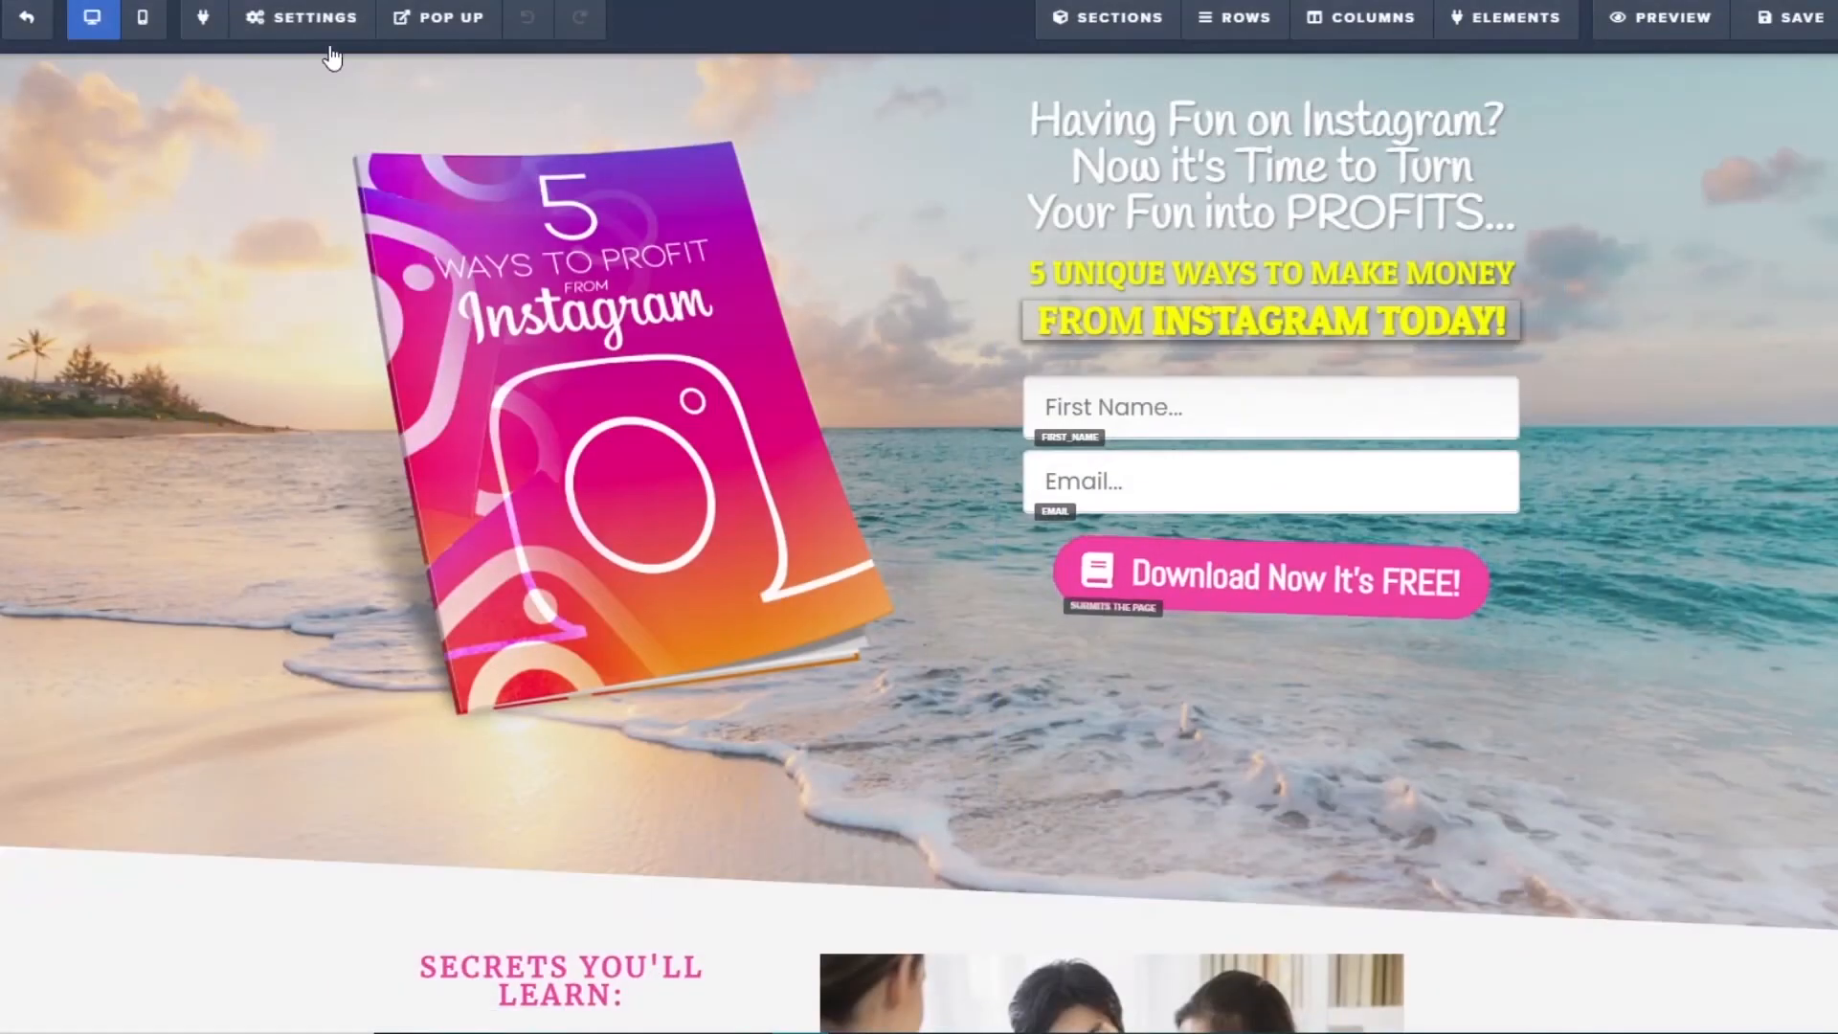
pyautogui.click(313, 17)
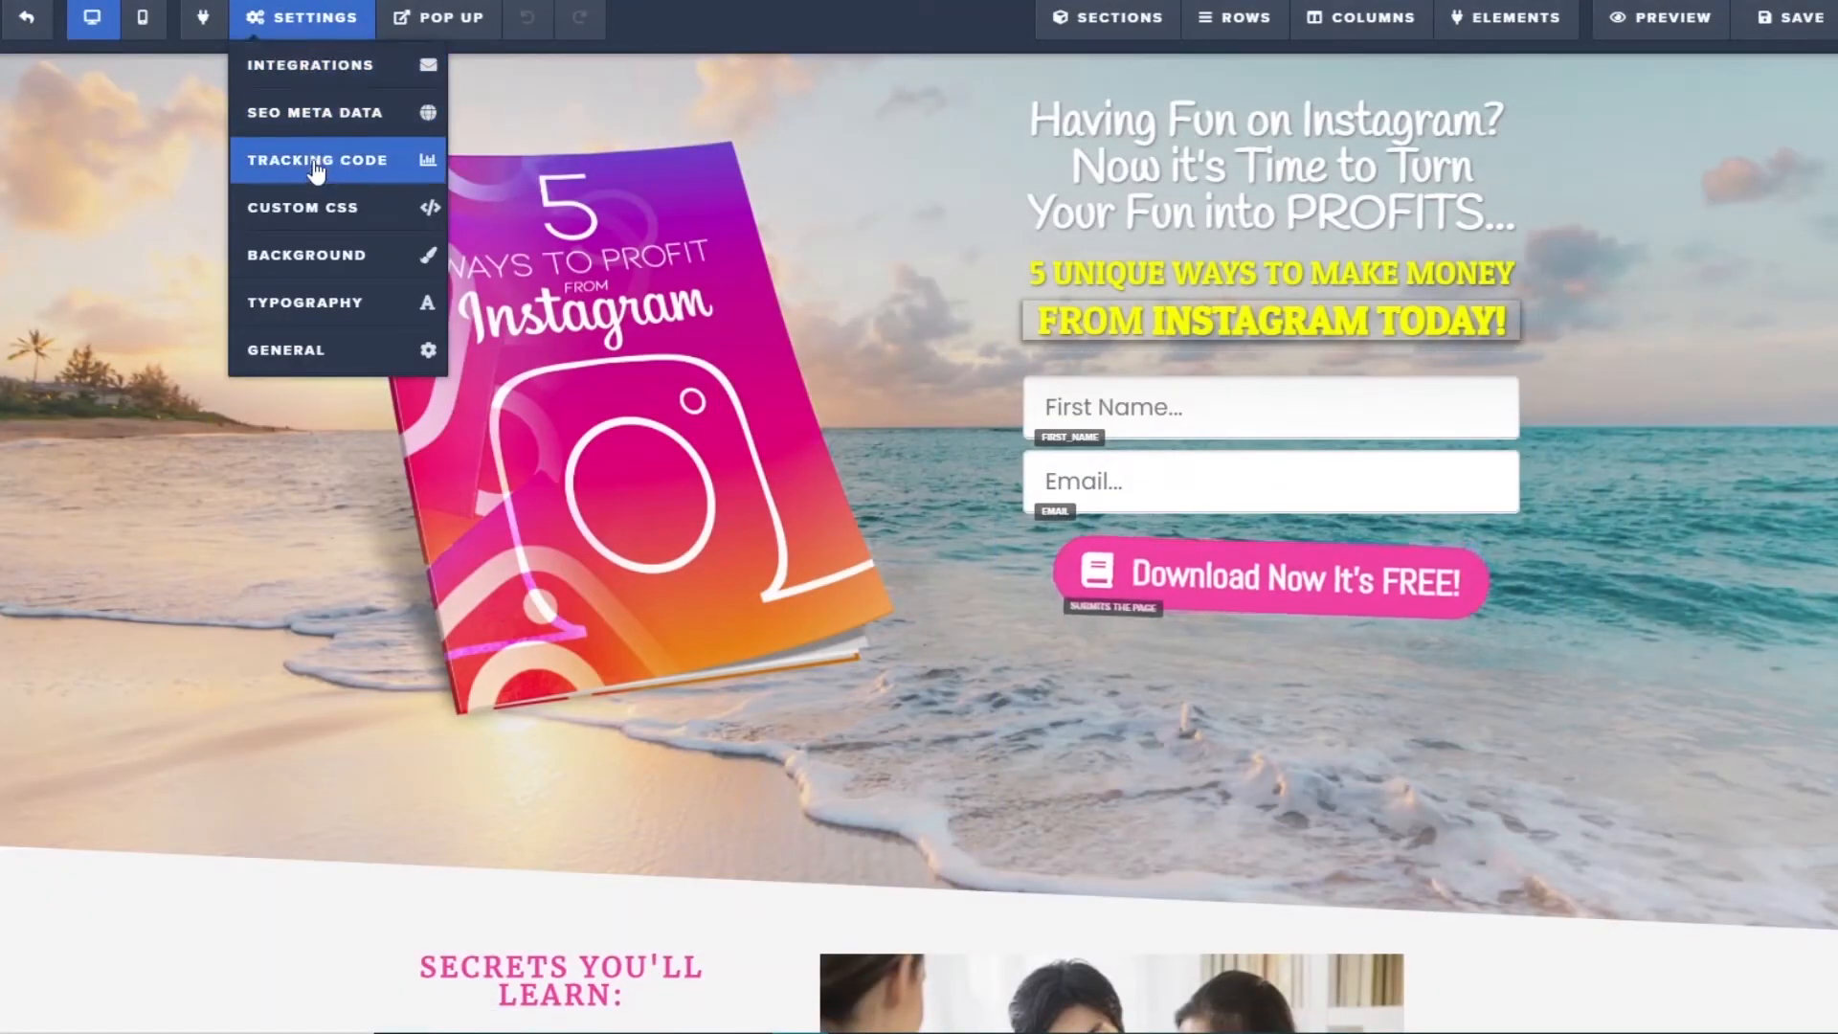
pyautogui.click(316, 160)
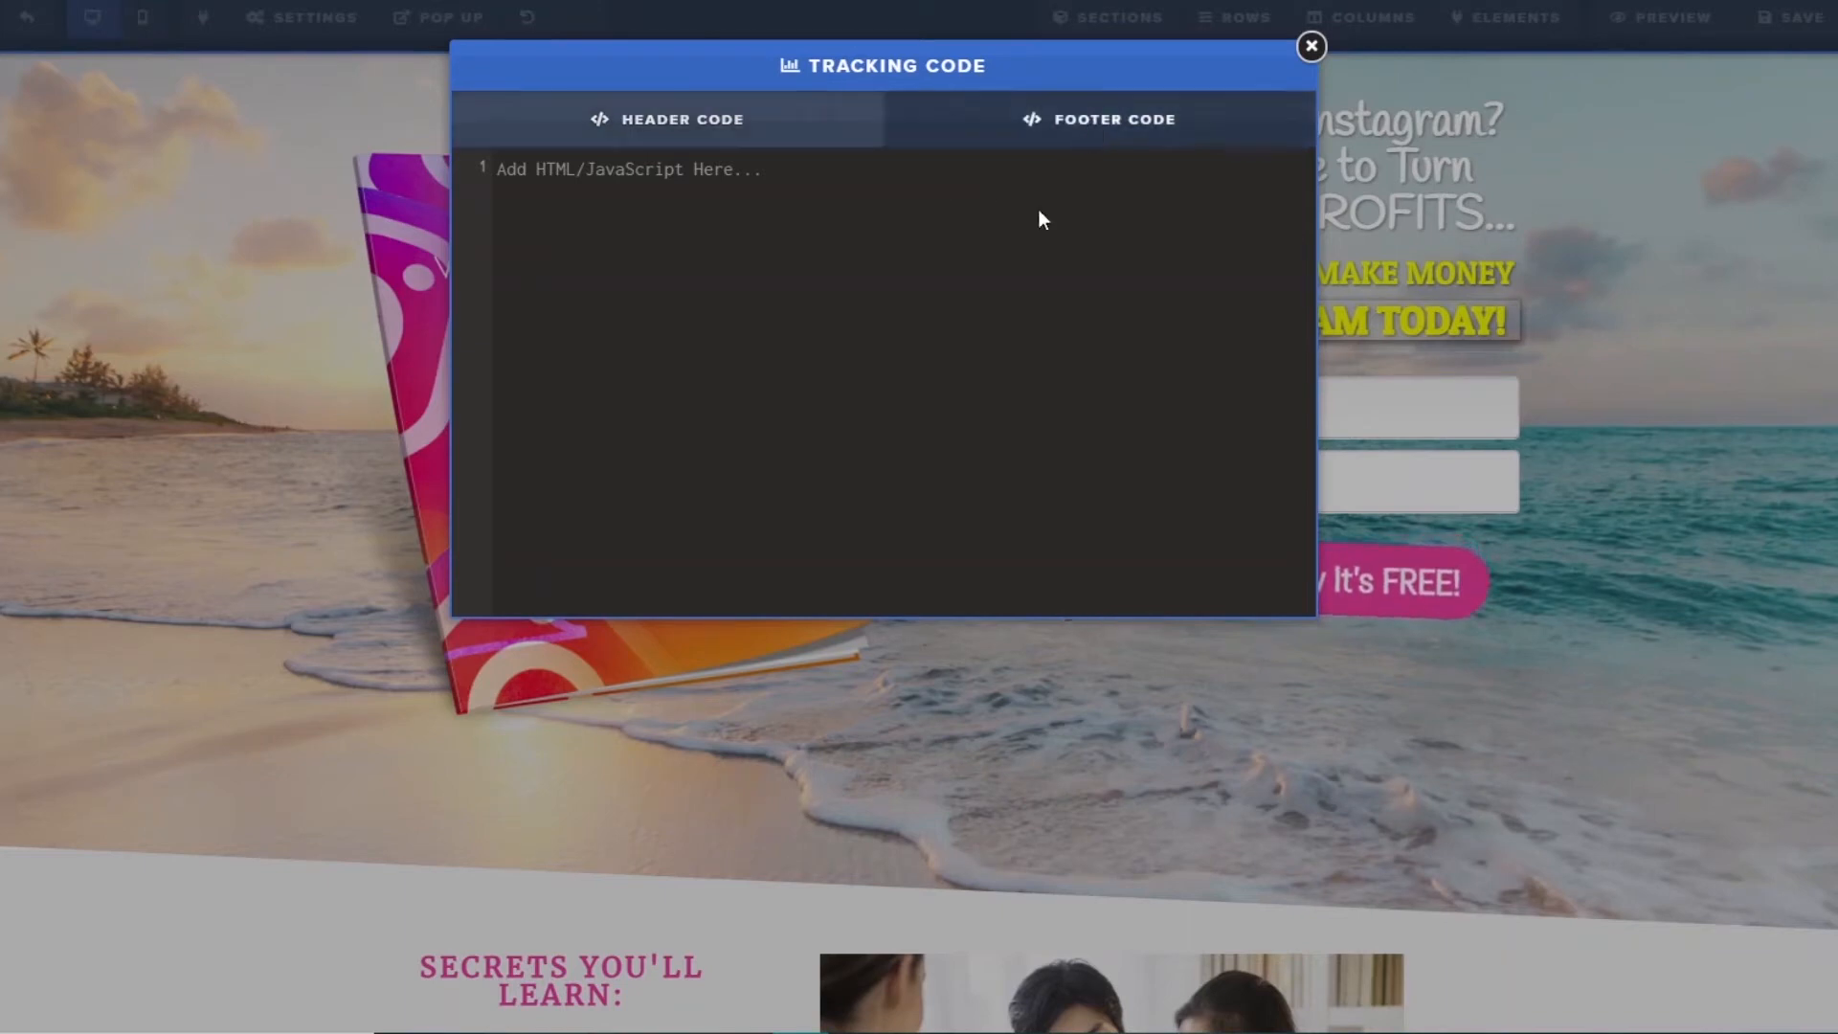
pyautogui.write('<!-- Global site tag (gtag.js) - Google Ads: 455261095 -->')
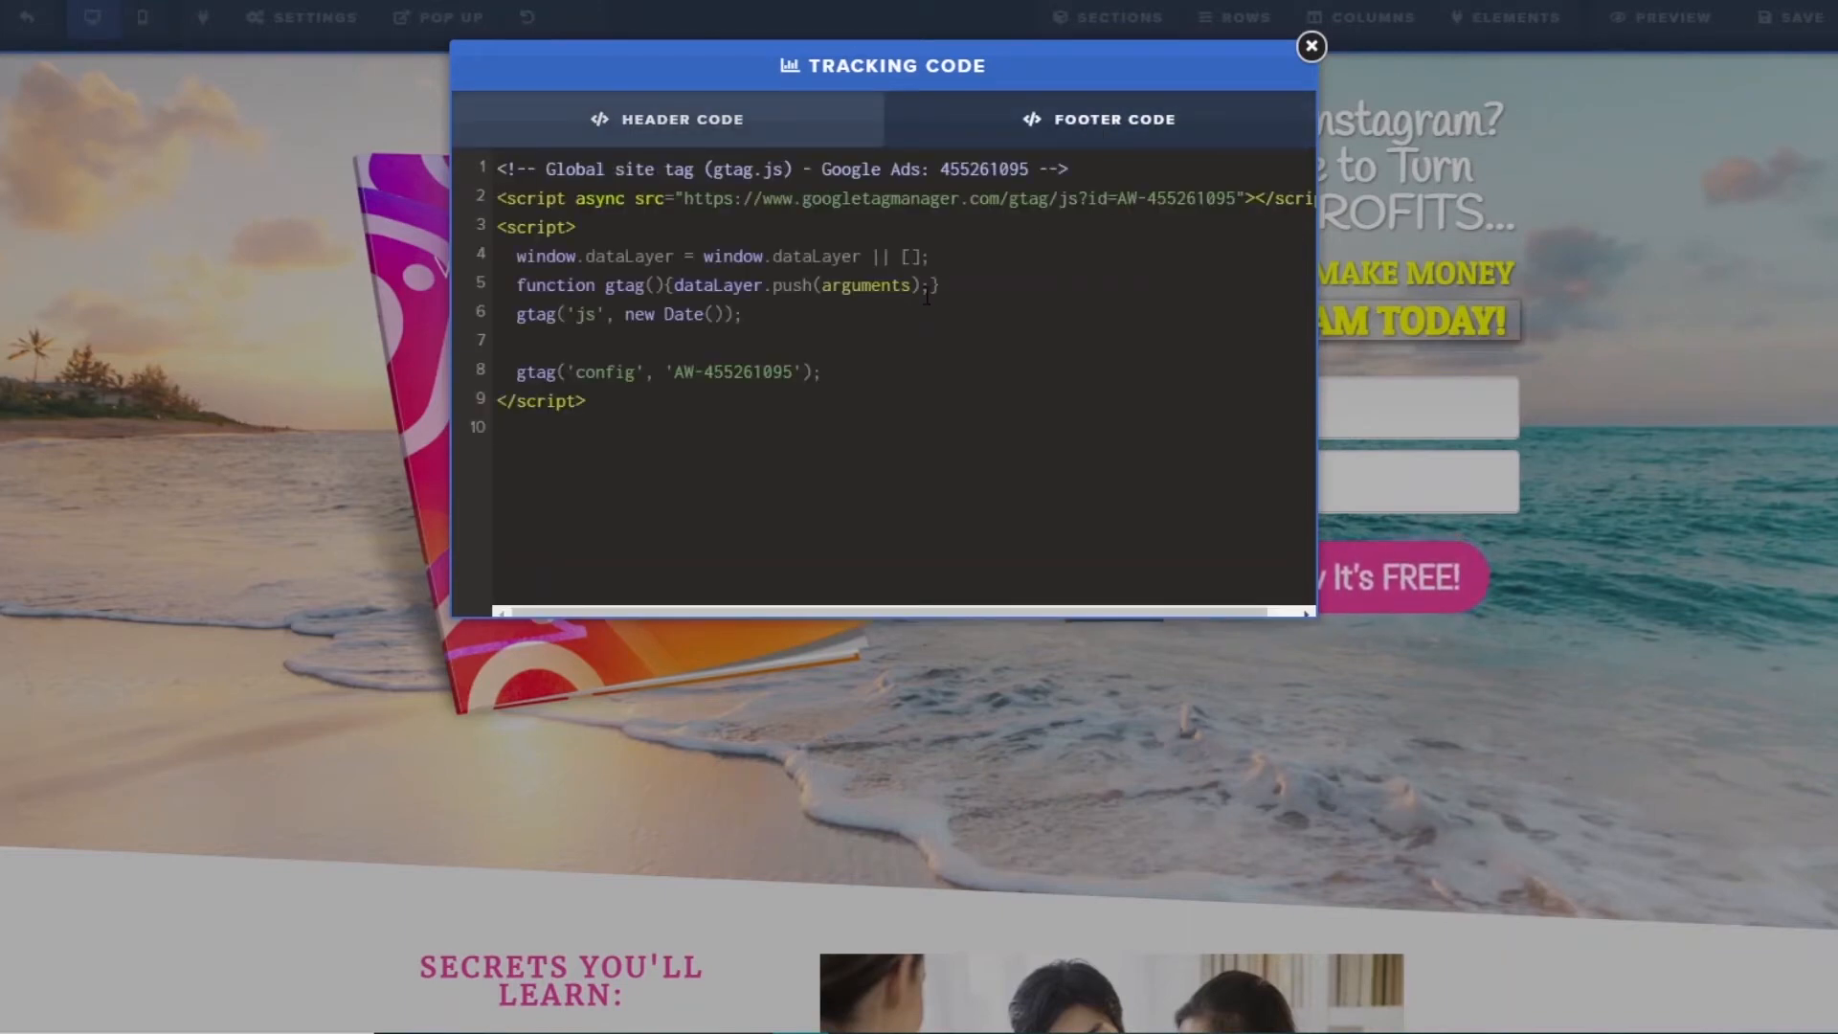
pyautogui.click(1310, 46)
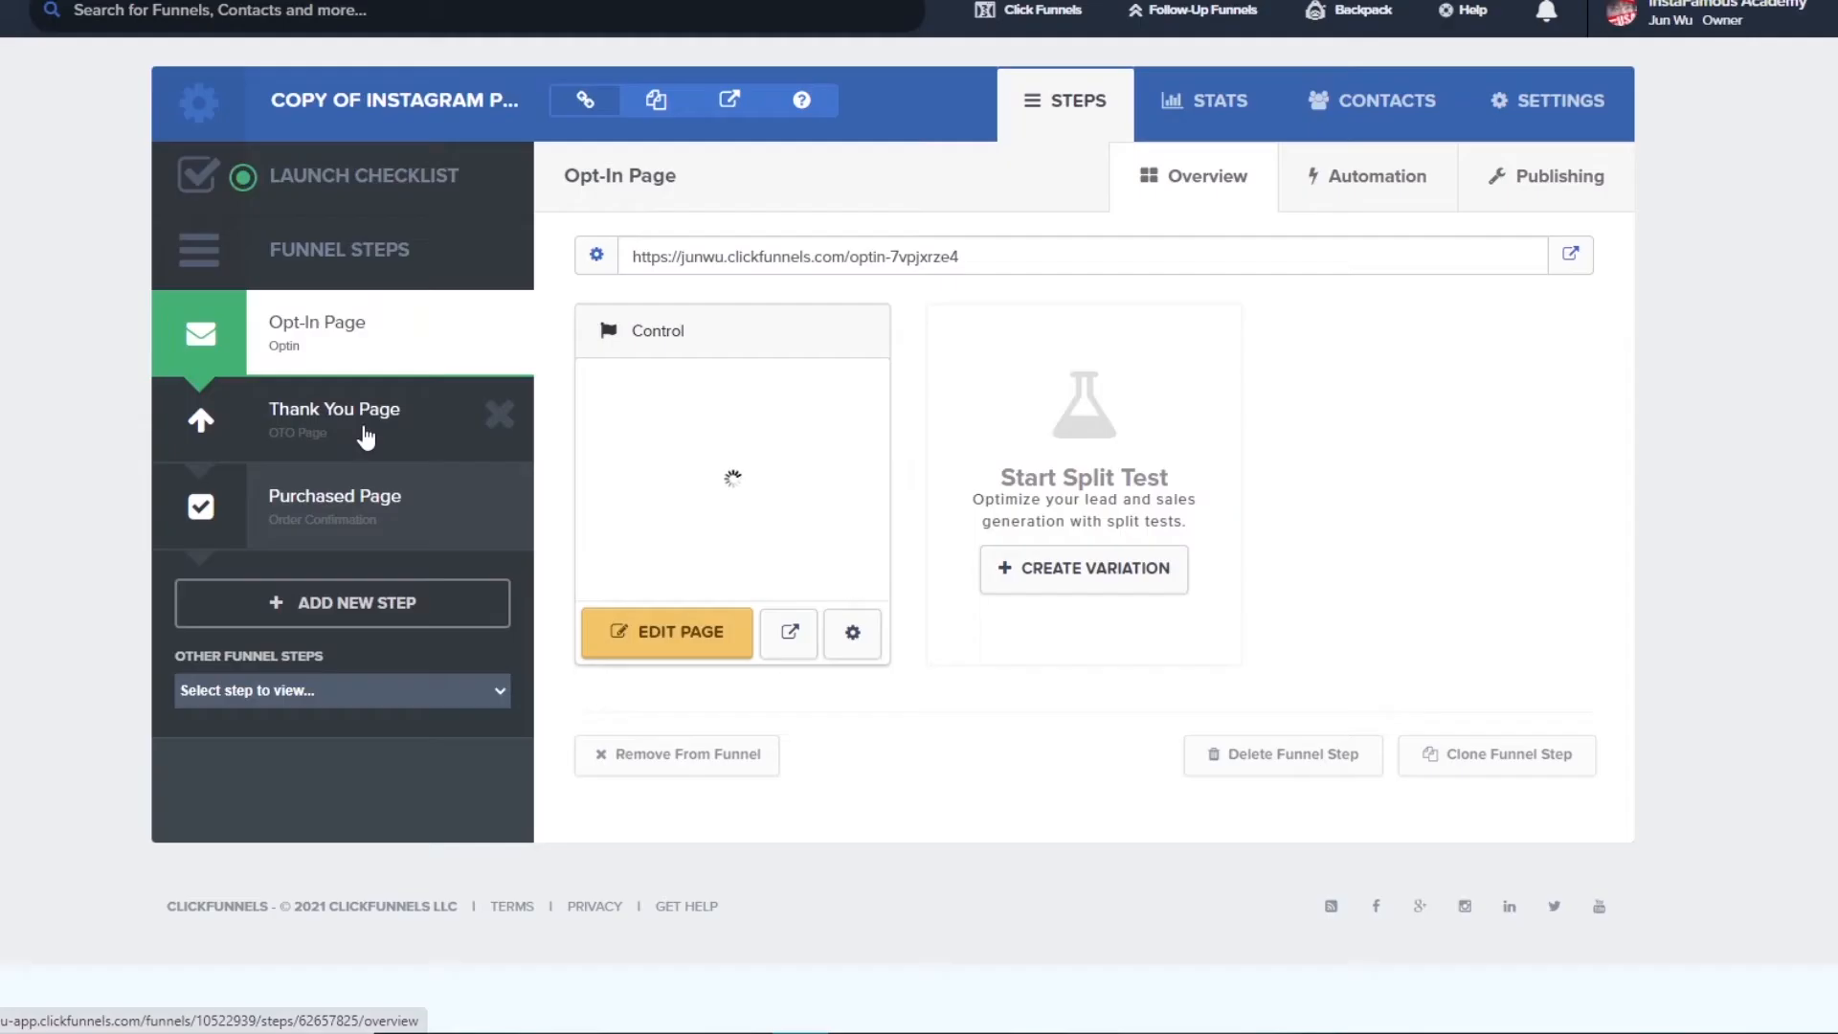
# - Paste the global site tag into the Thank You Page's header tracking code
pyautogui.click(334, 419)
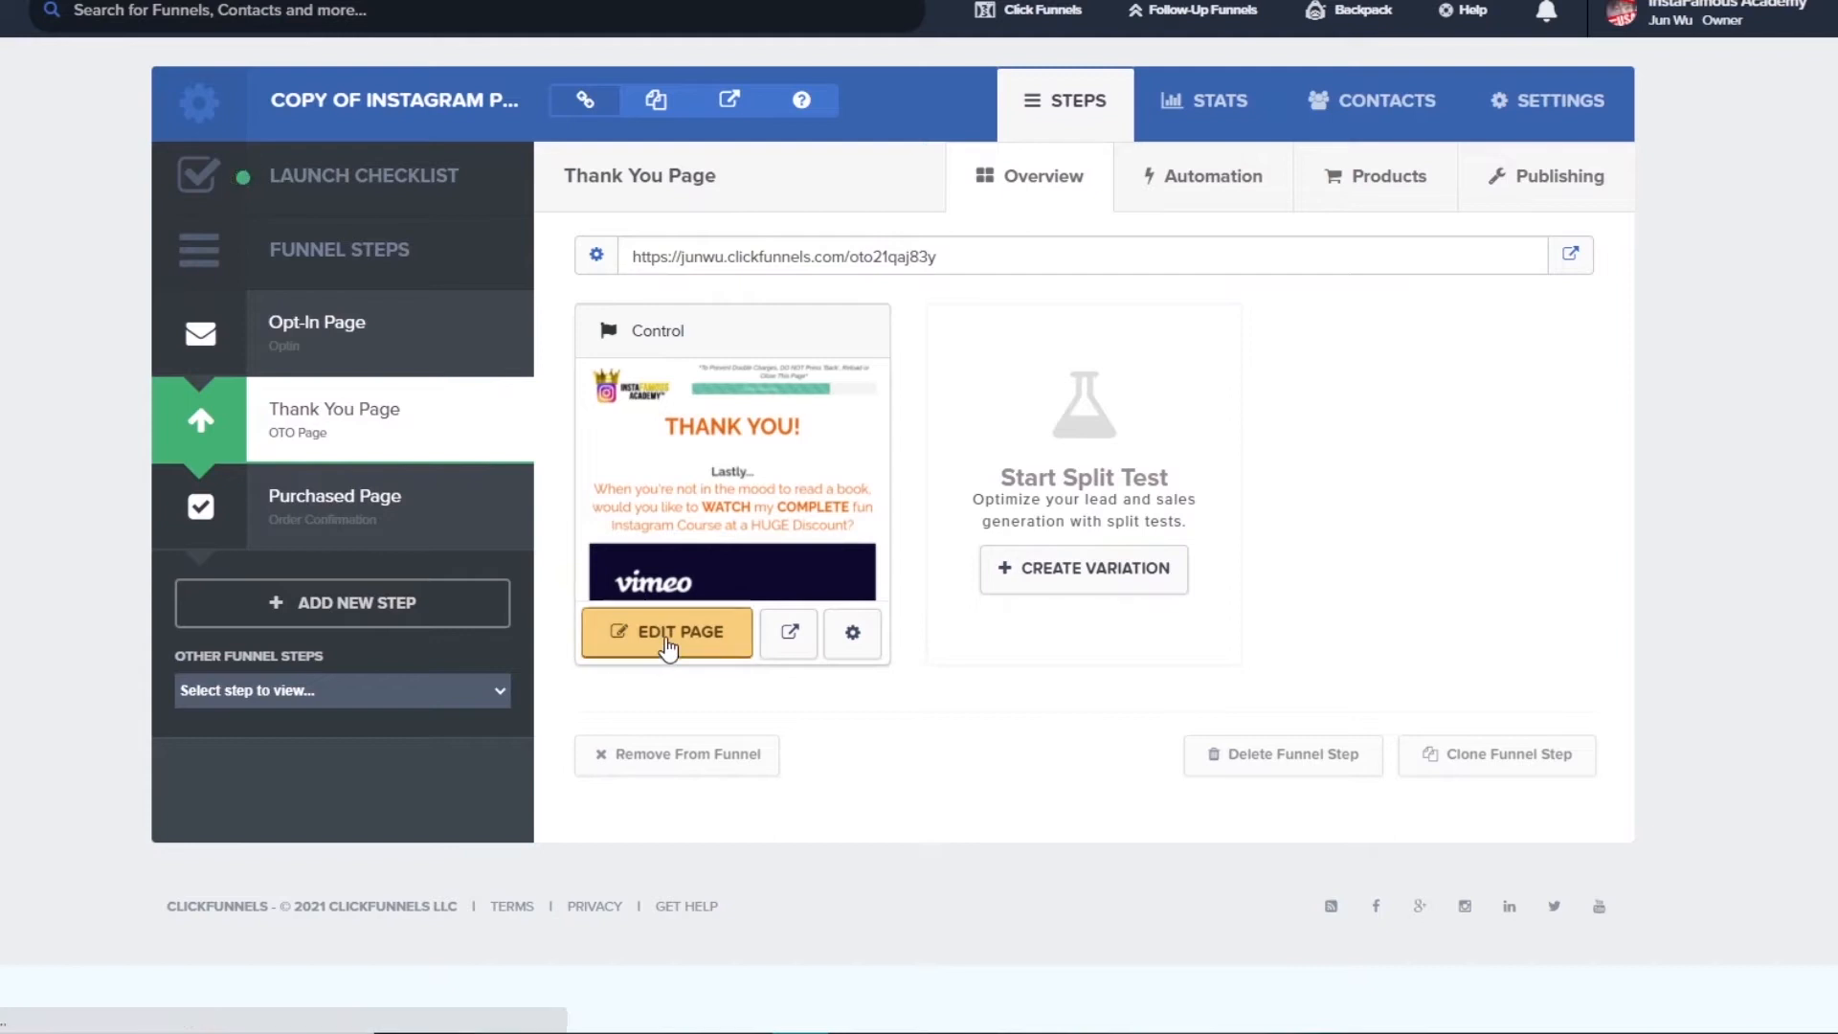
pyautogui.click(667, 632)
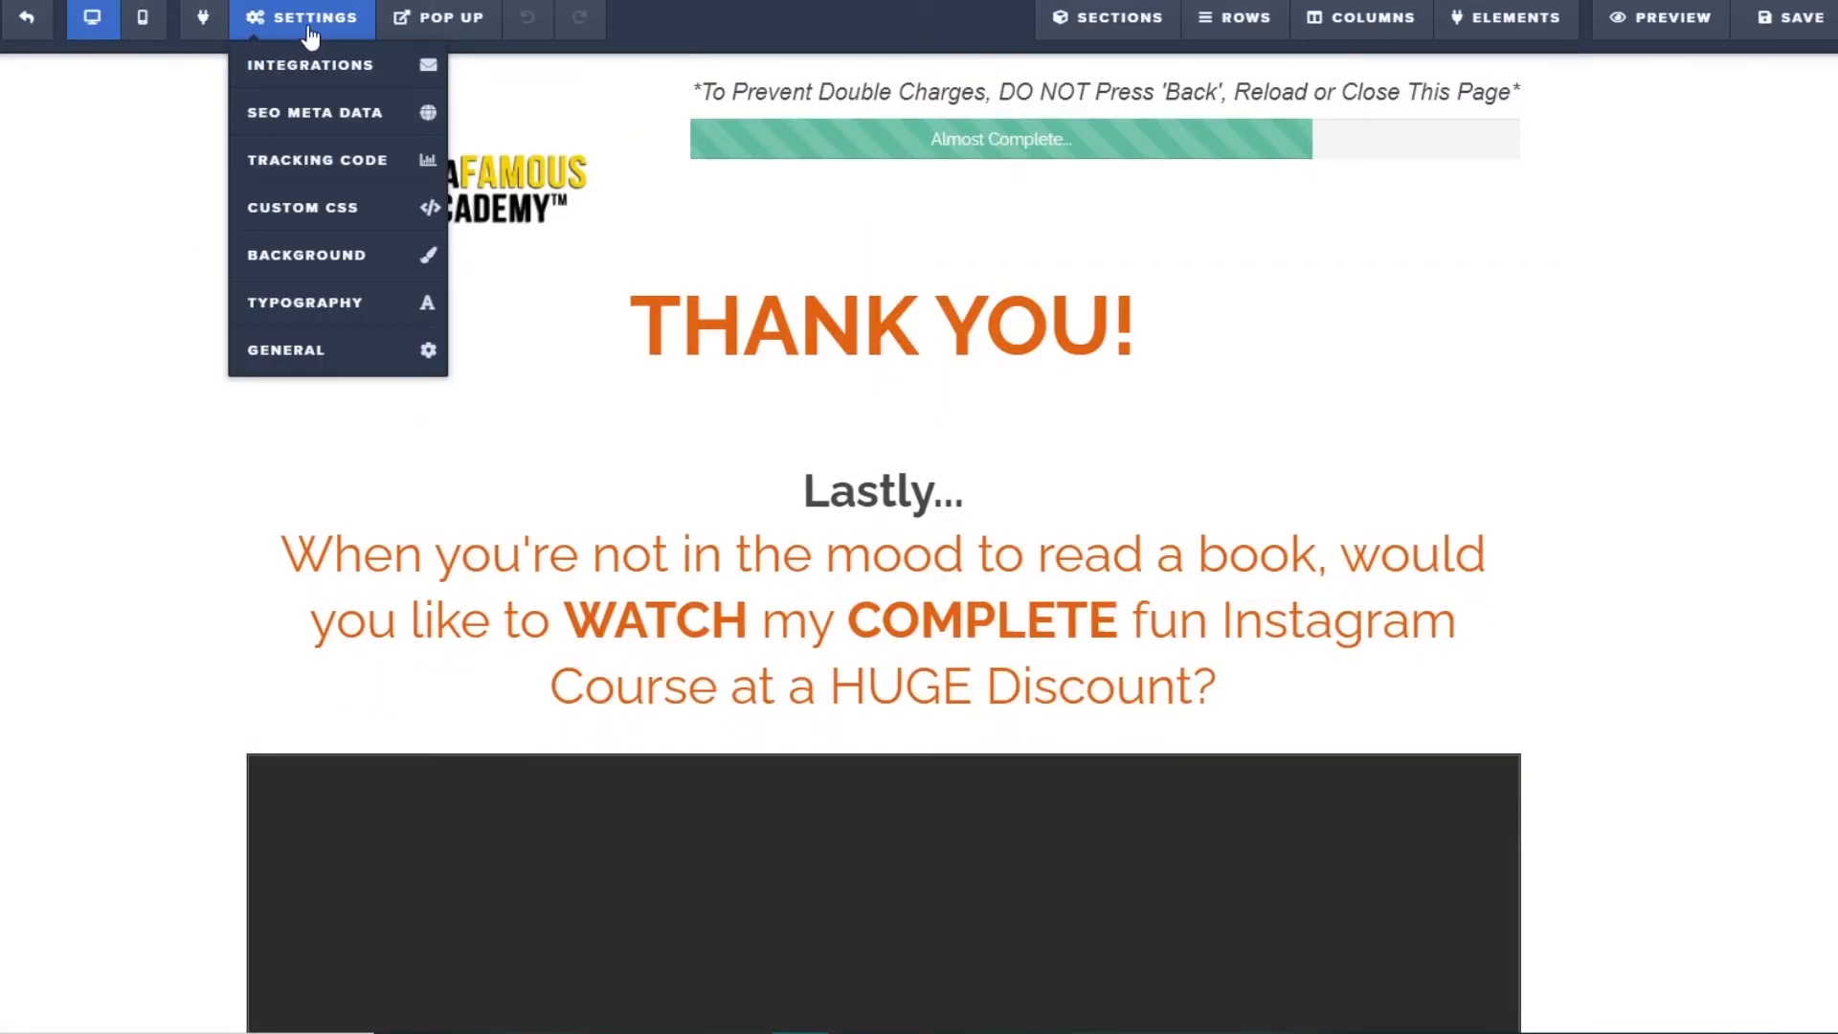
pyautogui.moveTo(317, 159)
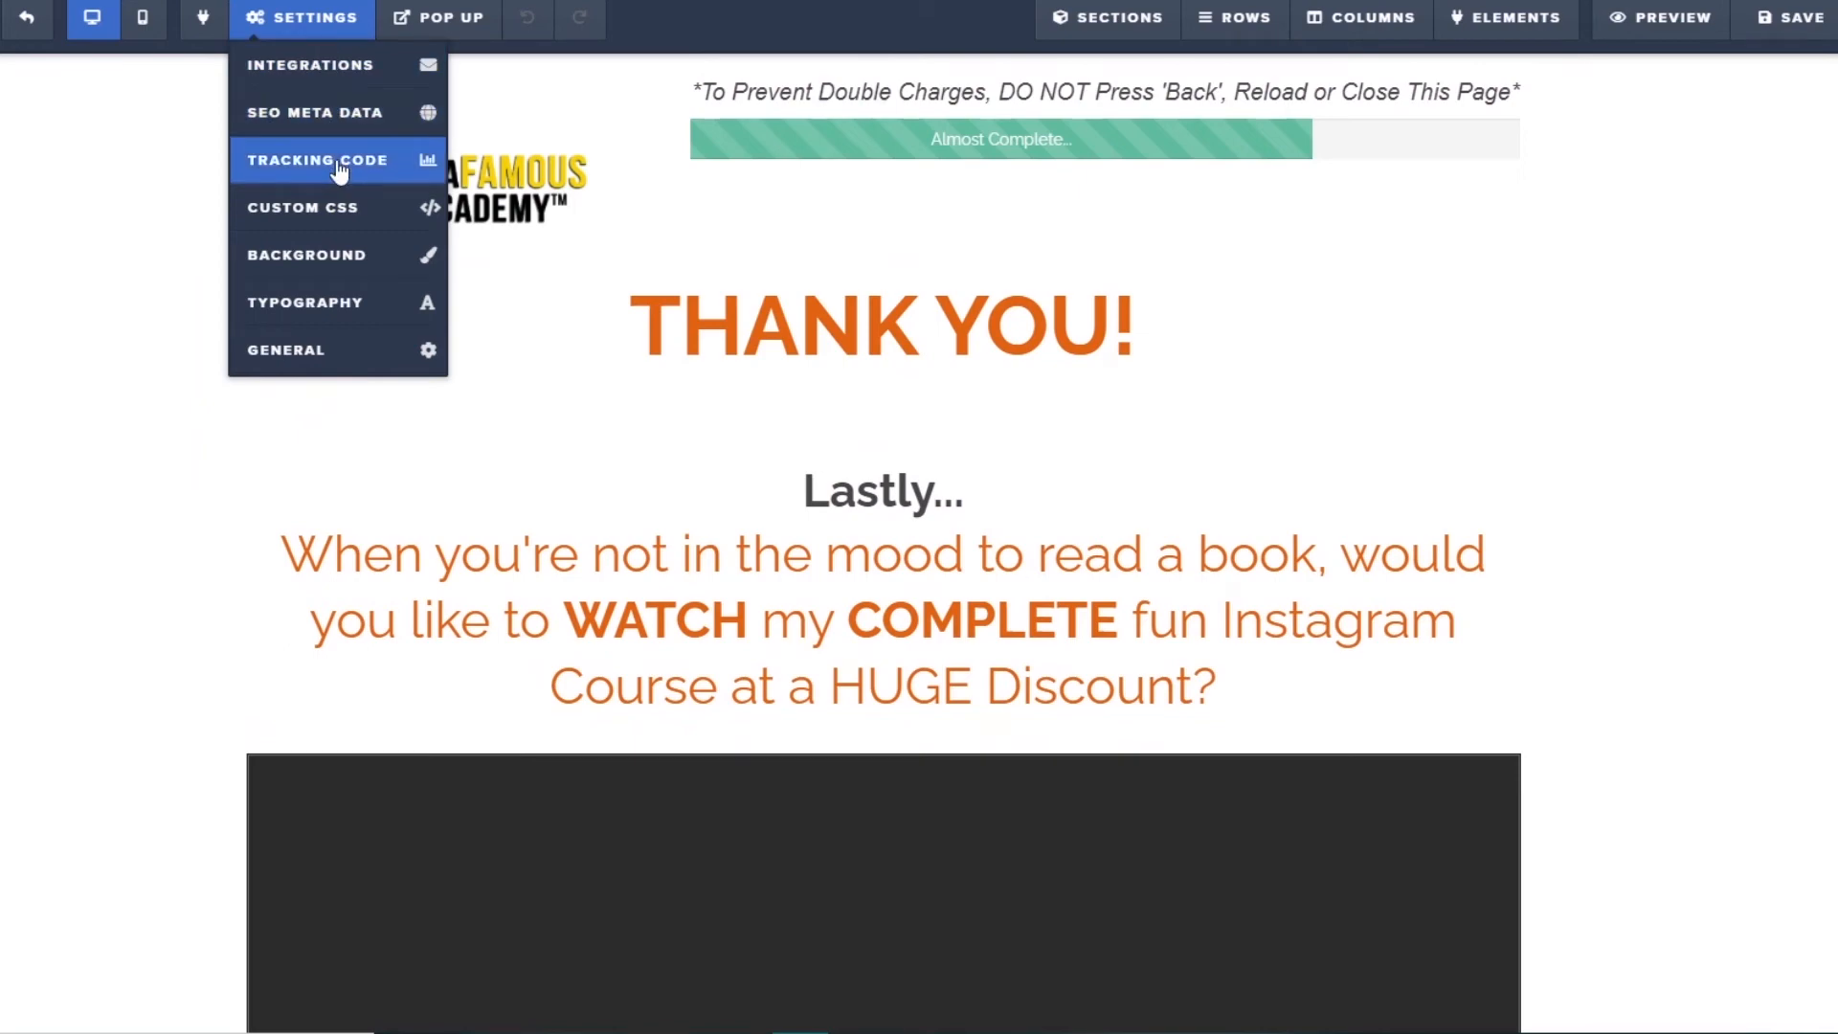
pyautogui.click(317, 160)
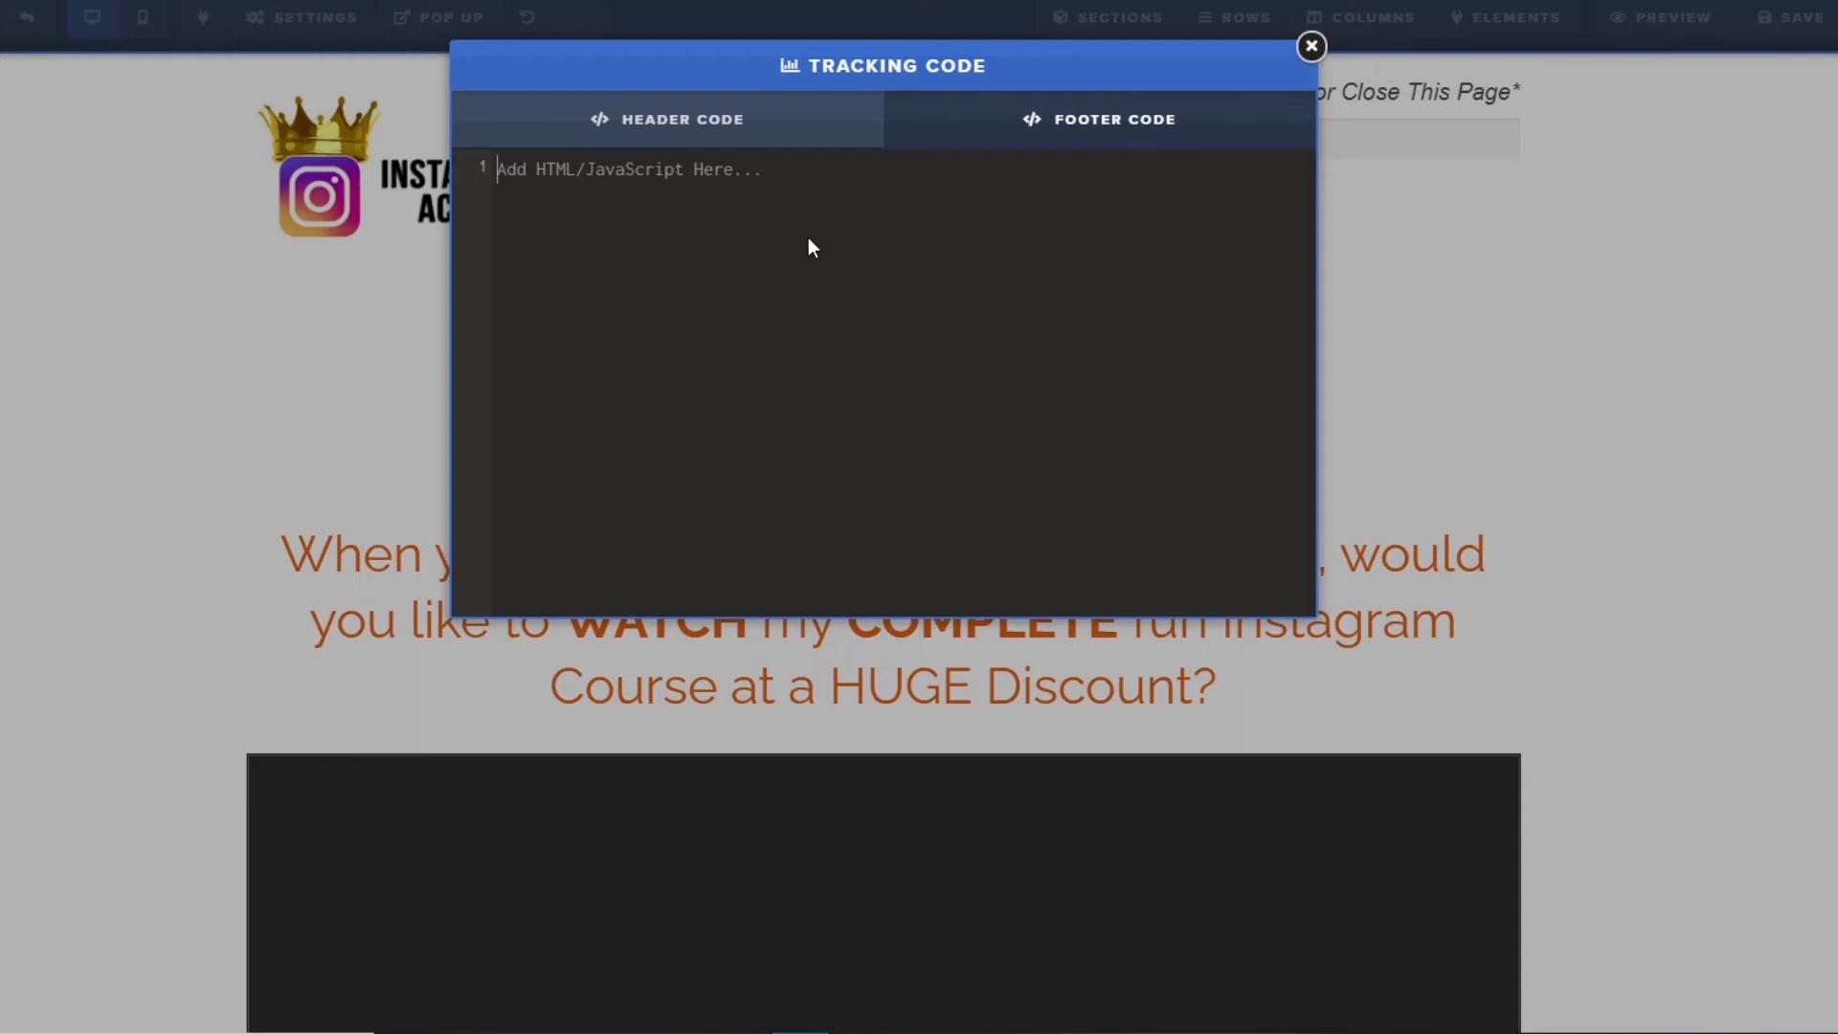
pyautogui.write('<!-- Global site tag (gtag.js) - Google Ads: 455261095 -->')
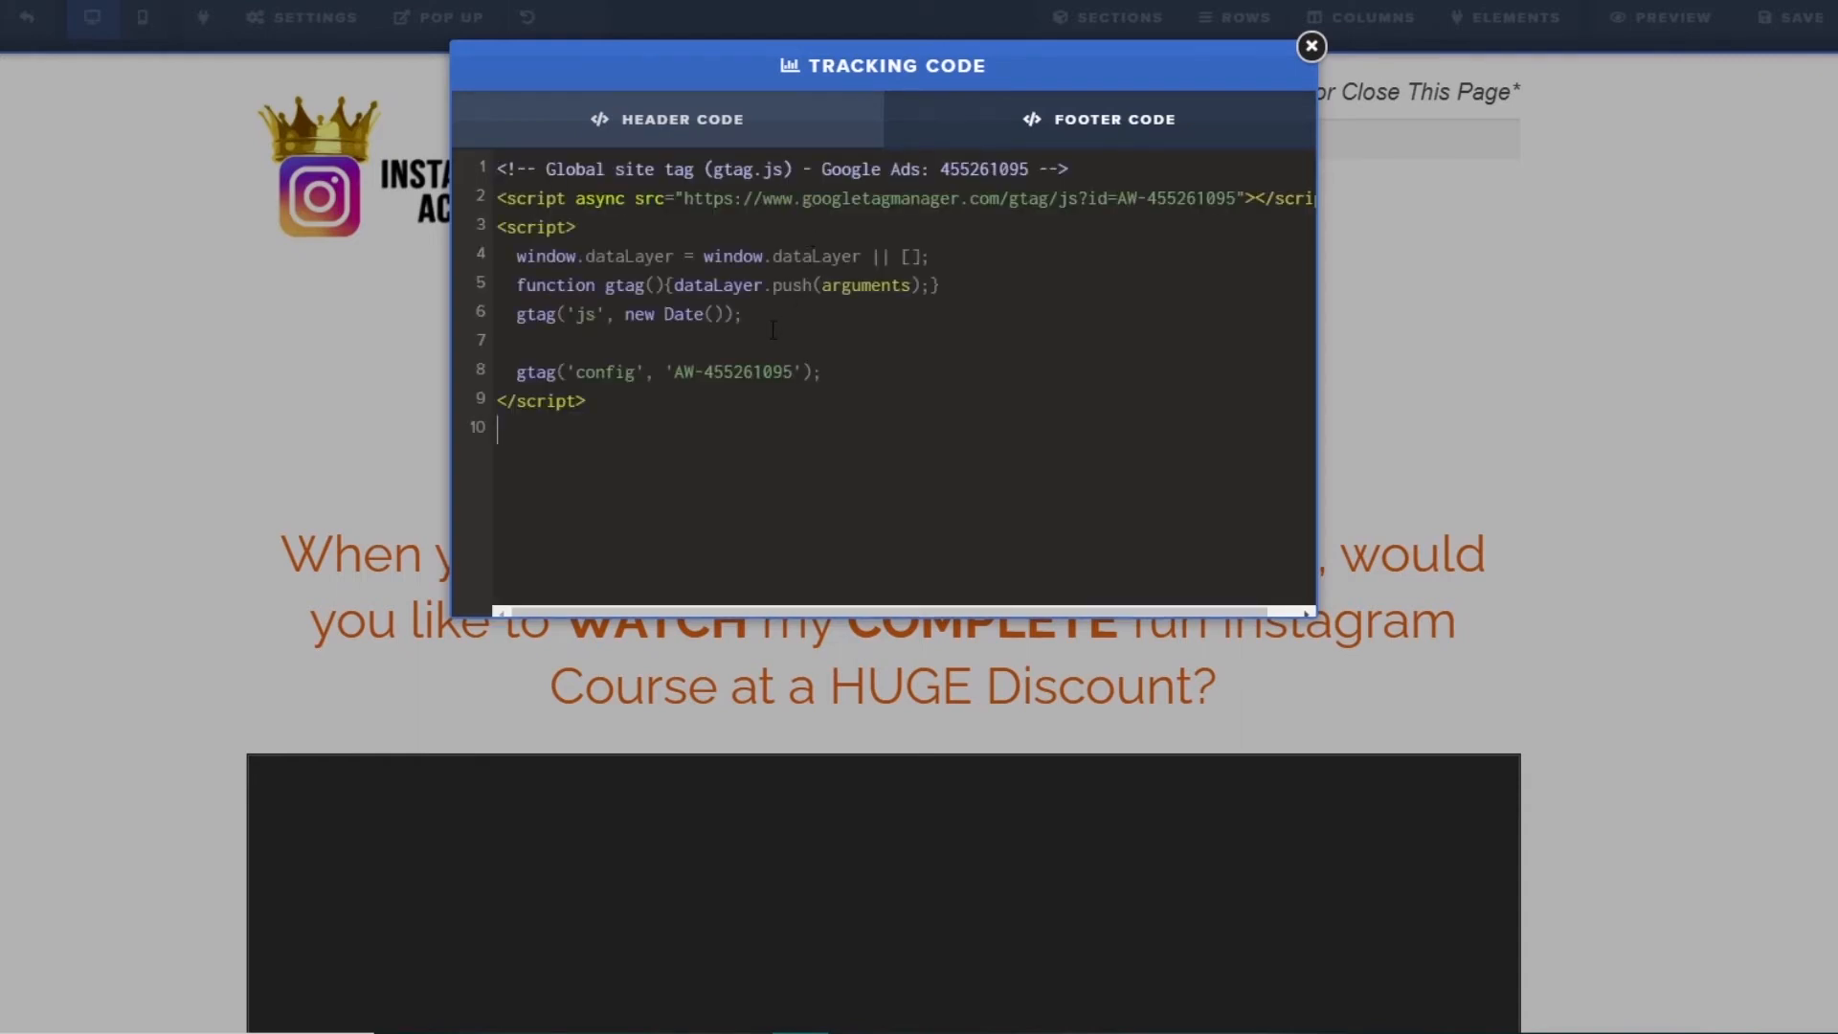
pyautogui.click(1309, 46)
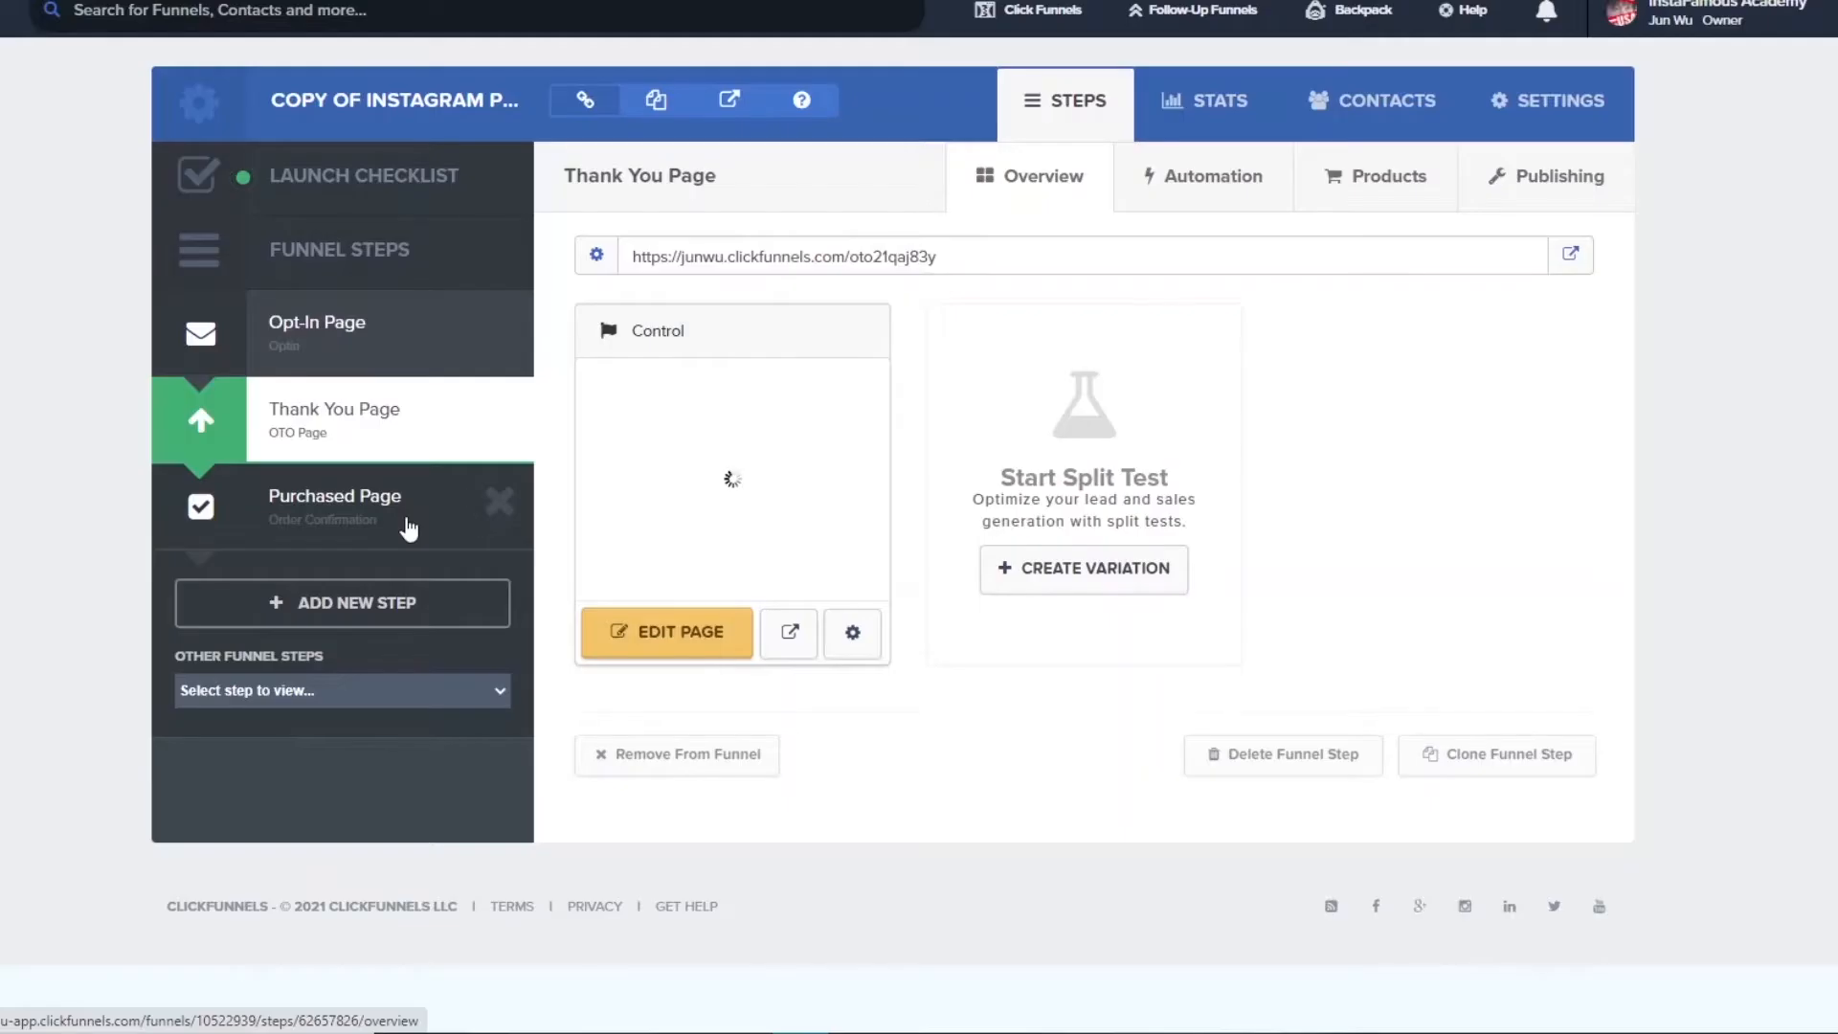
# - Add the global site tag to the Purchased Page's header code and exit the editor
pyautogui.click(666, 630)
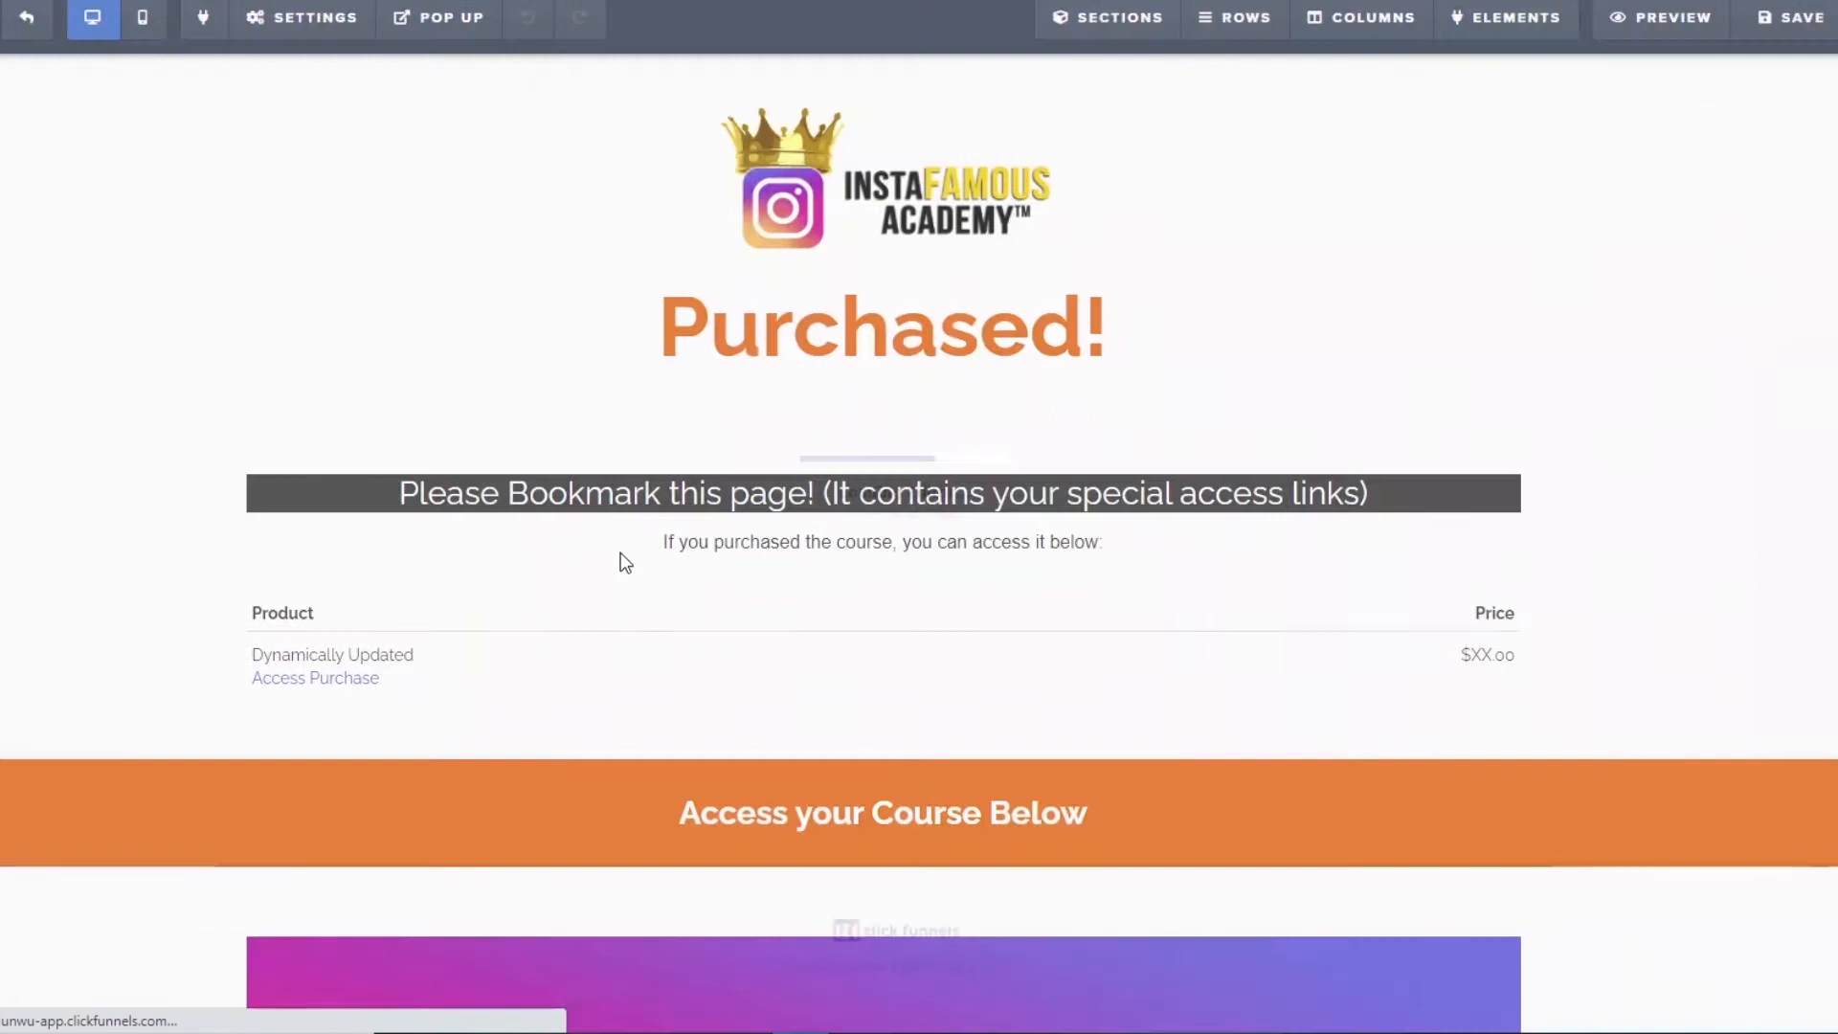
pyautogui.click(302, 18)
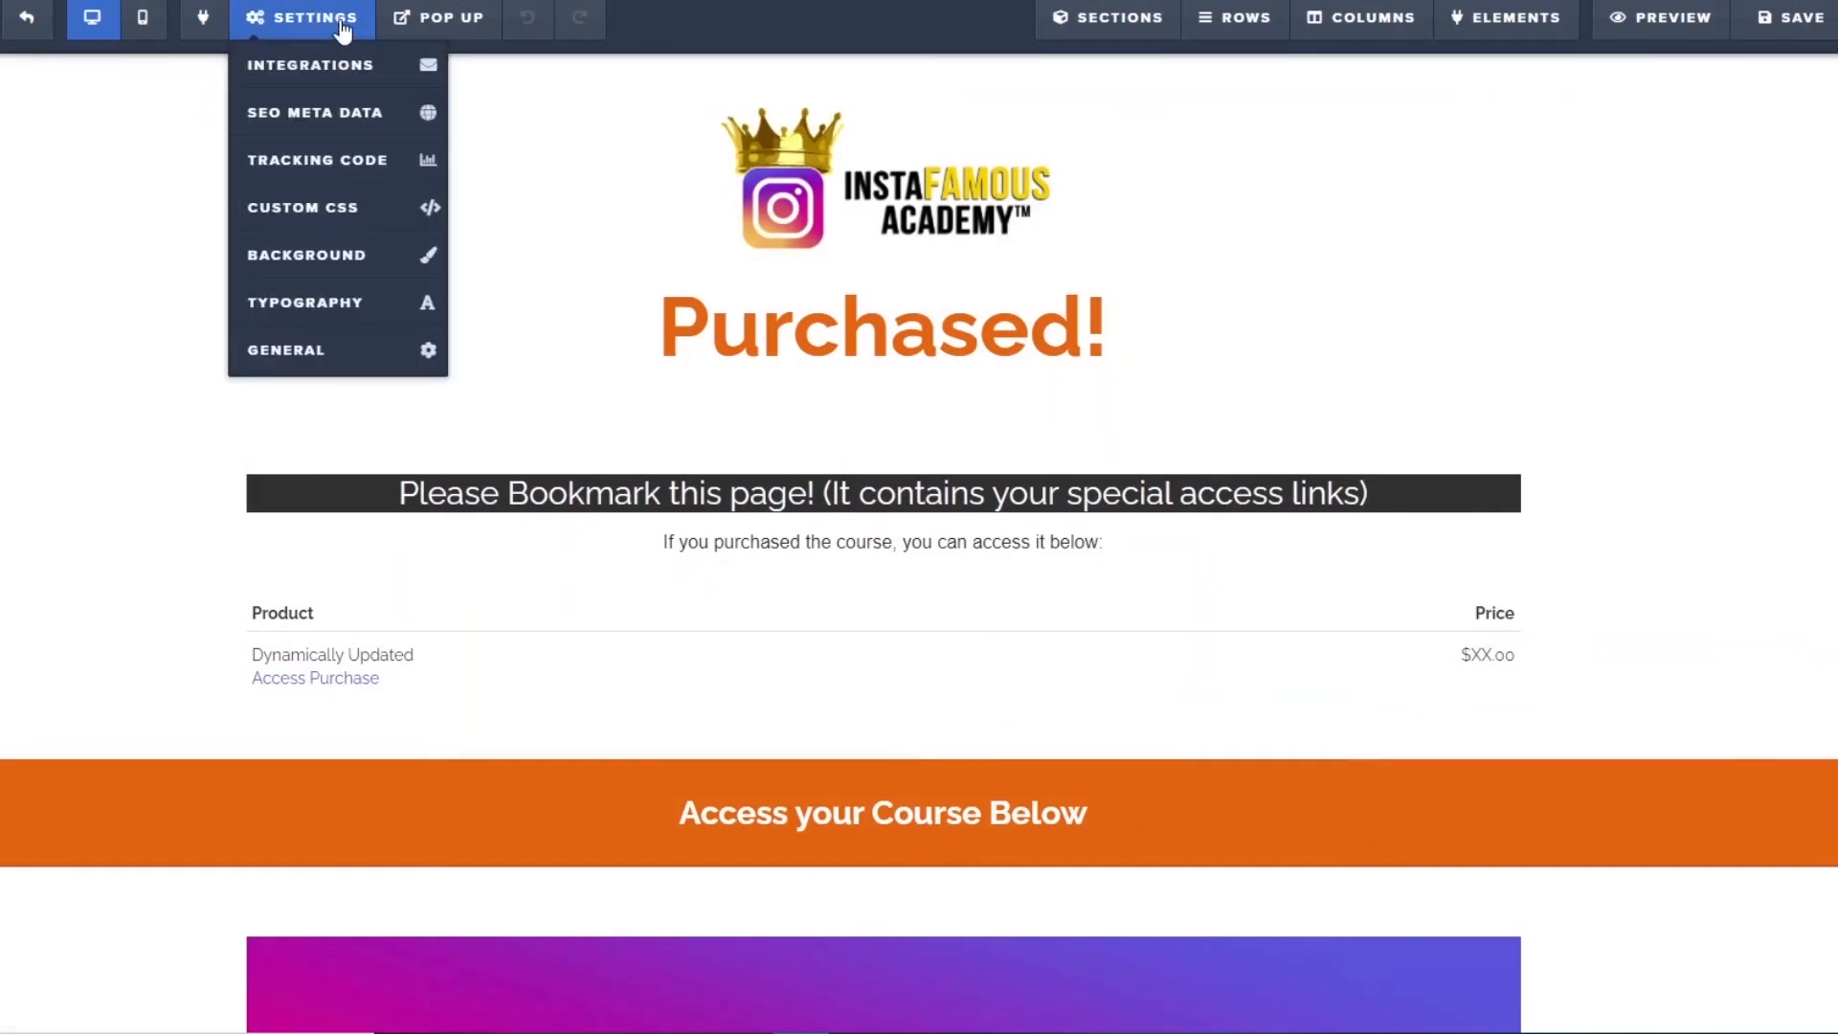
pyautogui.click(316, 160)
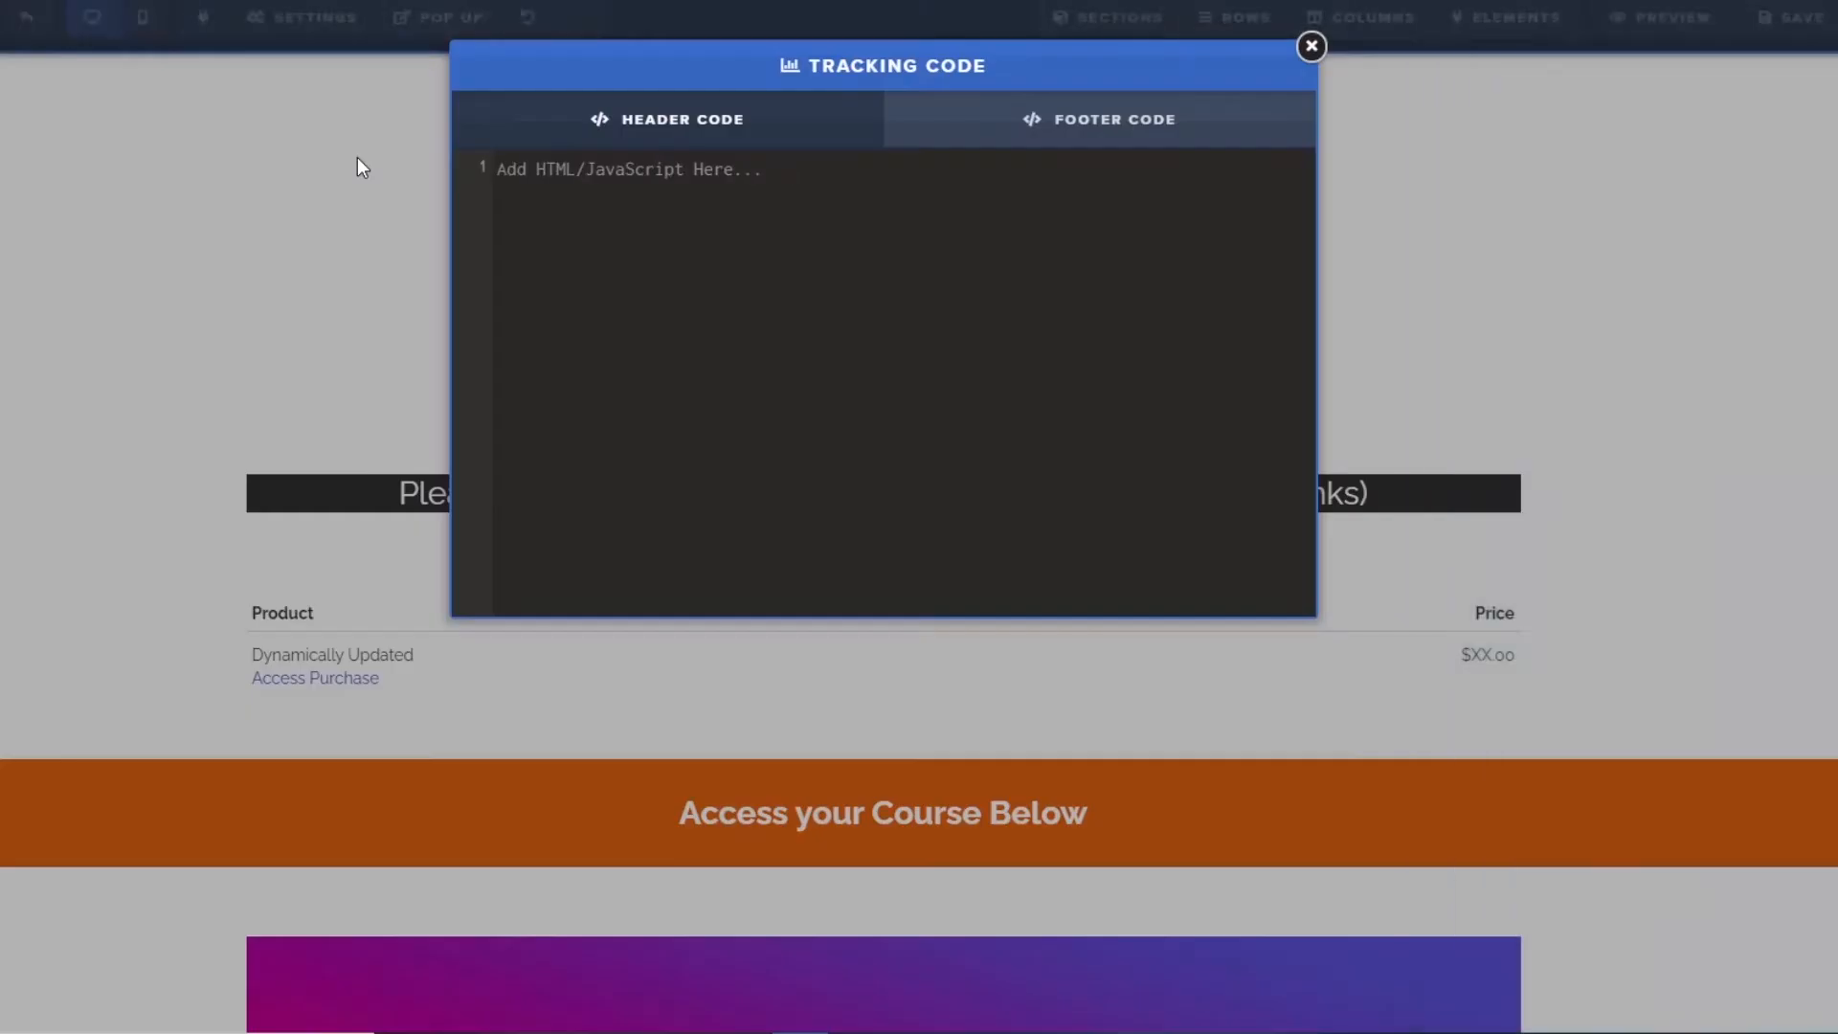
pyautogui.moveTo(978, 223)
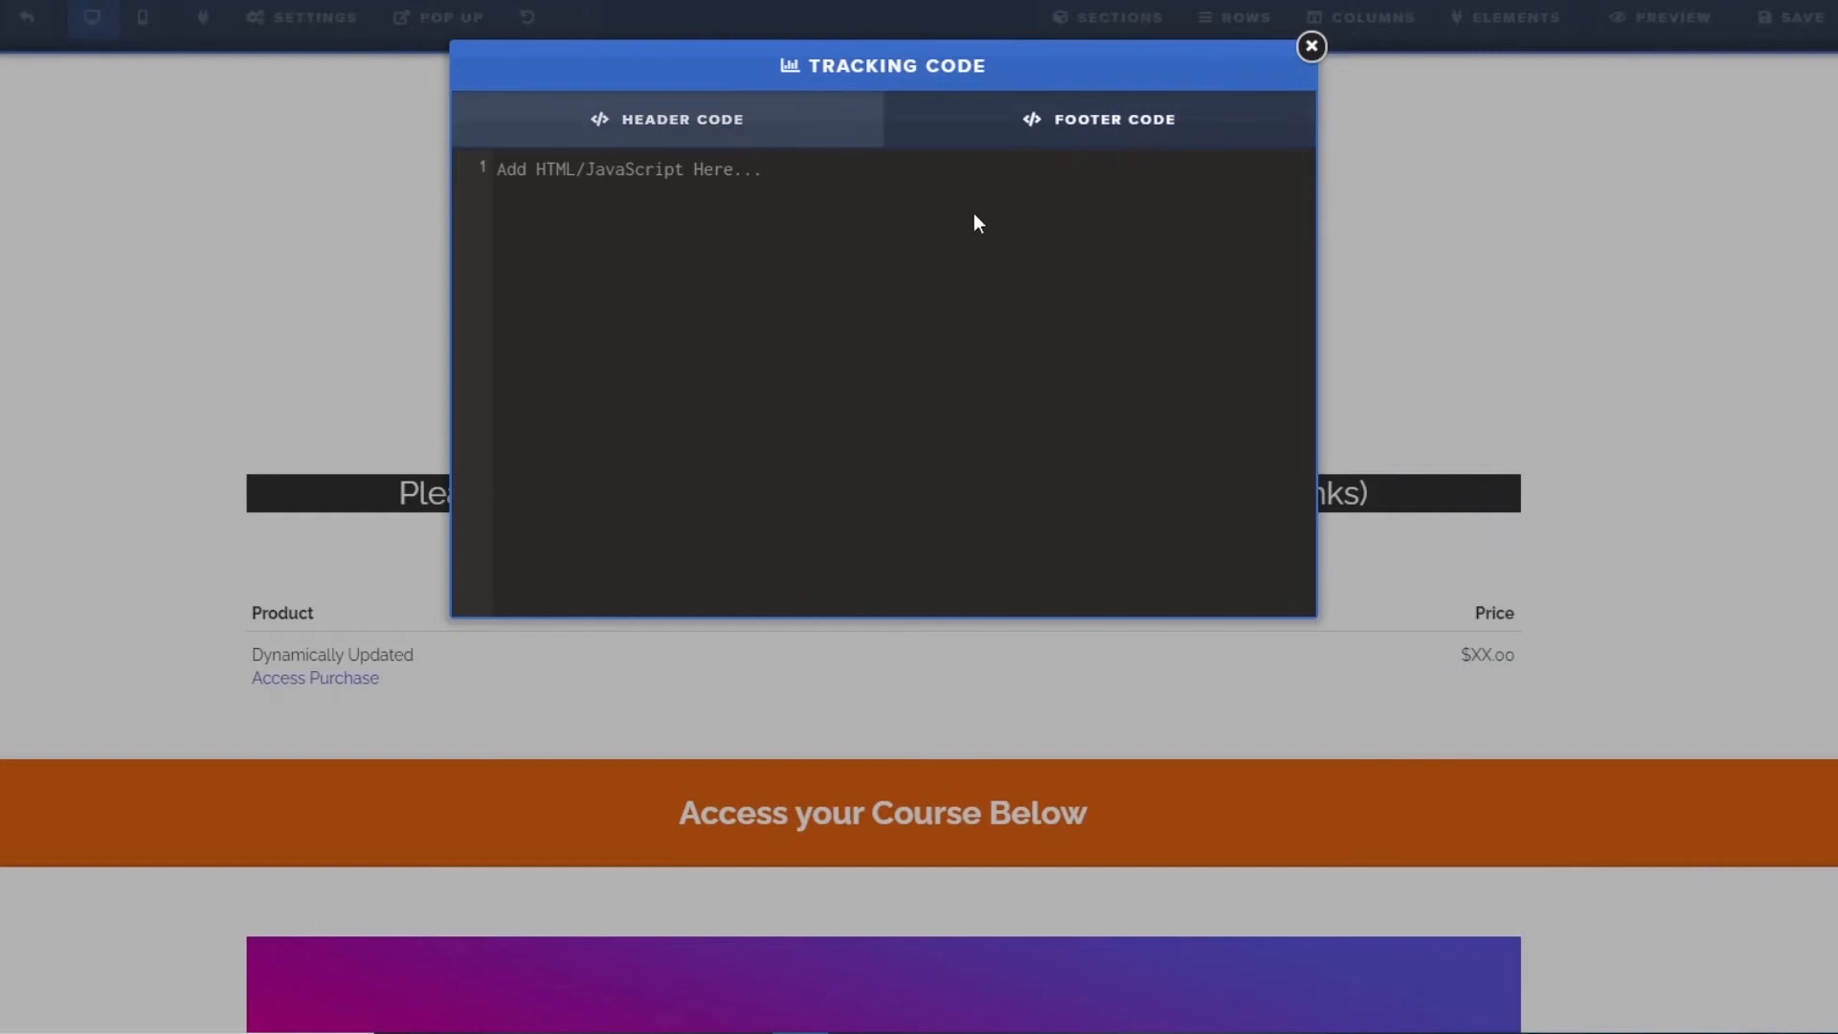
pyautogui.moveTo(816, 267)
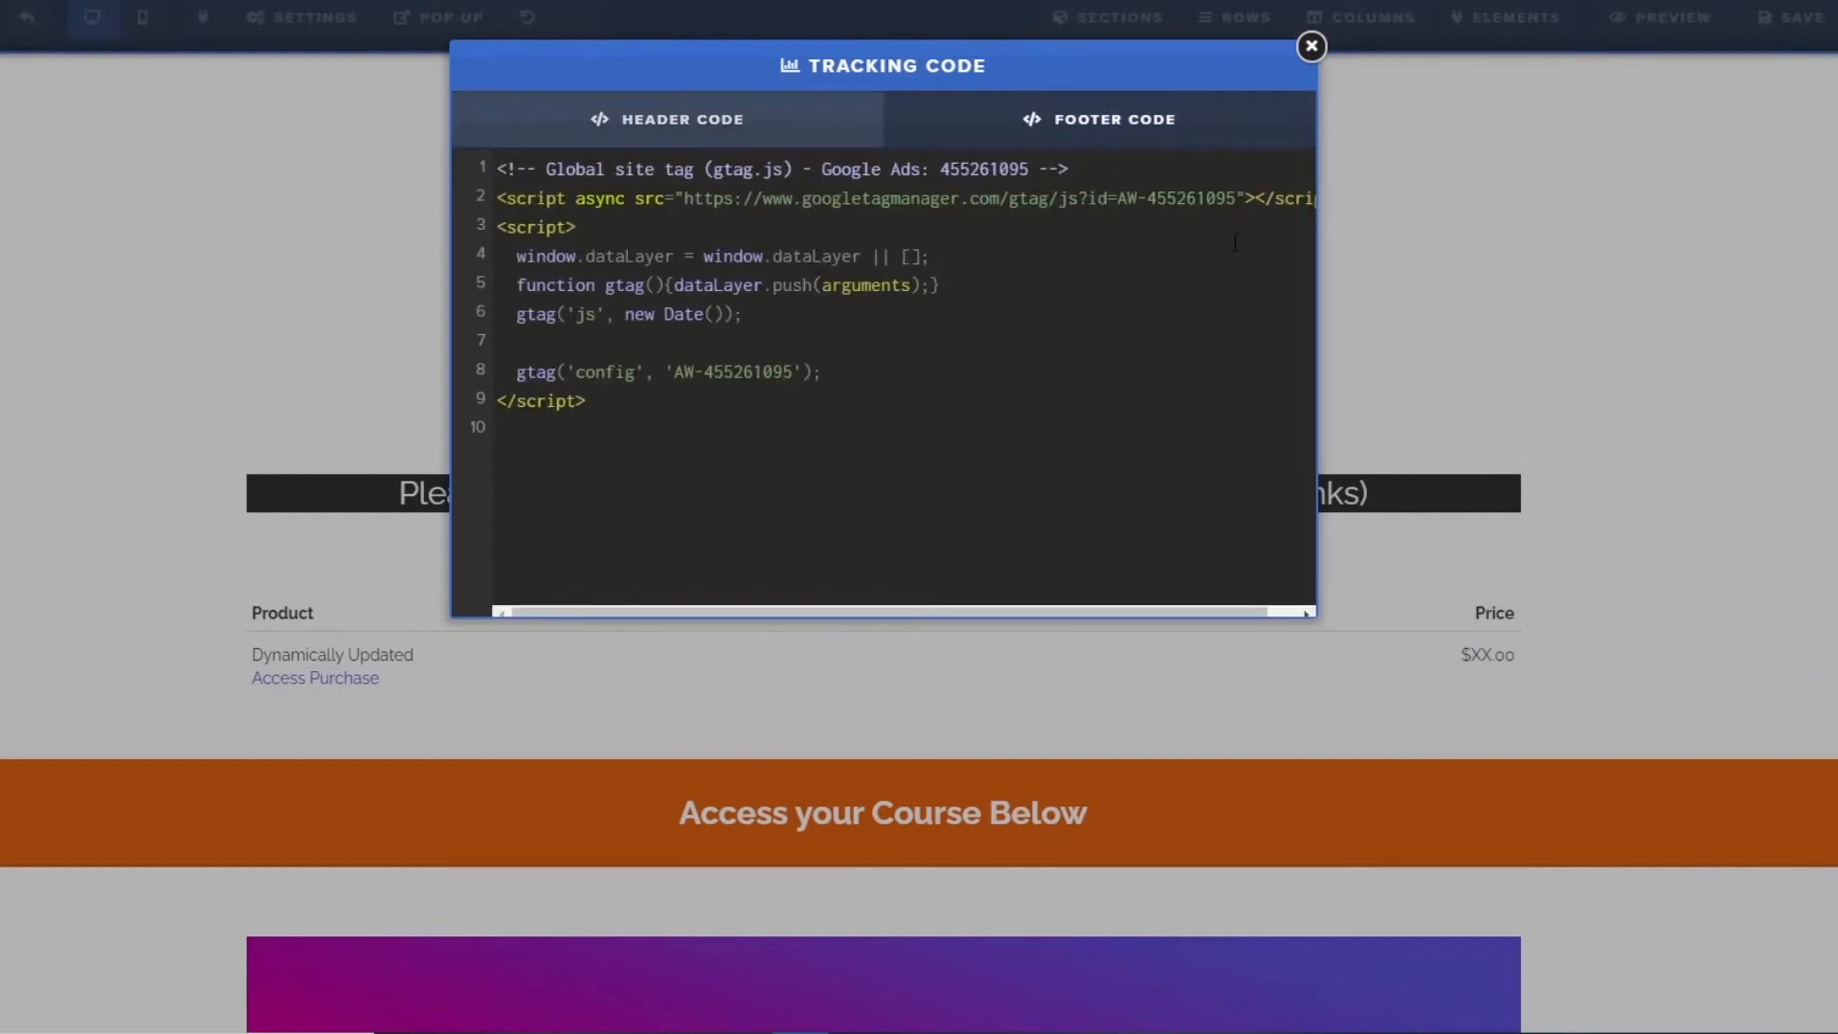
pyautogui.click(1309, 46)
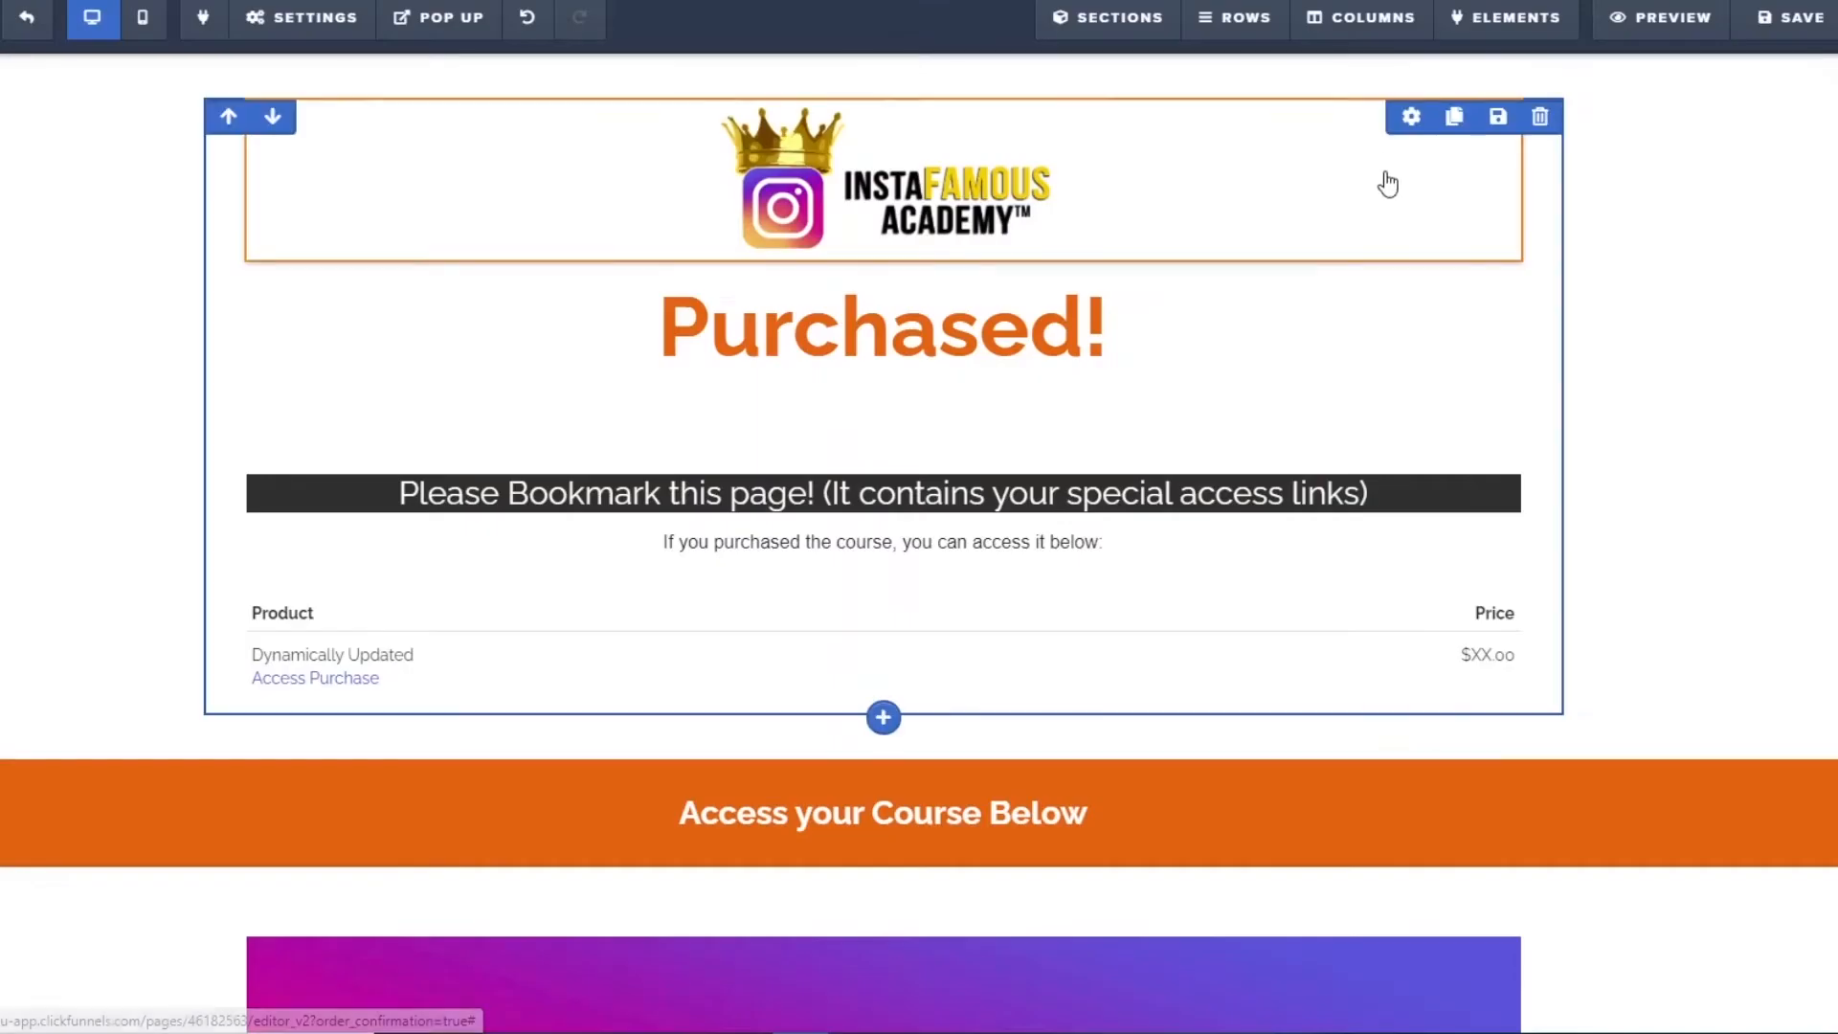
pyautogui.click(1789, 17)
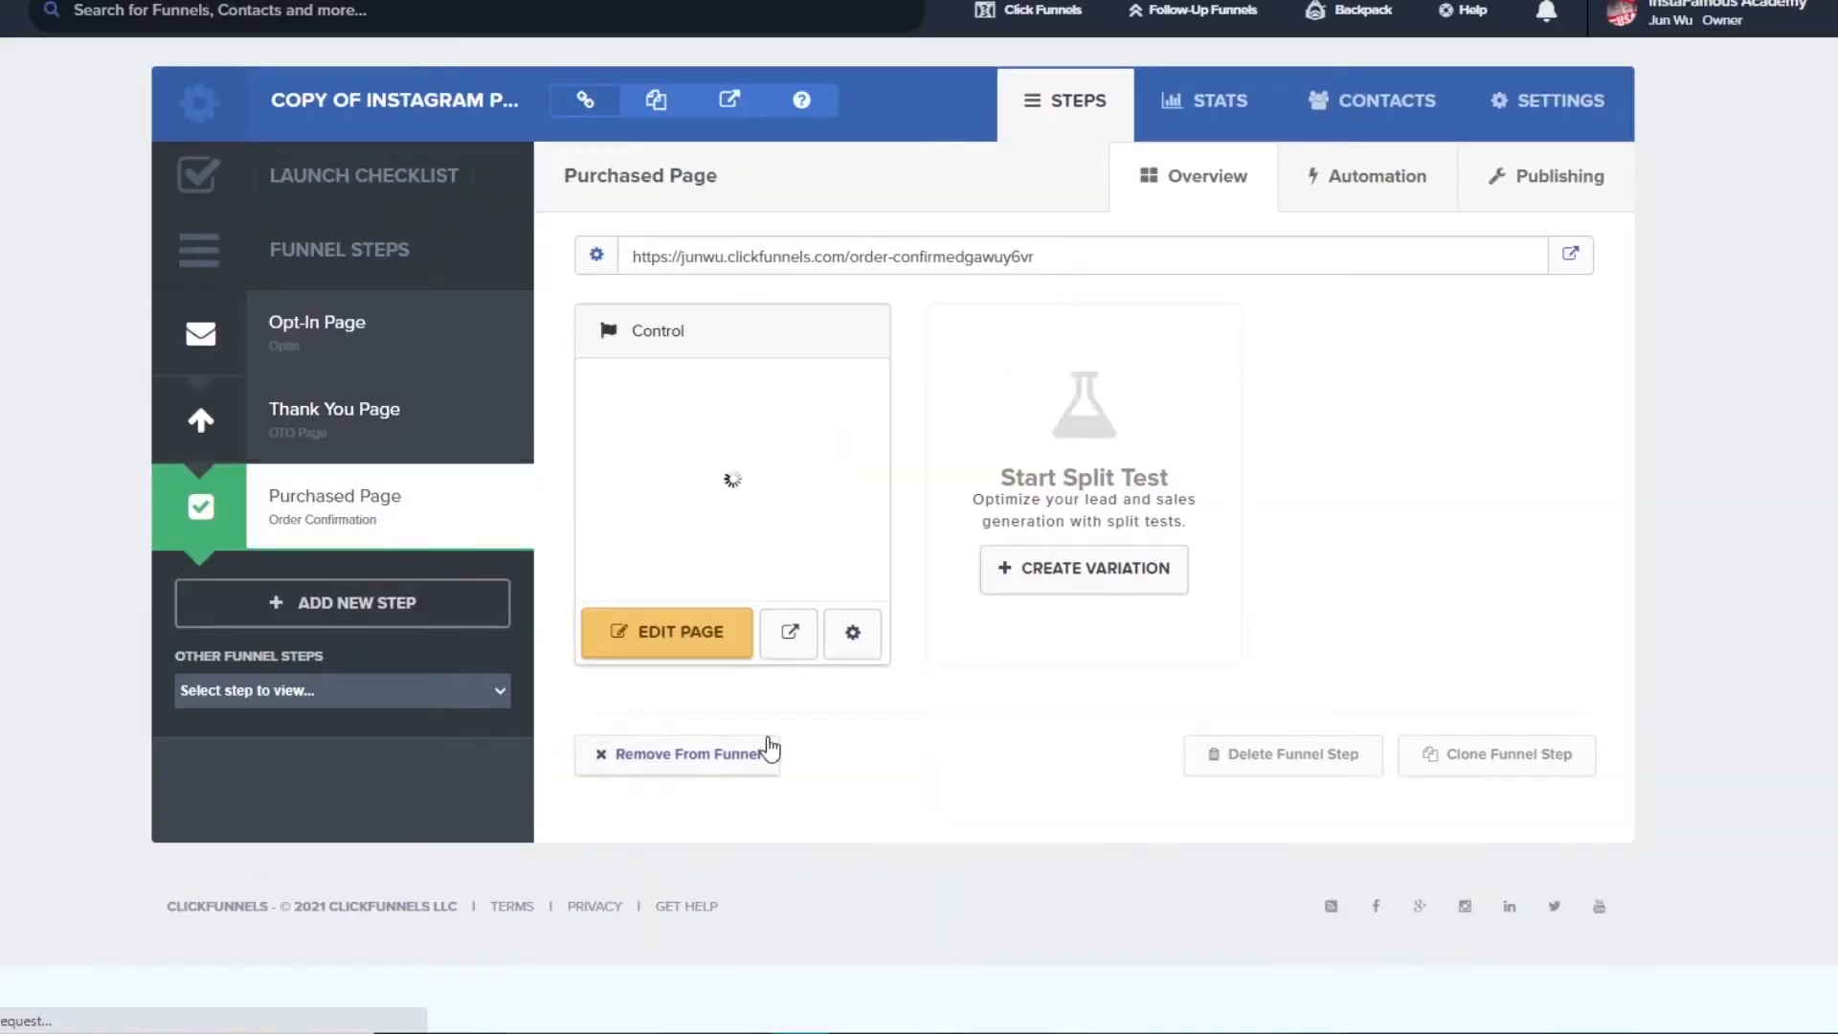
pyautogui.moveTo(829, 741)
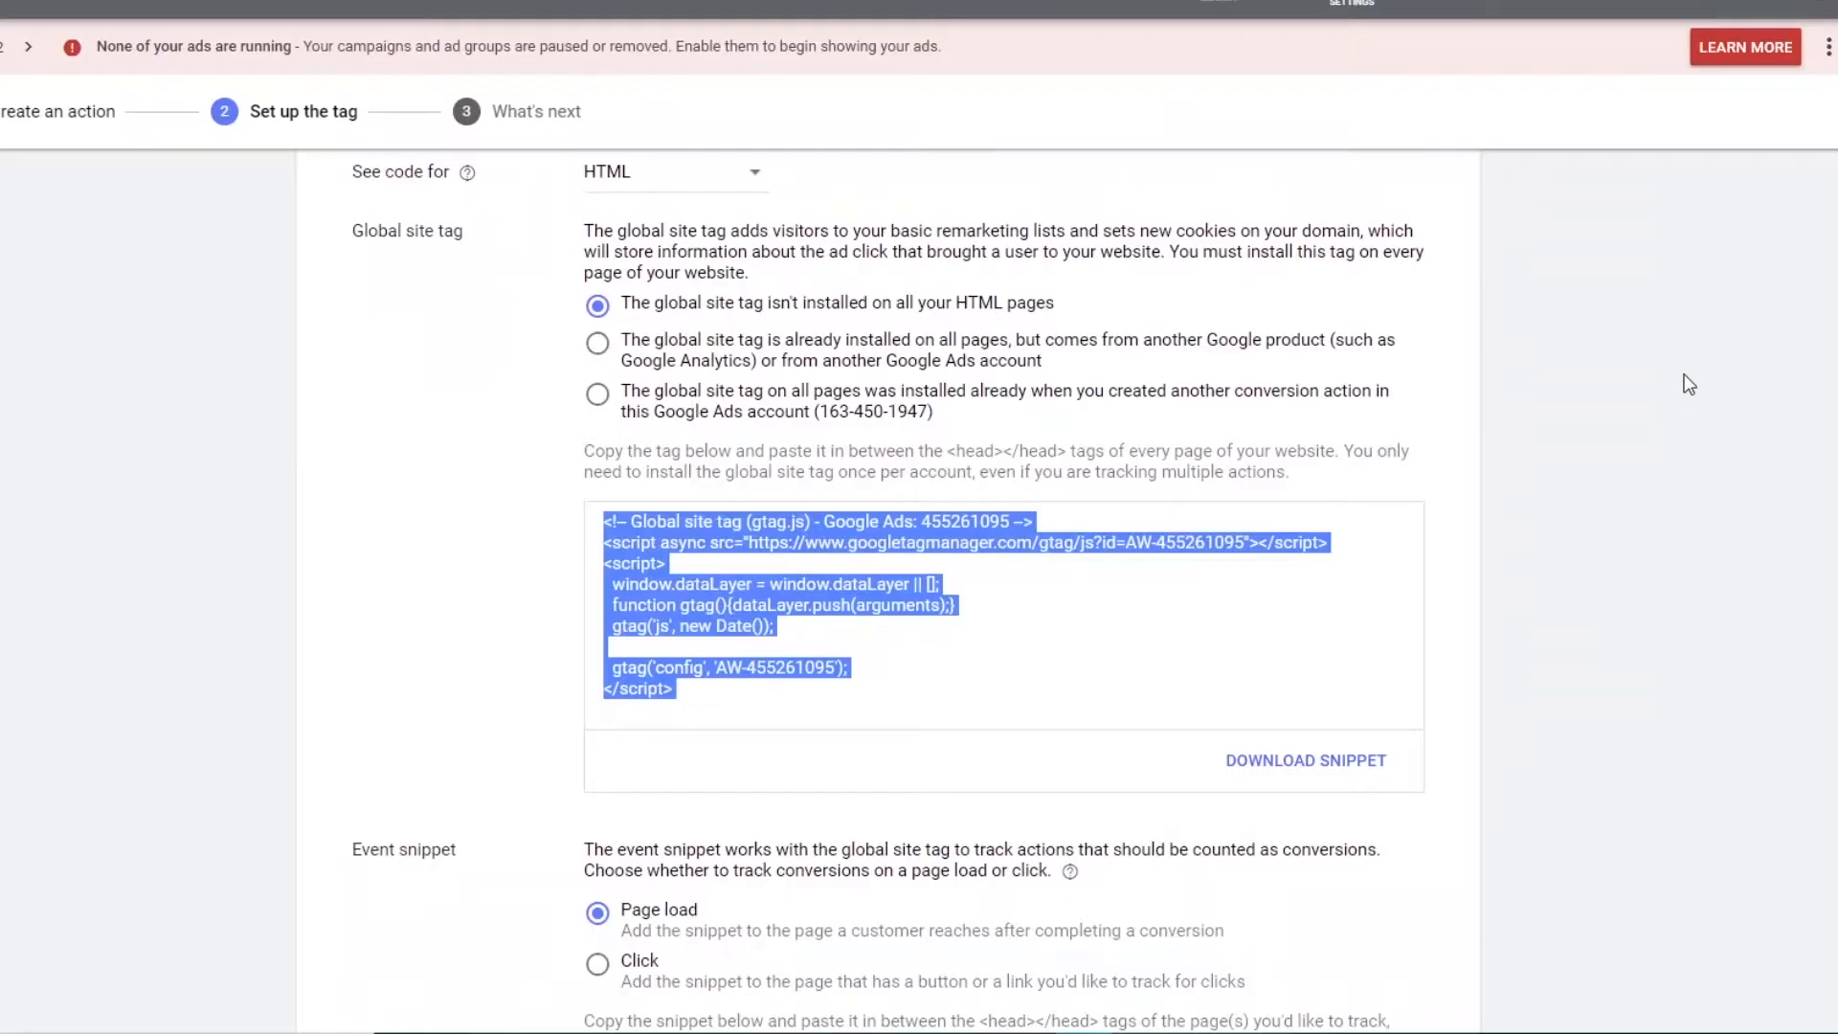
pyautogui.scroll(-3)
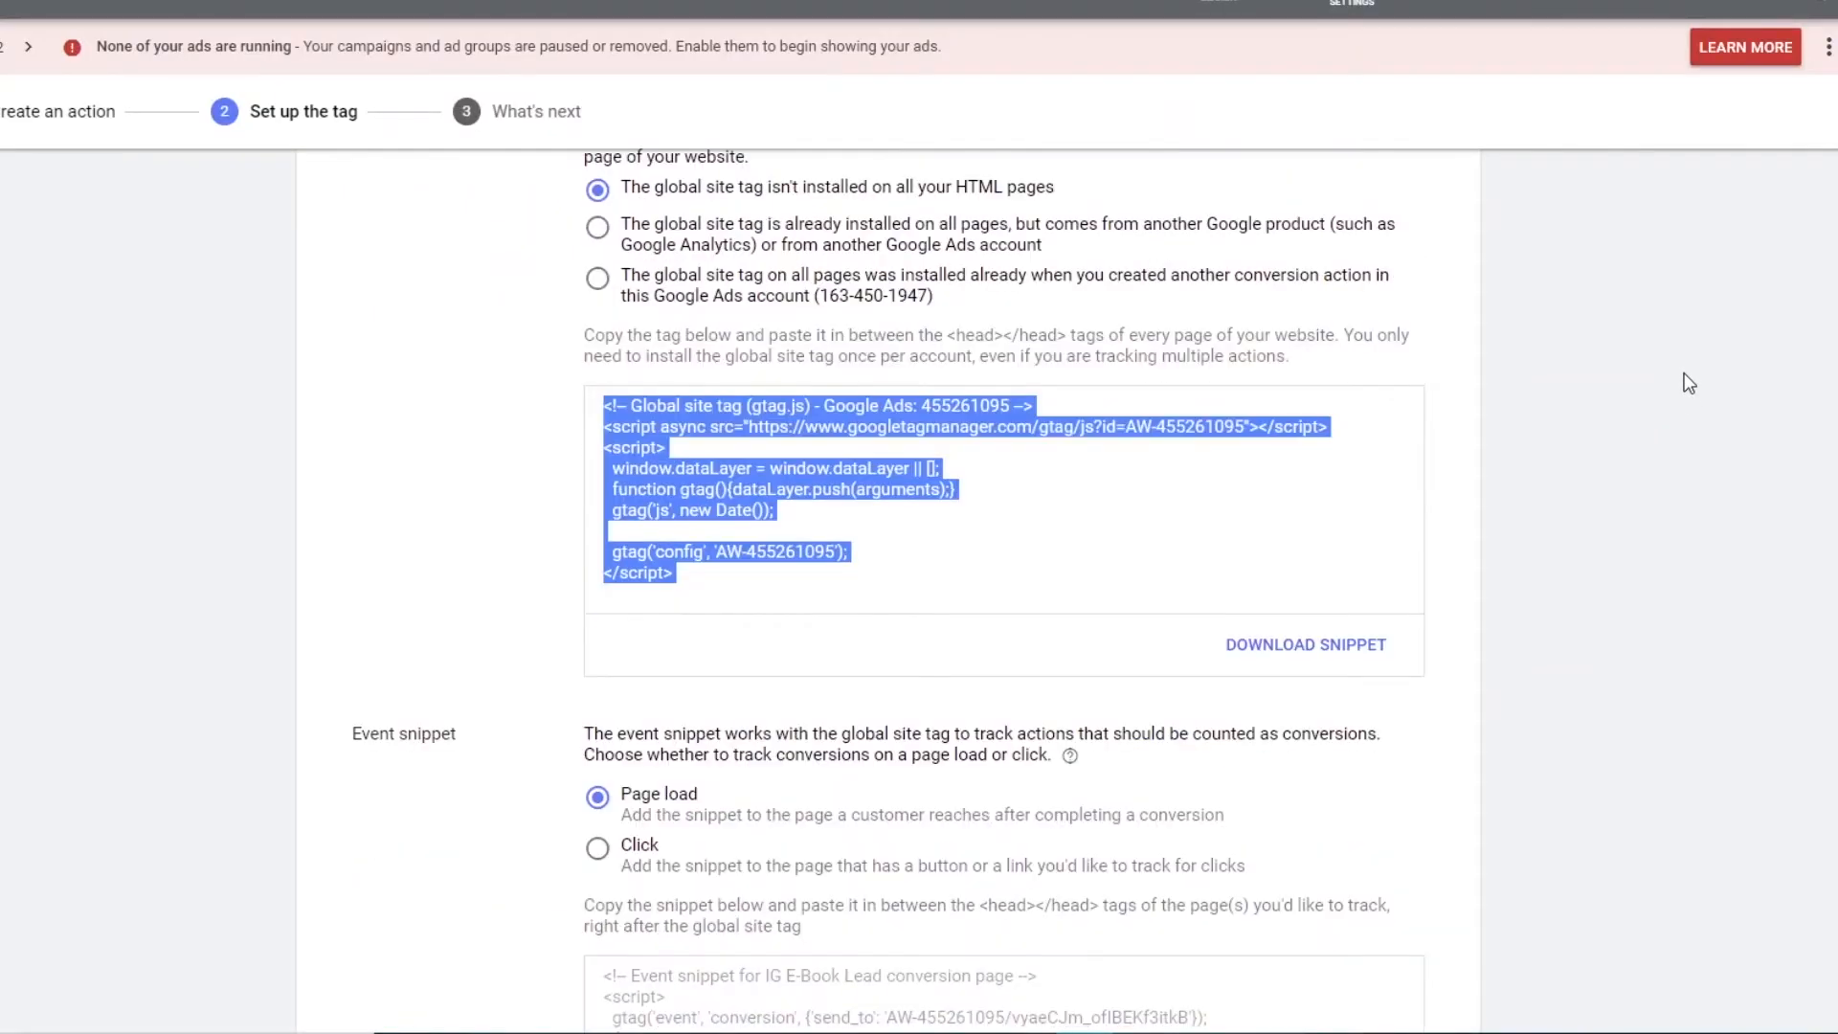
pyautogui.scroll(-3)
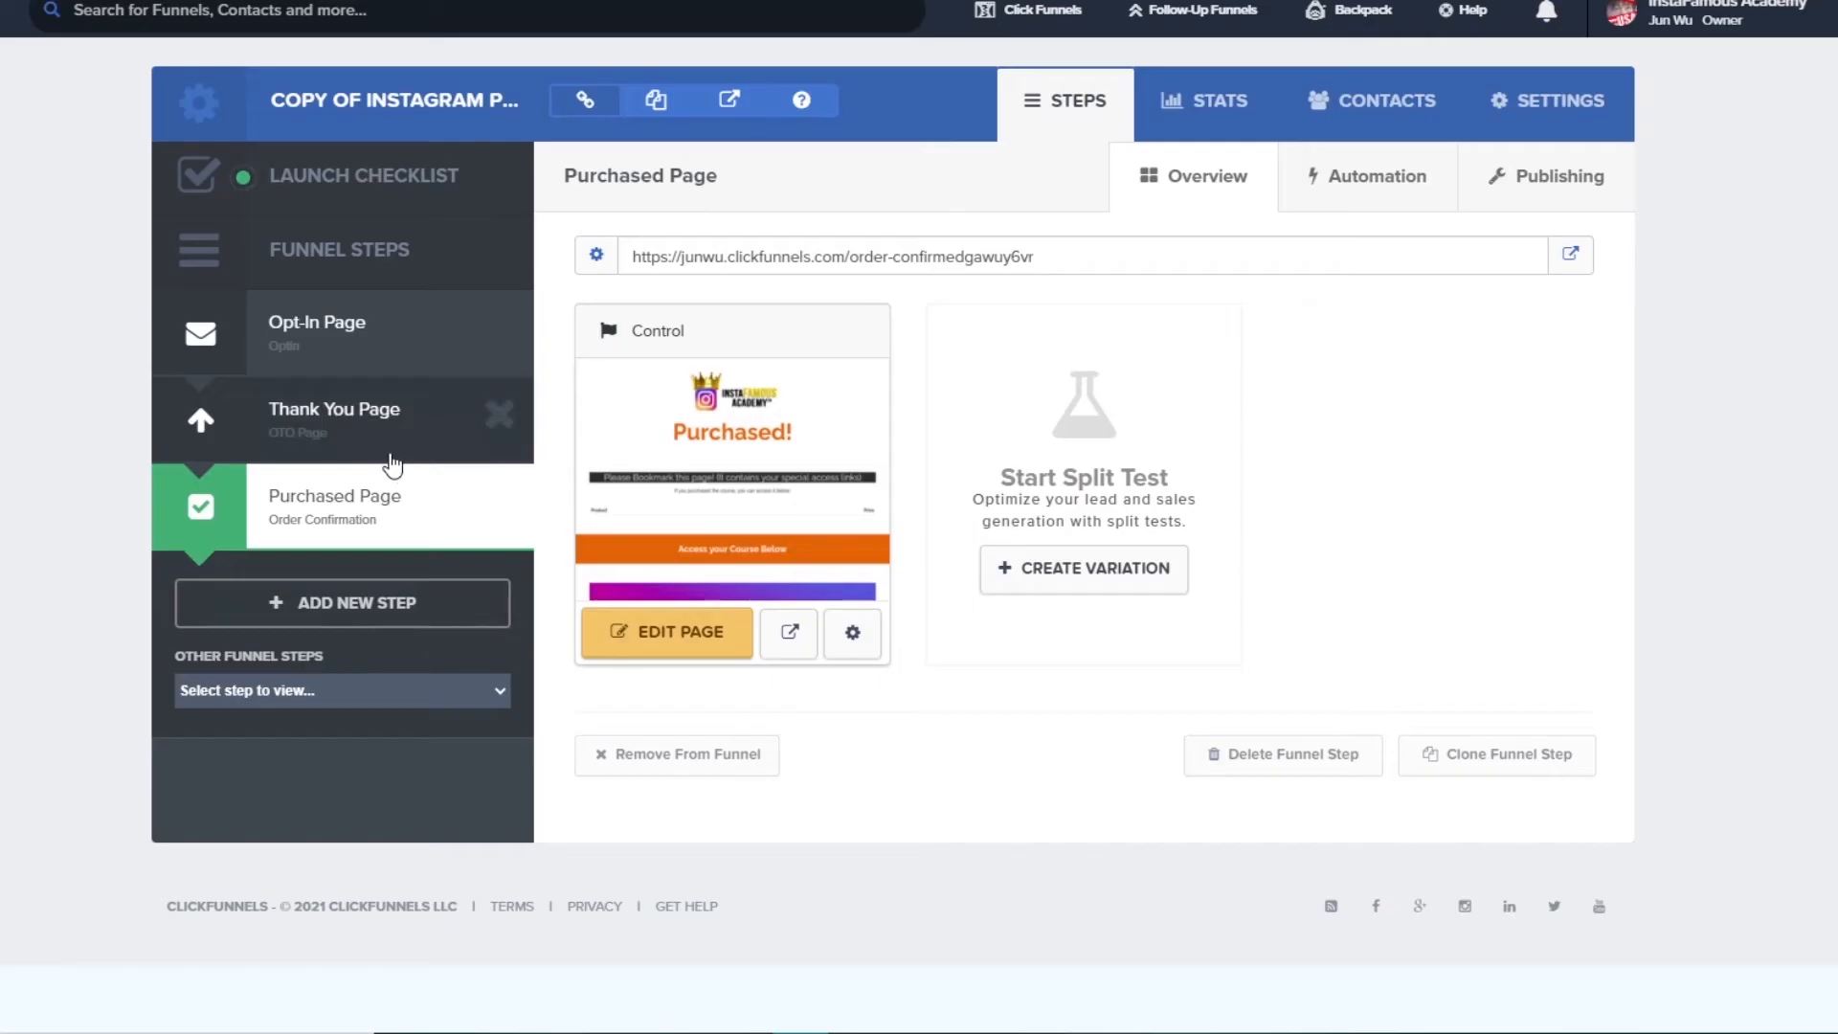
pyautogui.moveTo(334, 416)
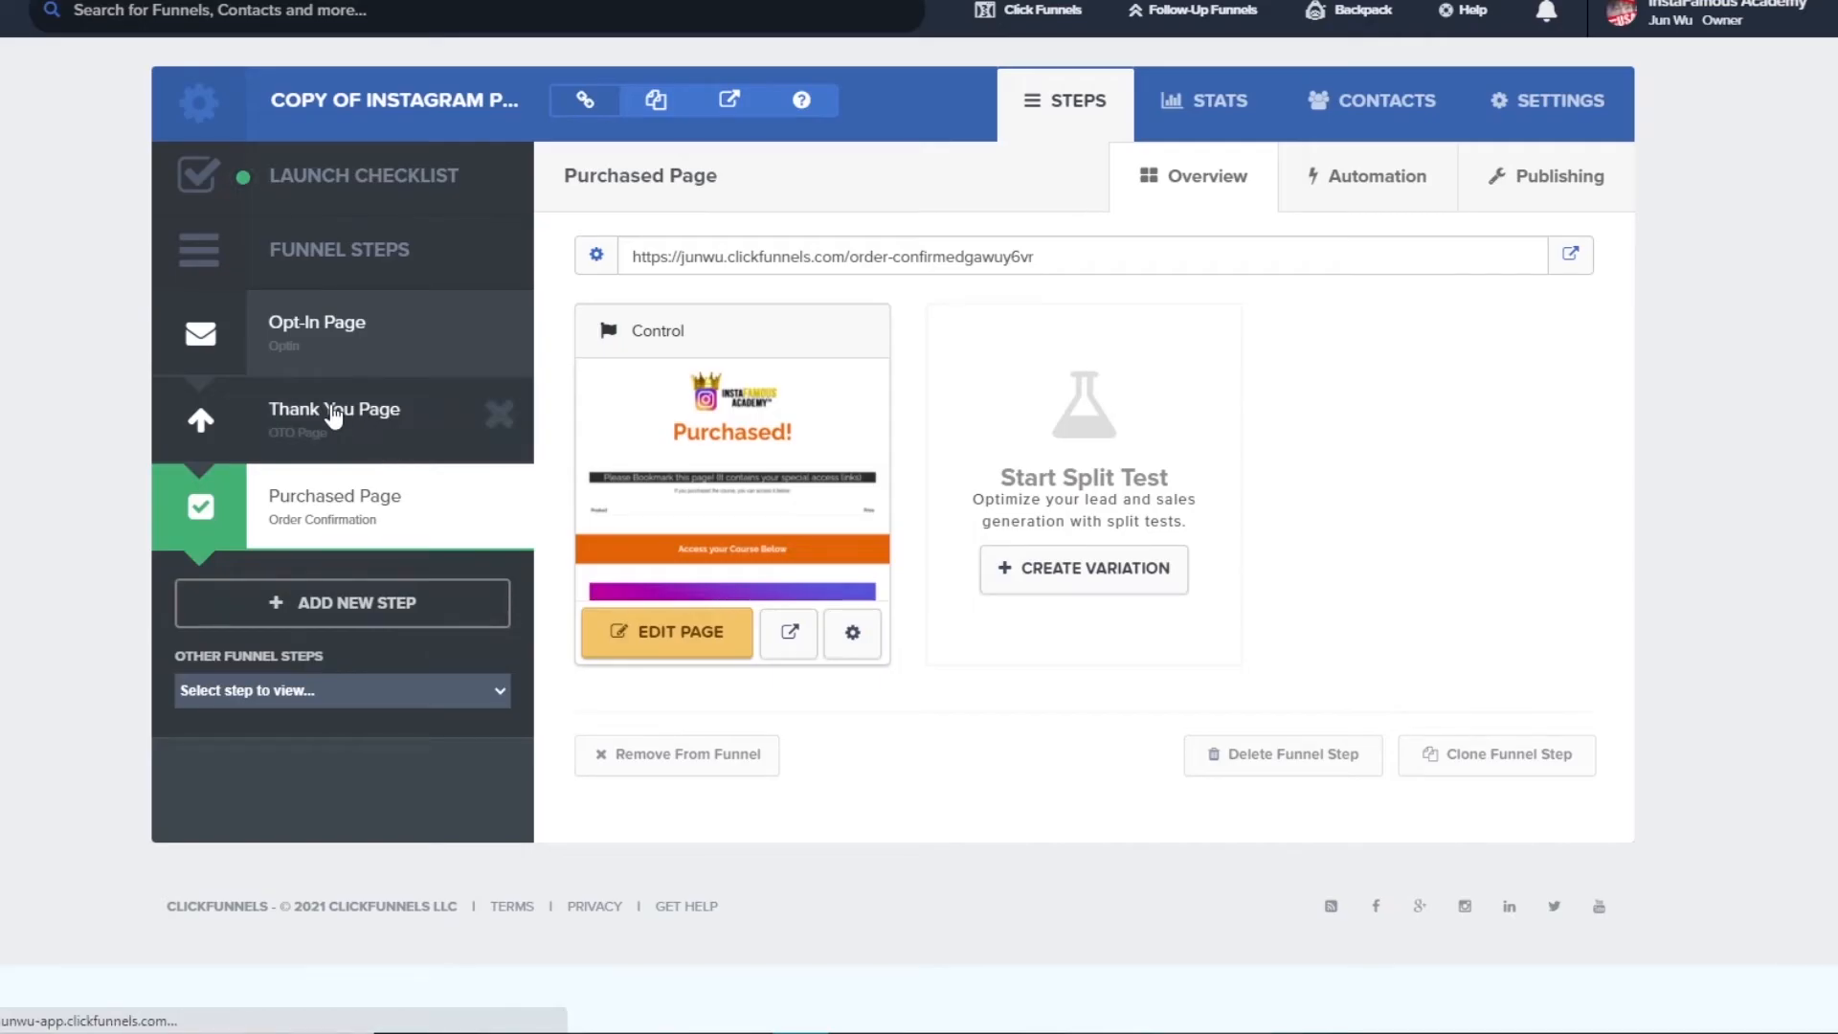
# - Paste the global site tag and IG E-Book Lead event snippet into the Thank You Page tracking code
pyautogui.click(334, 410)
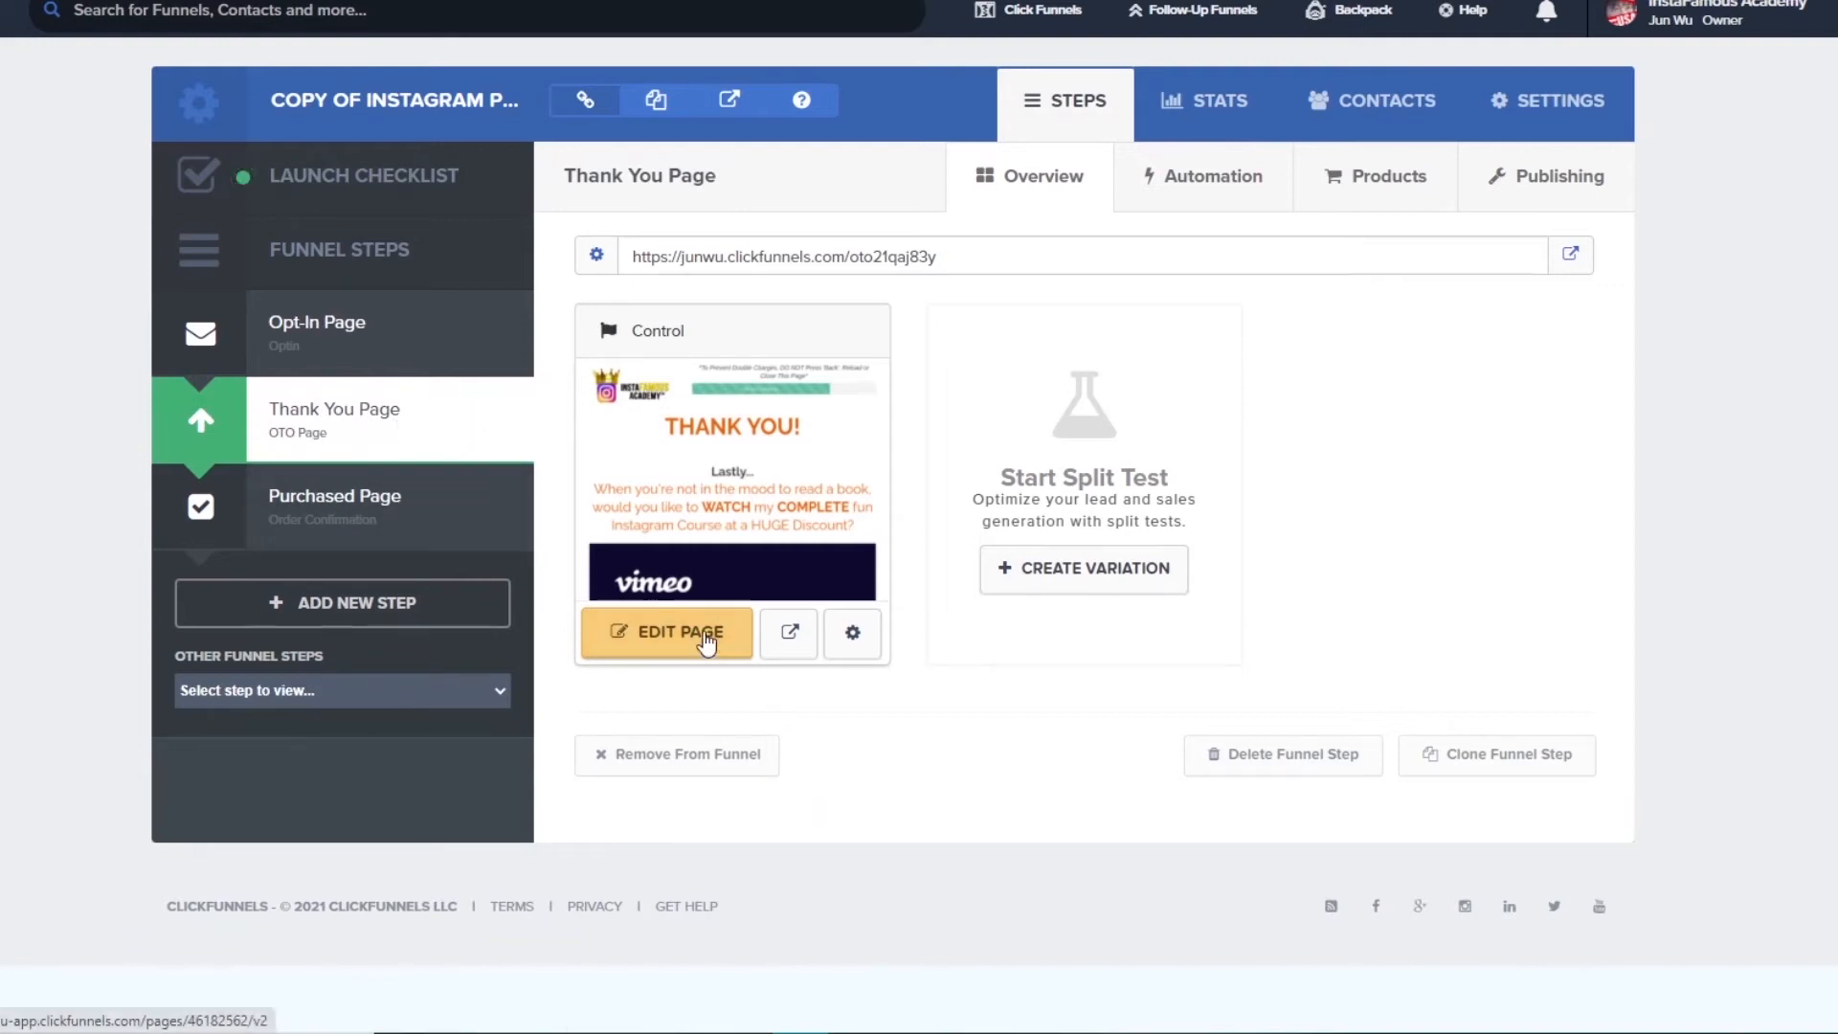
pyautogui.click(667, 632)
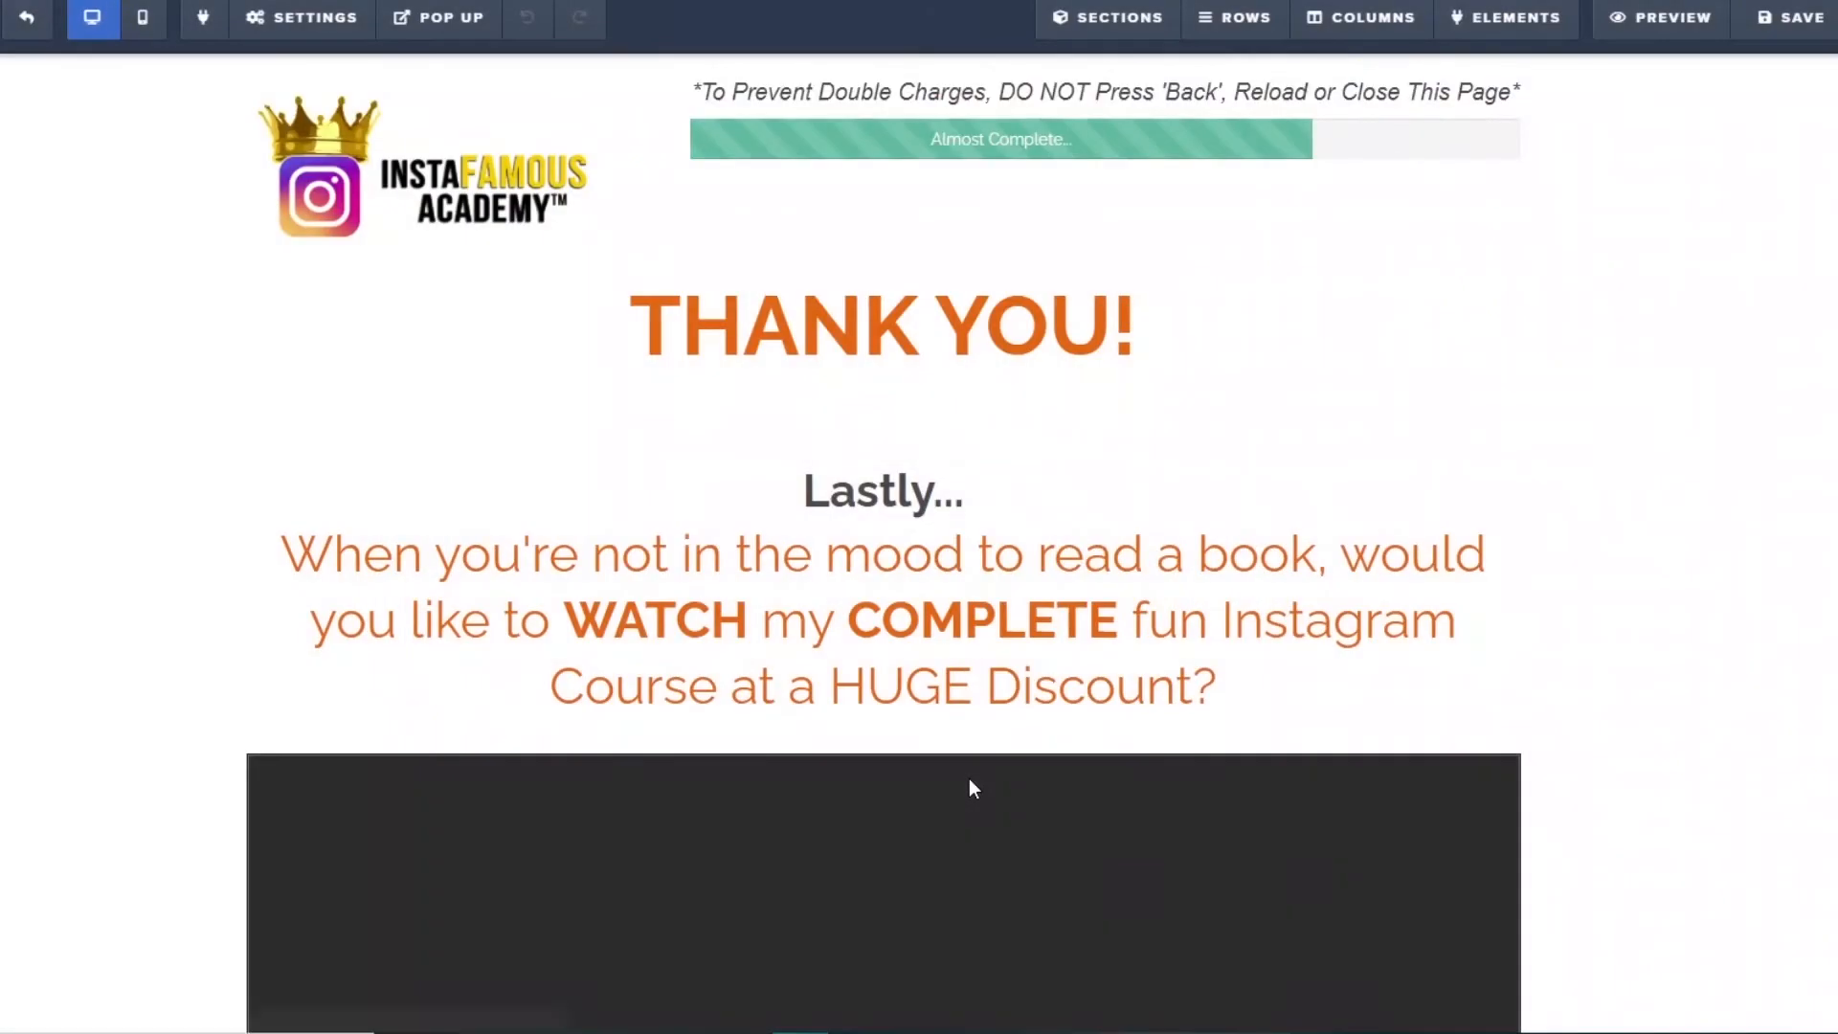
pyautogui.click(301, 17)
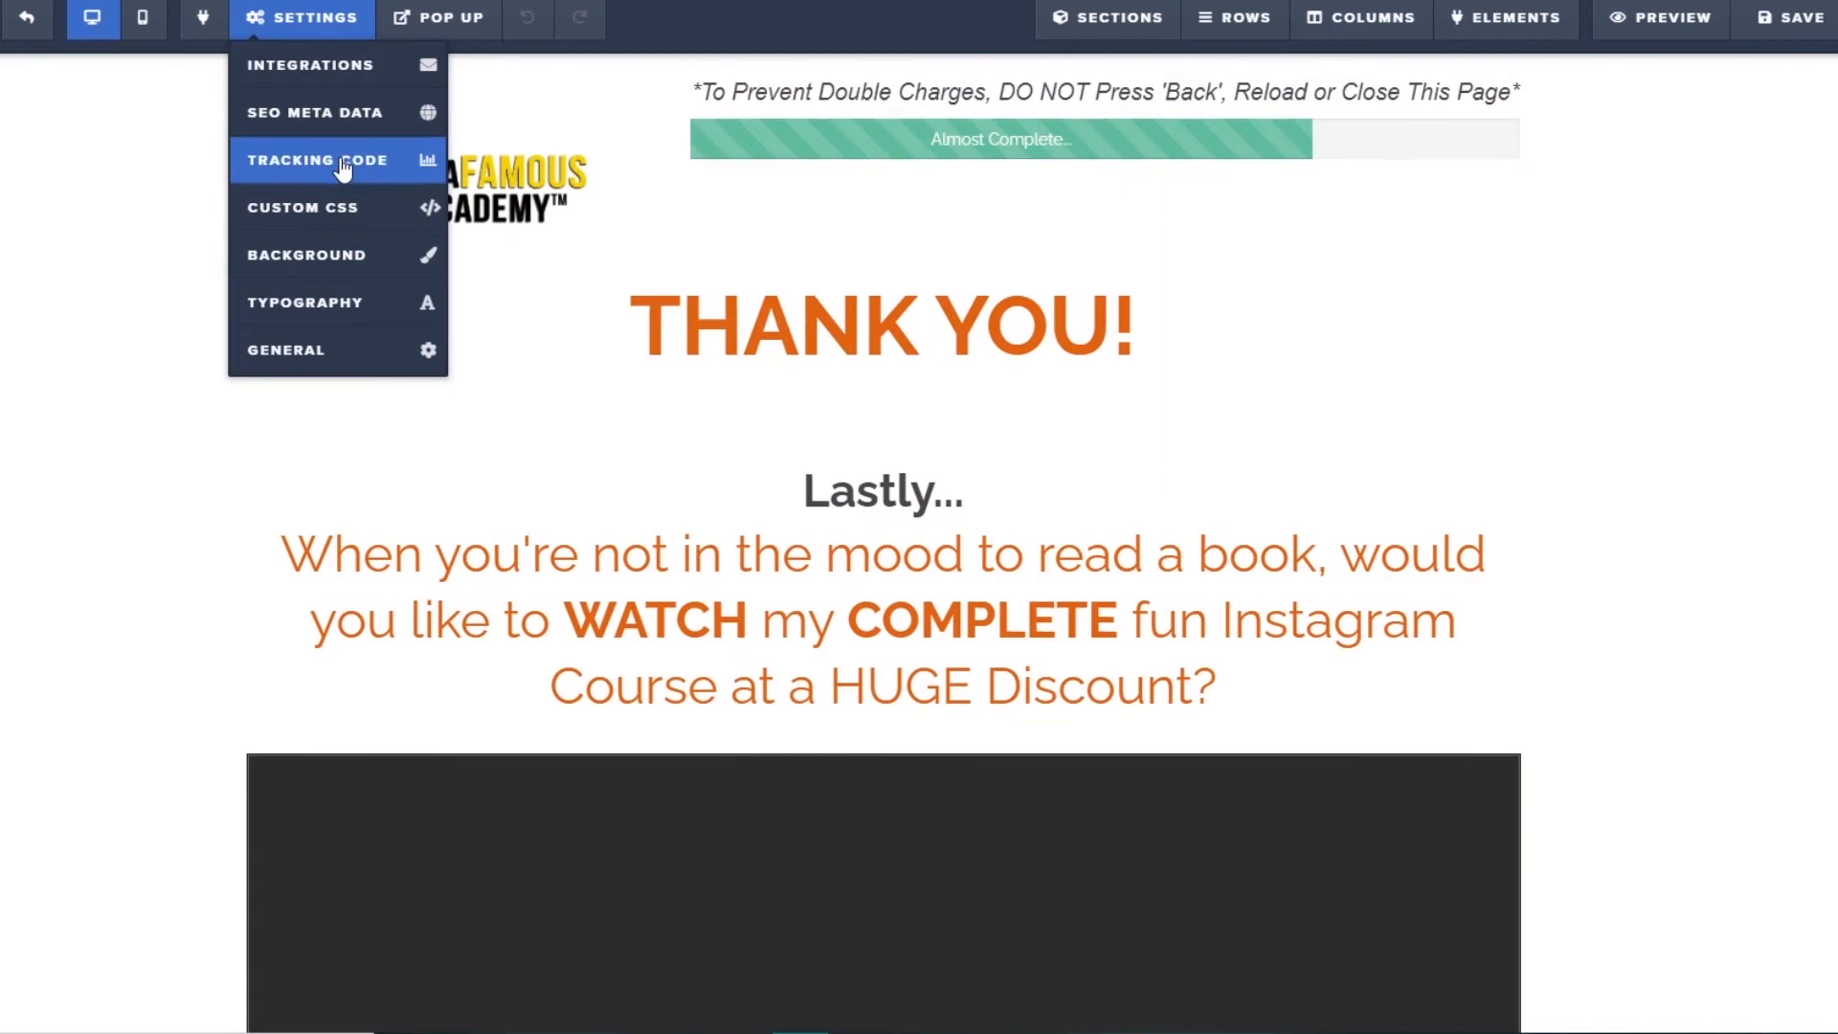
pyautogui.click(317, 160)
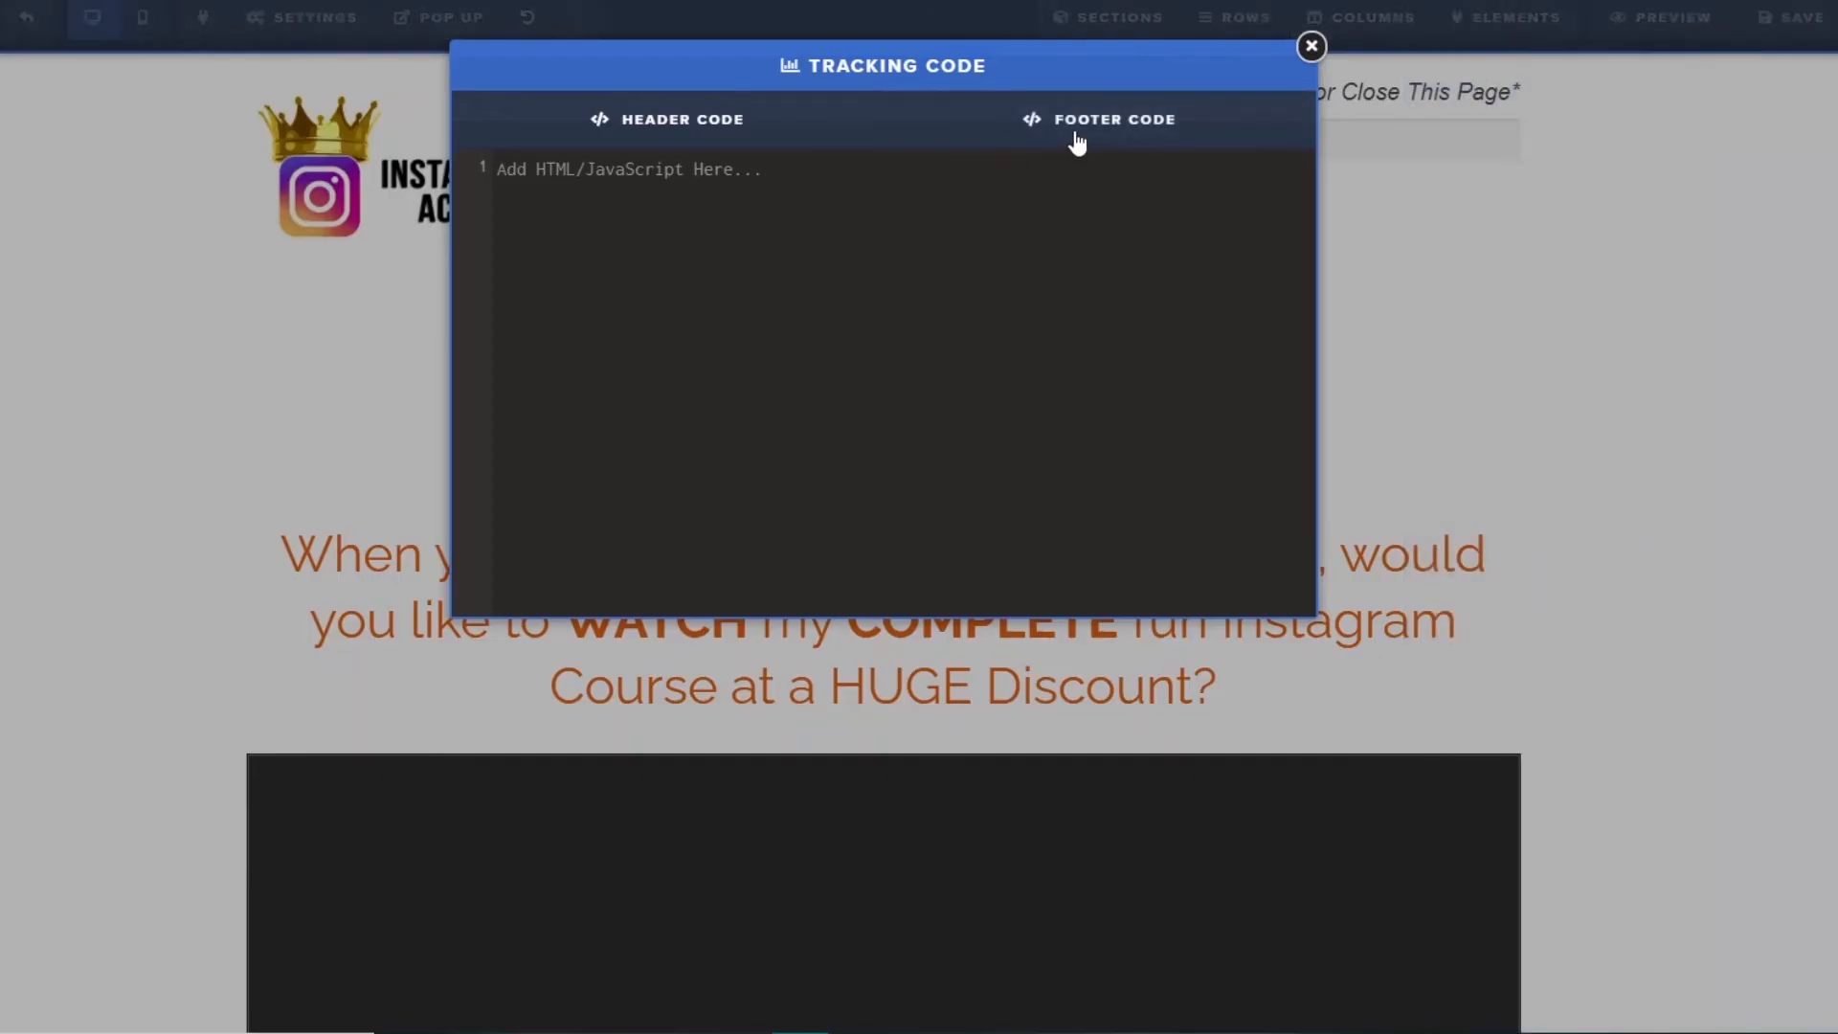
pyautogui.write('<!-- Global site tag (gtag.js) - Google Ads: 455261095 -->')
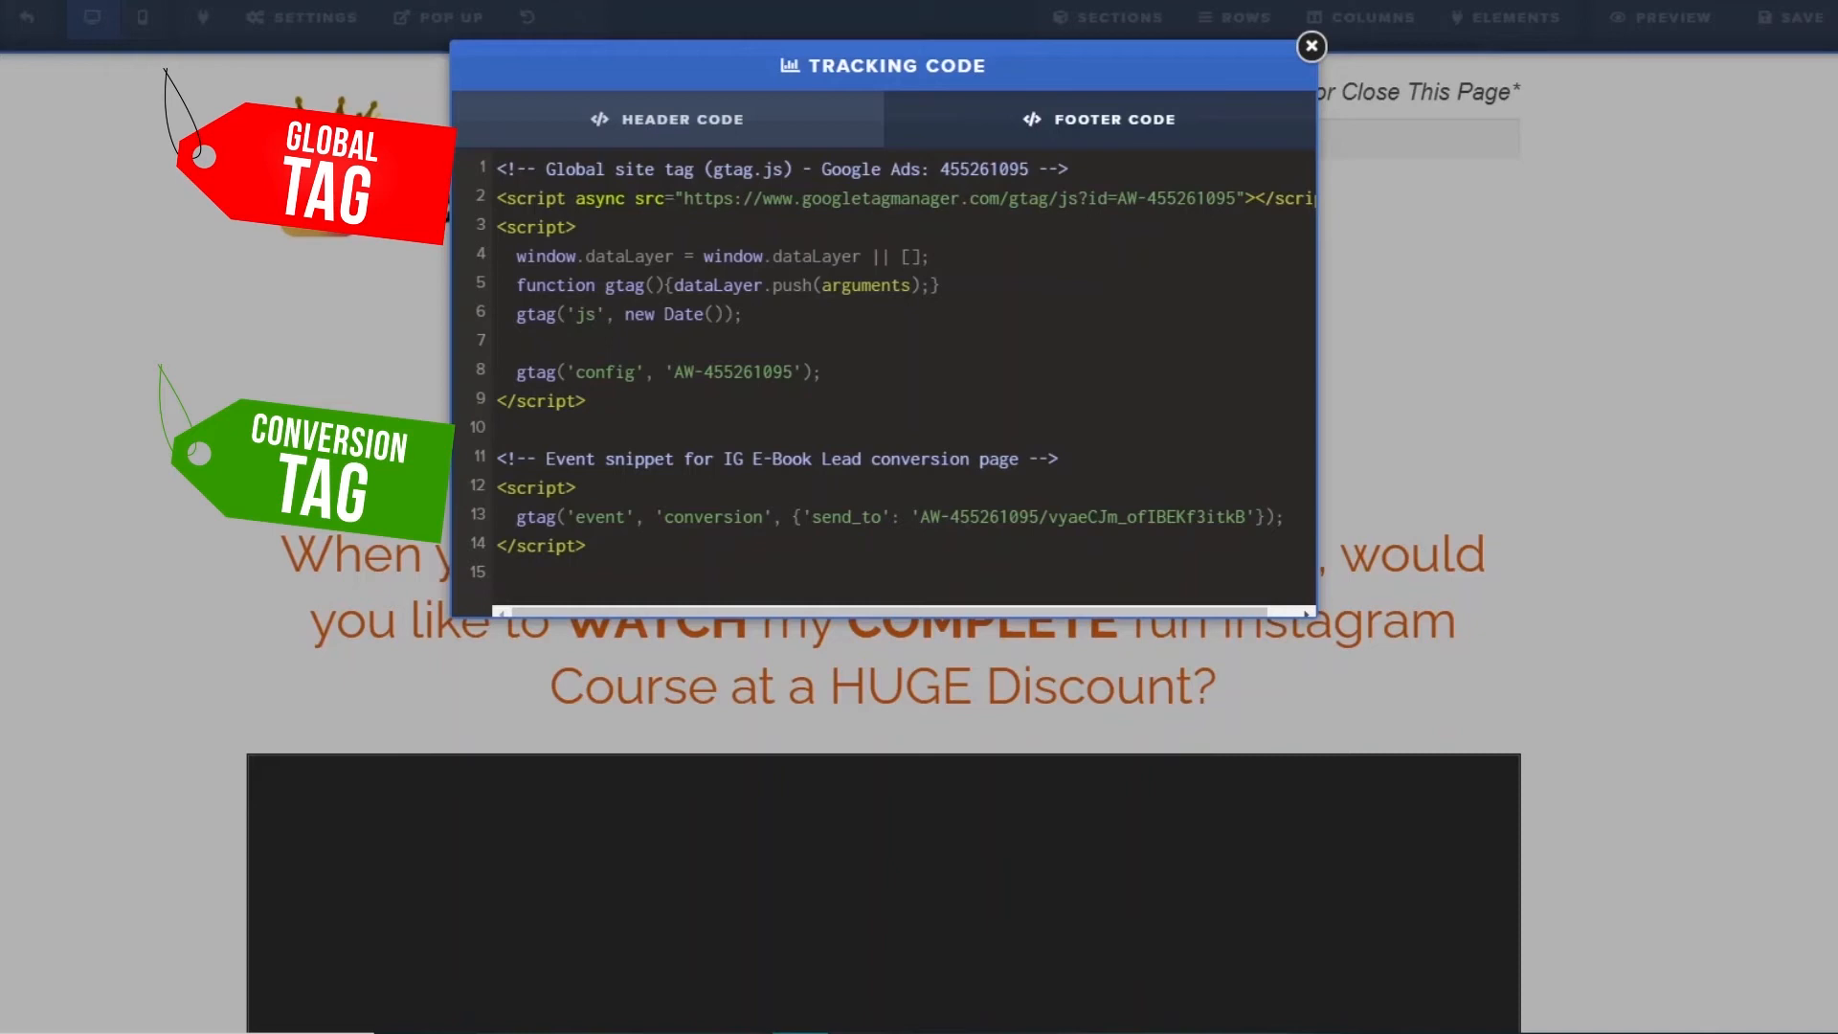
pyautogui.click(1309, 46)
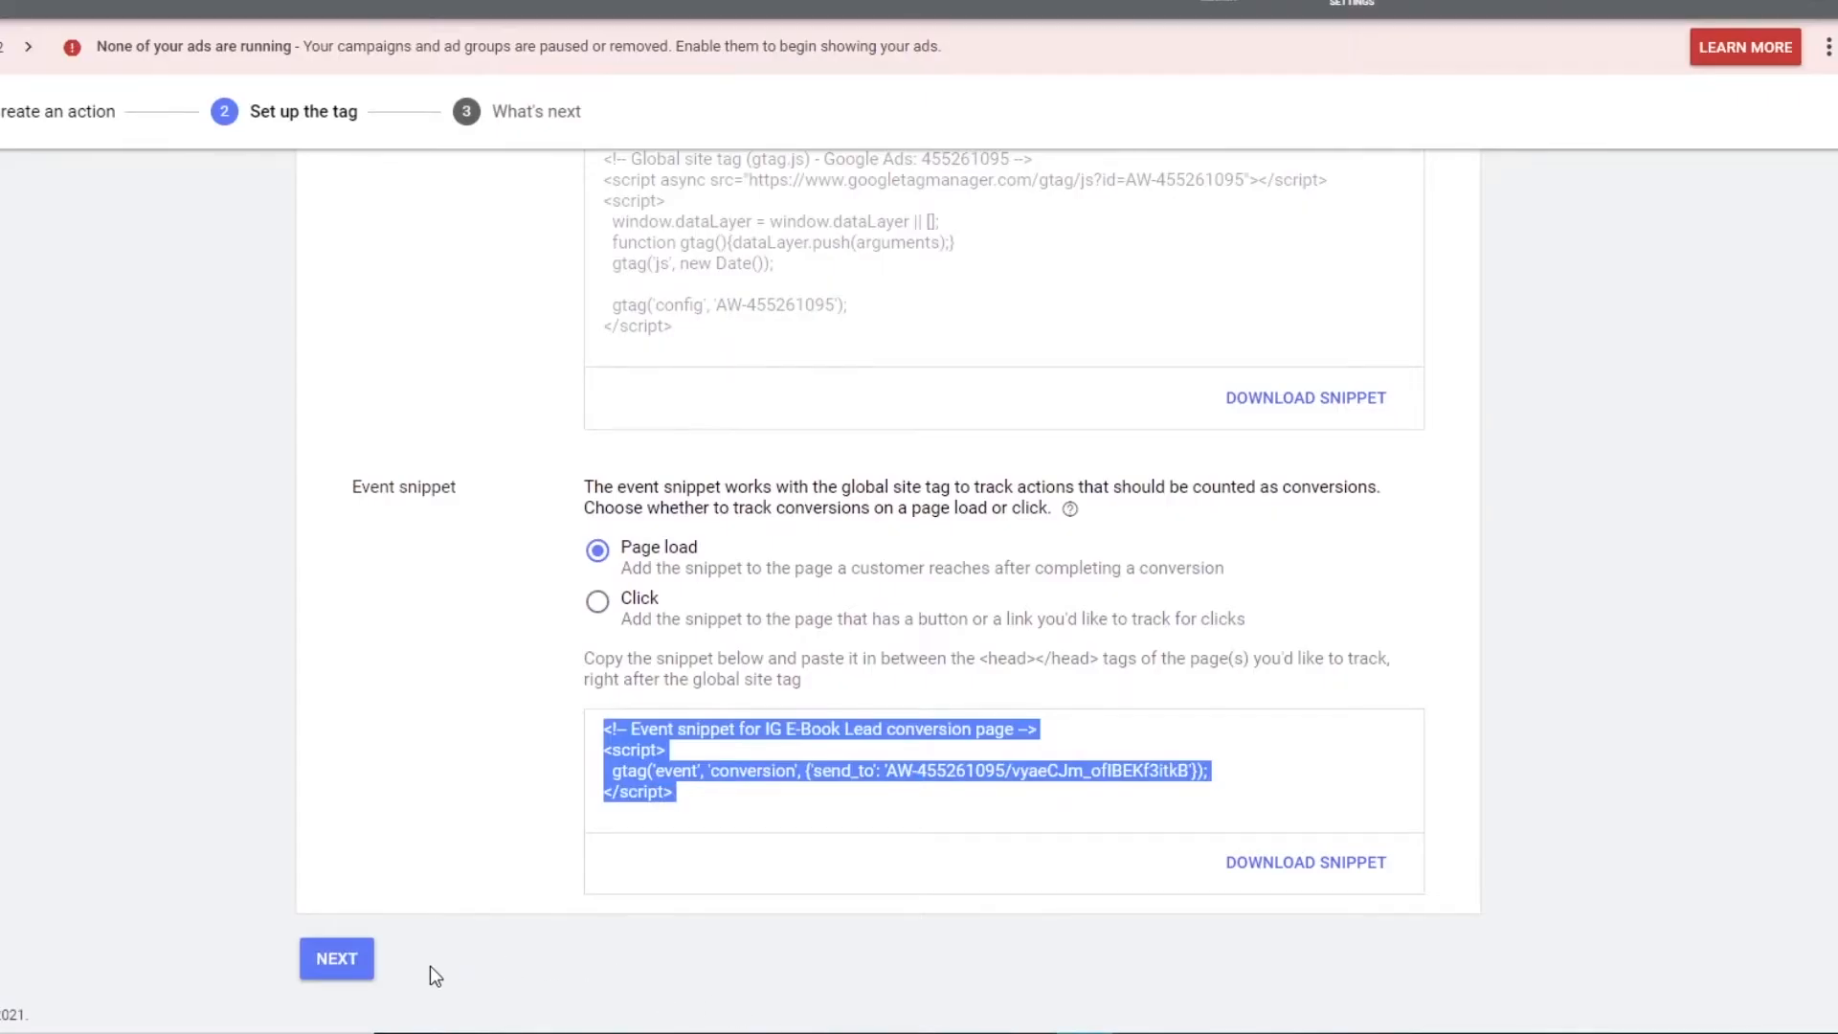
# - Complete the tag setup and What's next steps, returning to the Conversions list
pyautogui.click(336, 957)
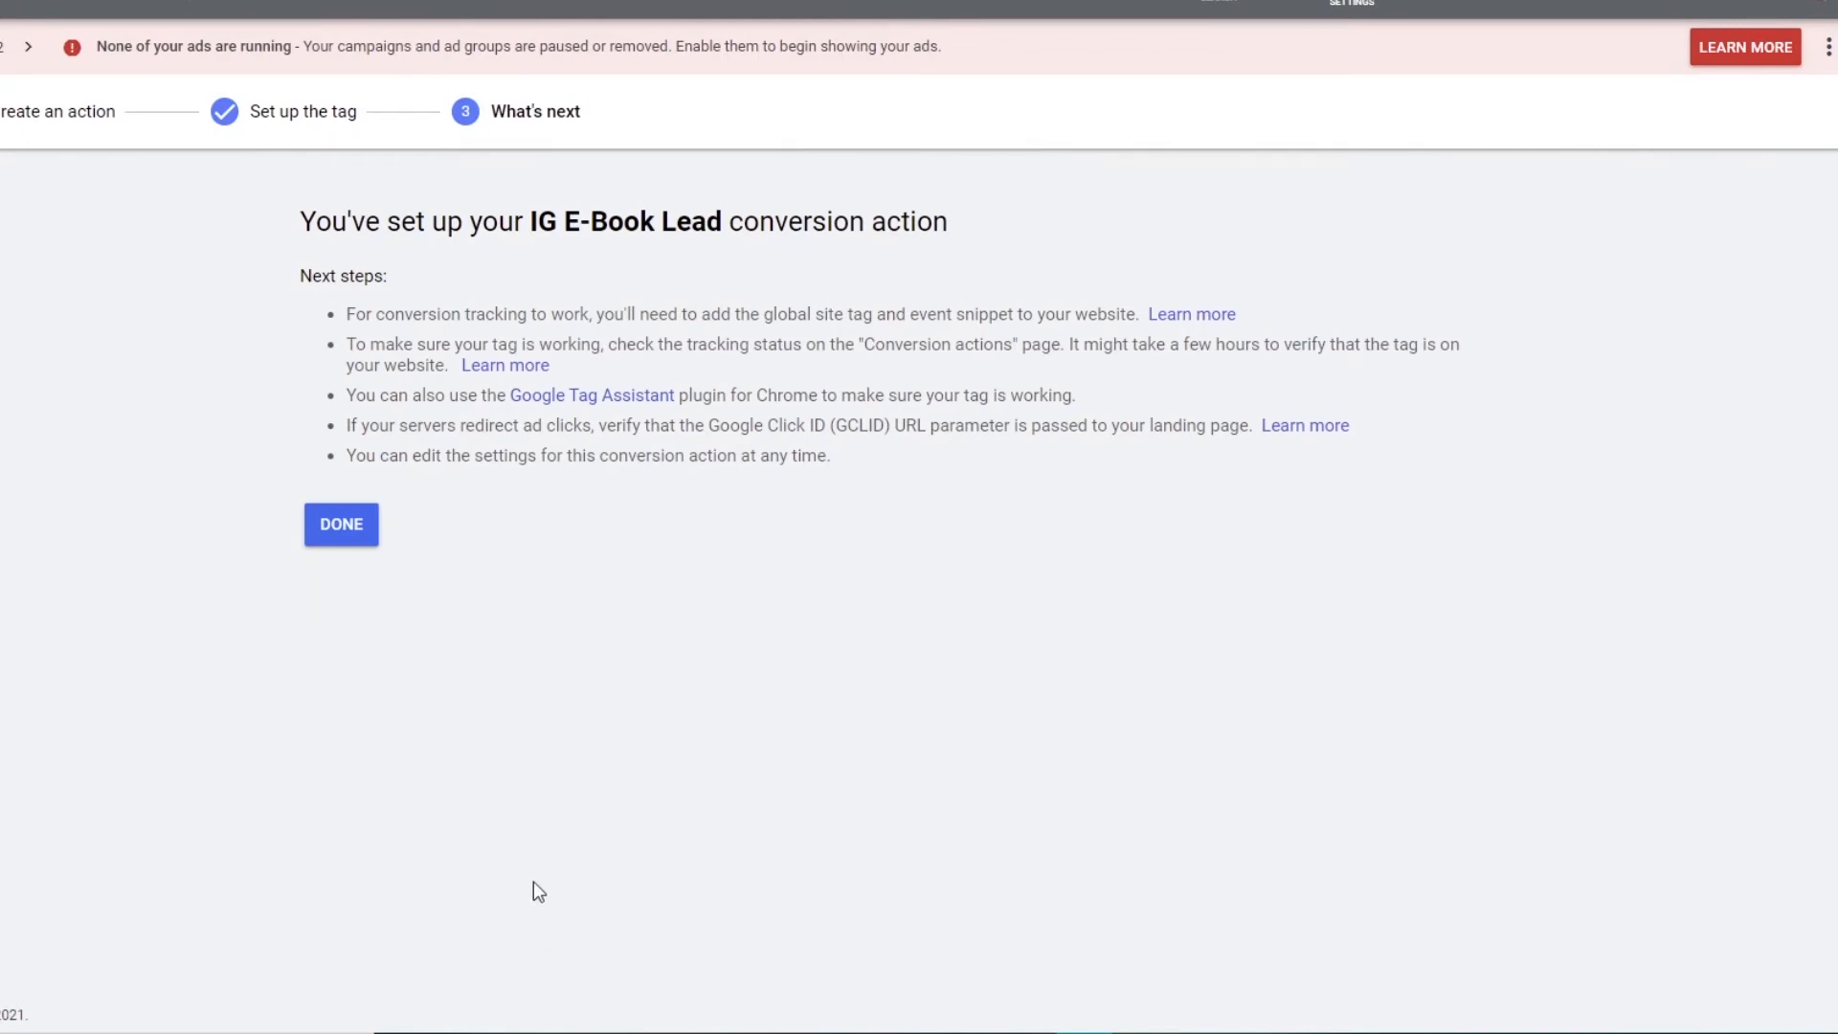
pyautogui.moveTo(504, 608)
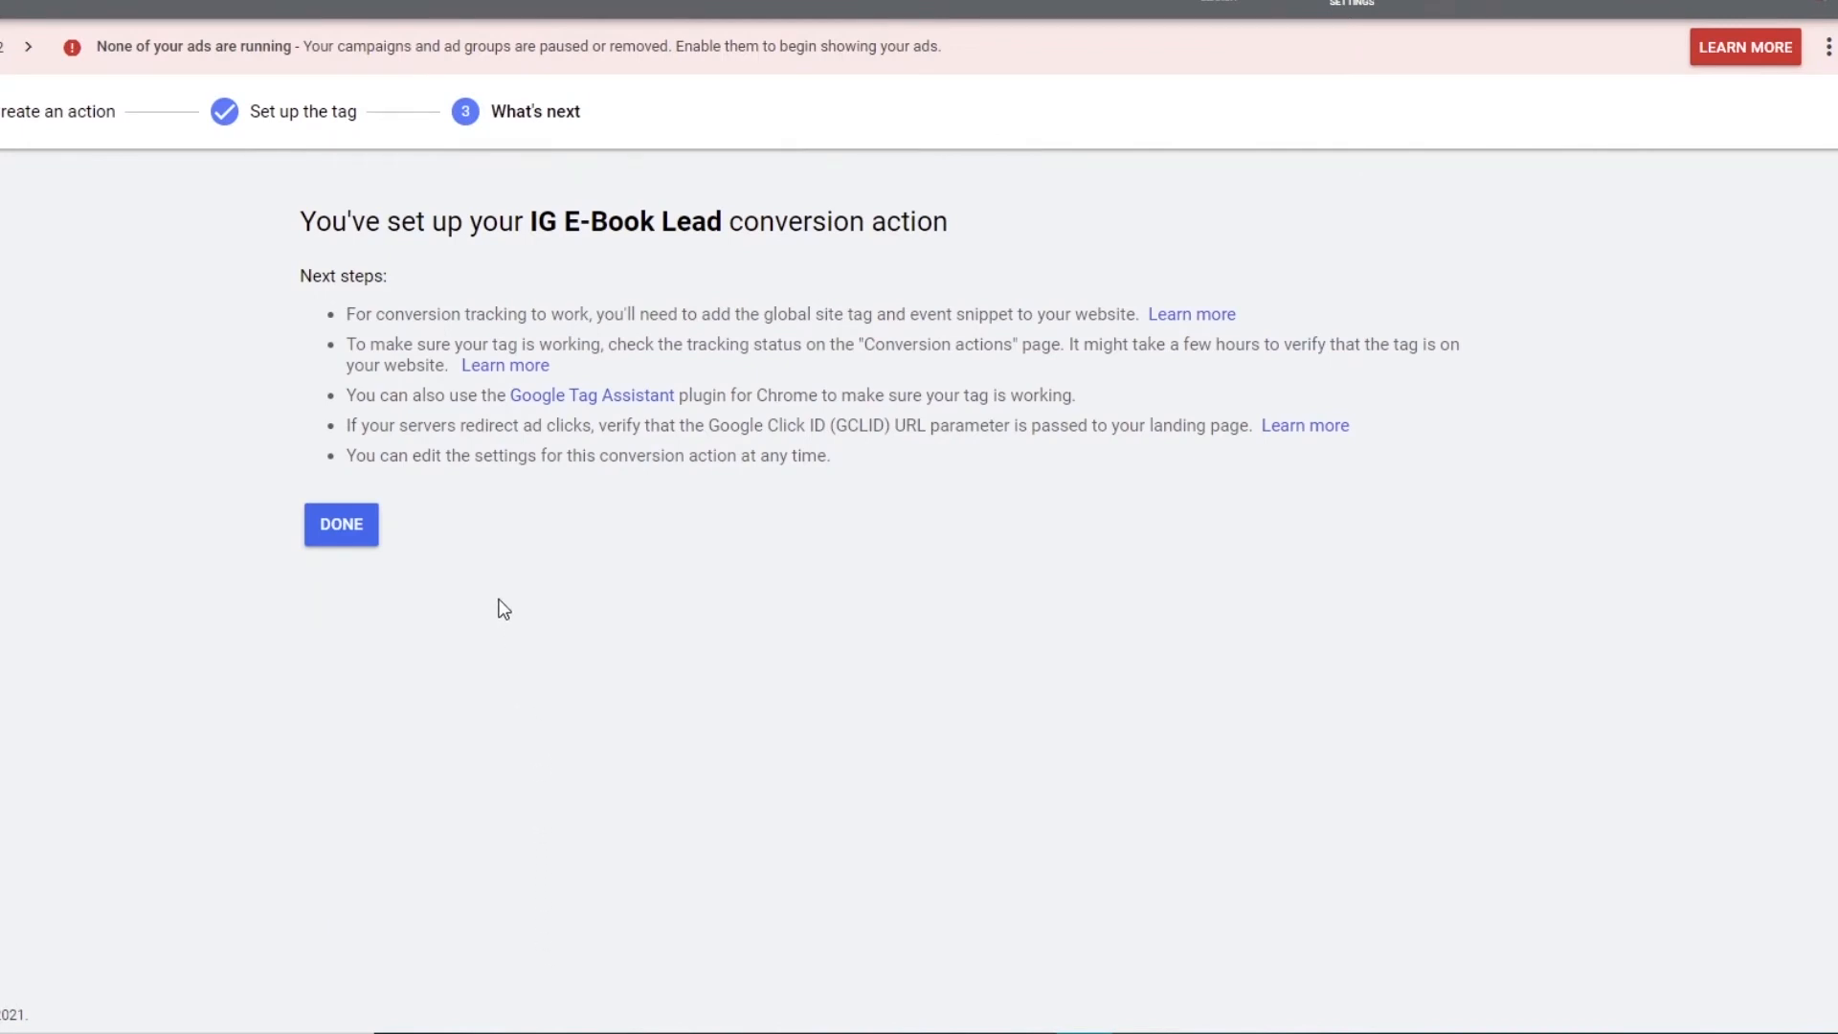
pyautogui.moveTo(465, 552)
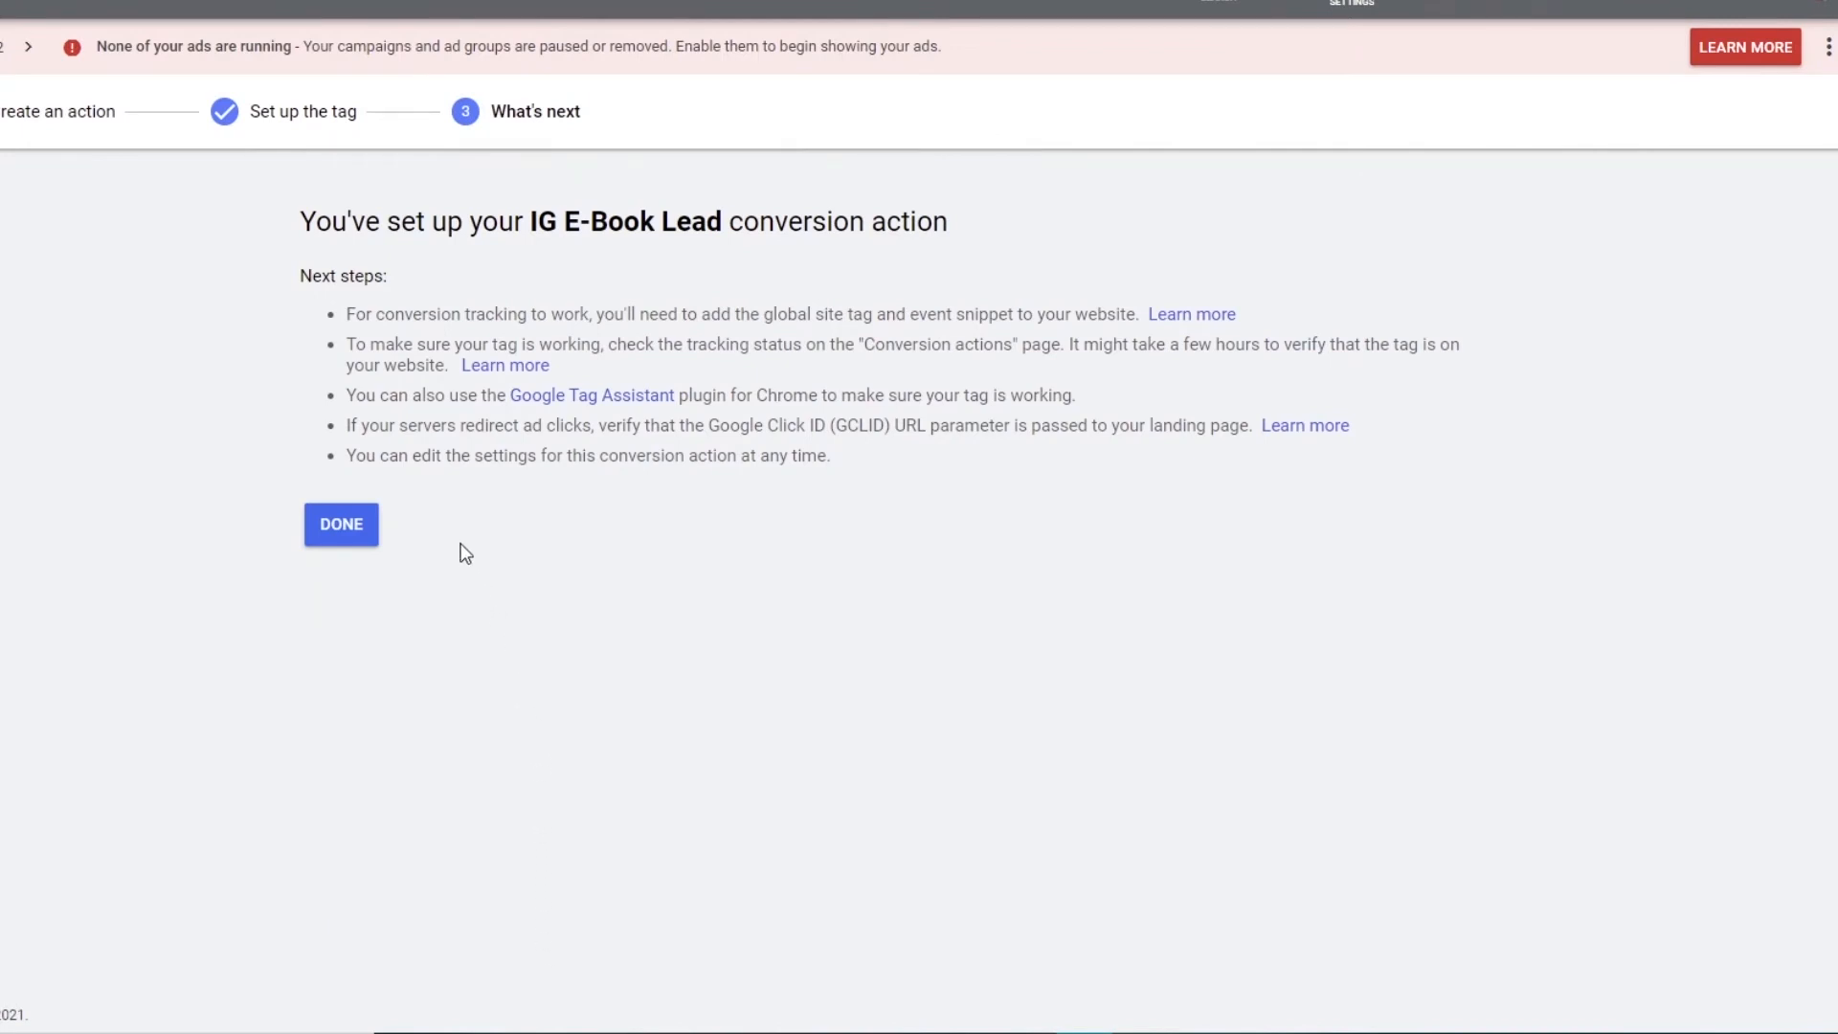
pyautogui.click(340, 523)
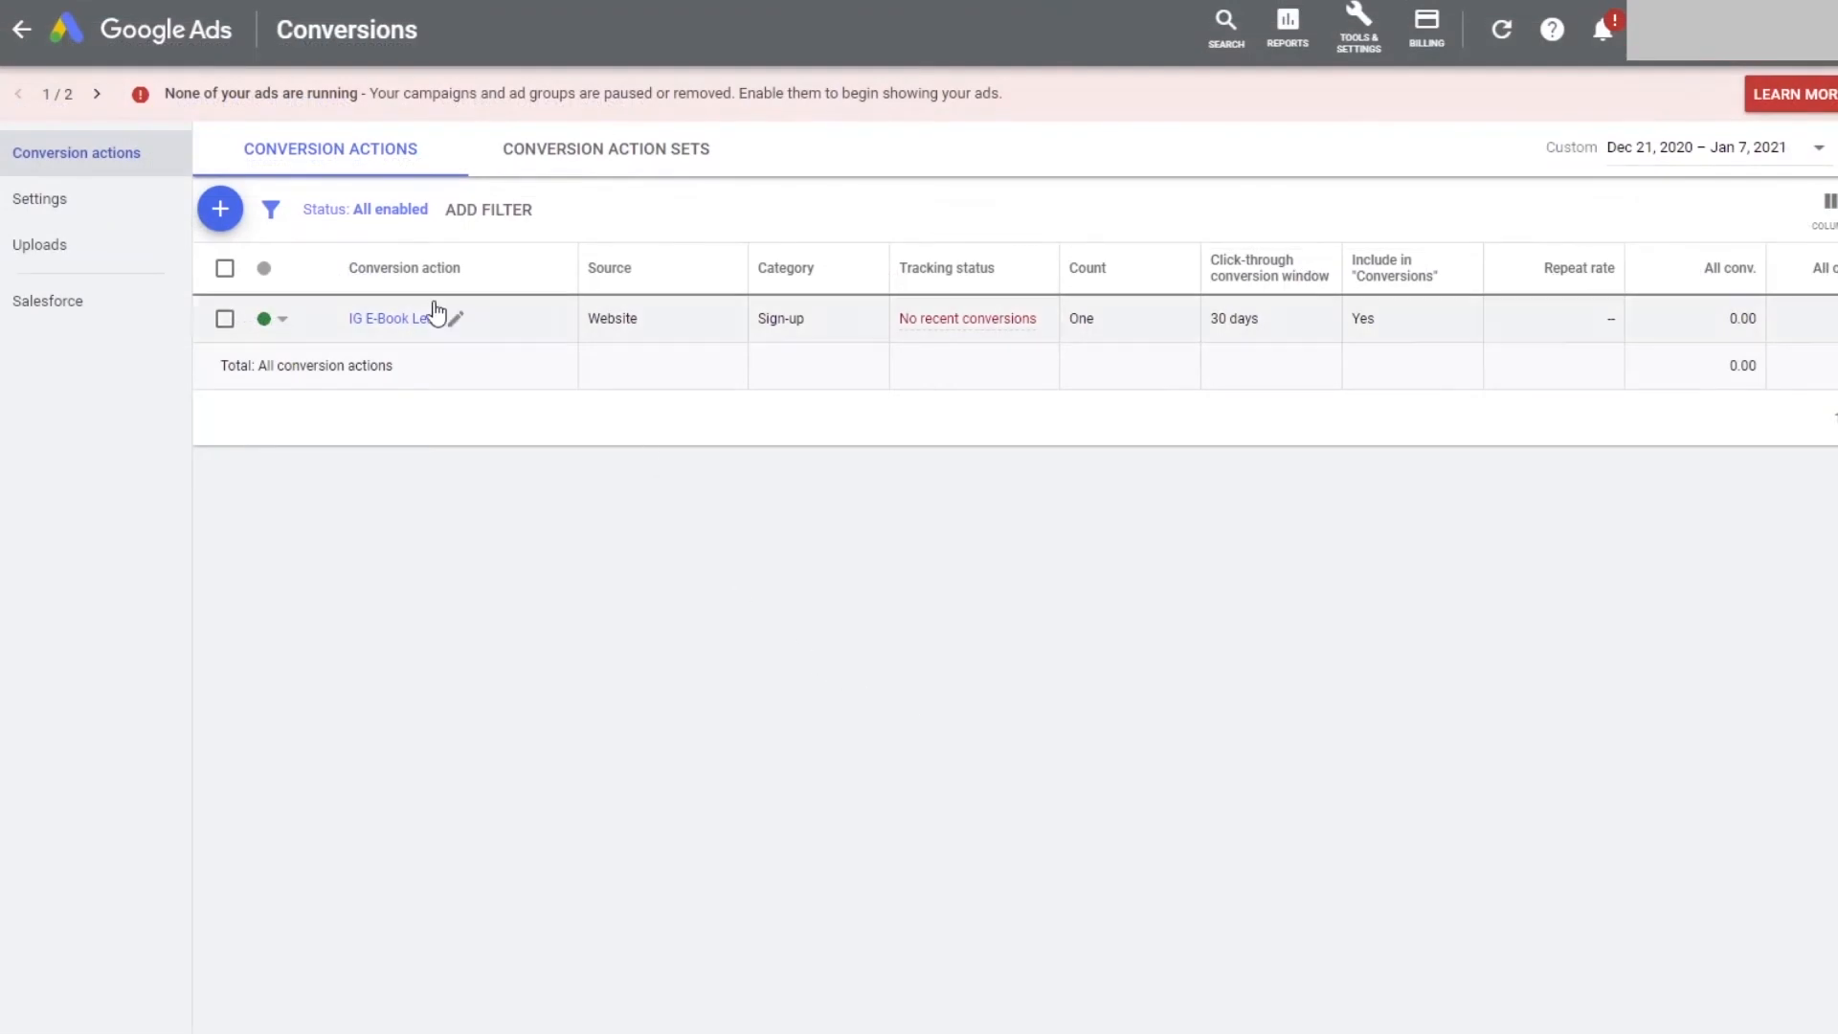
# - Start a new website conversion action with the Purchase category
pyautogui.click(219, 209)
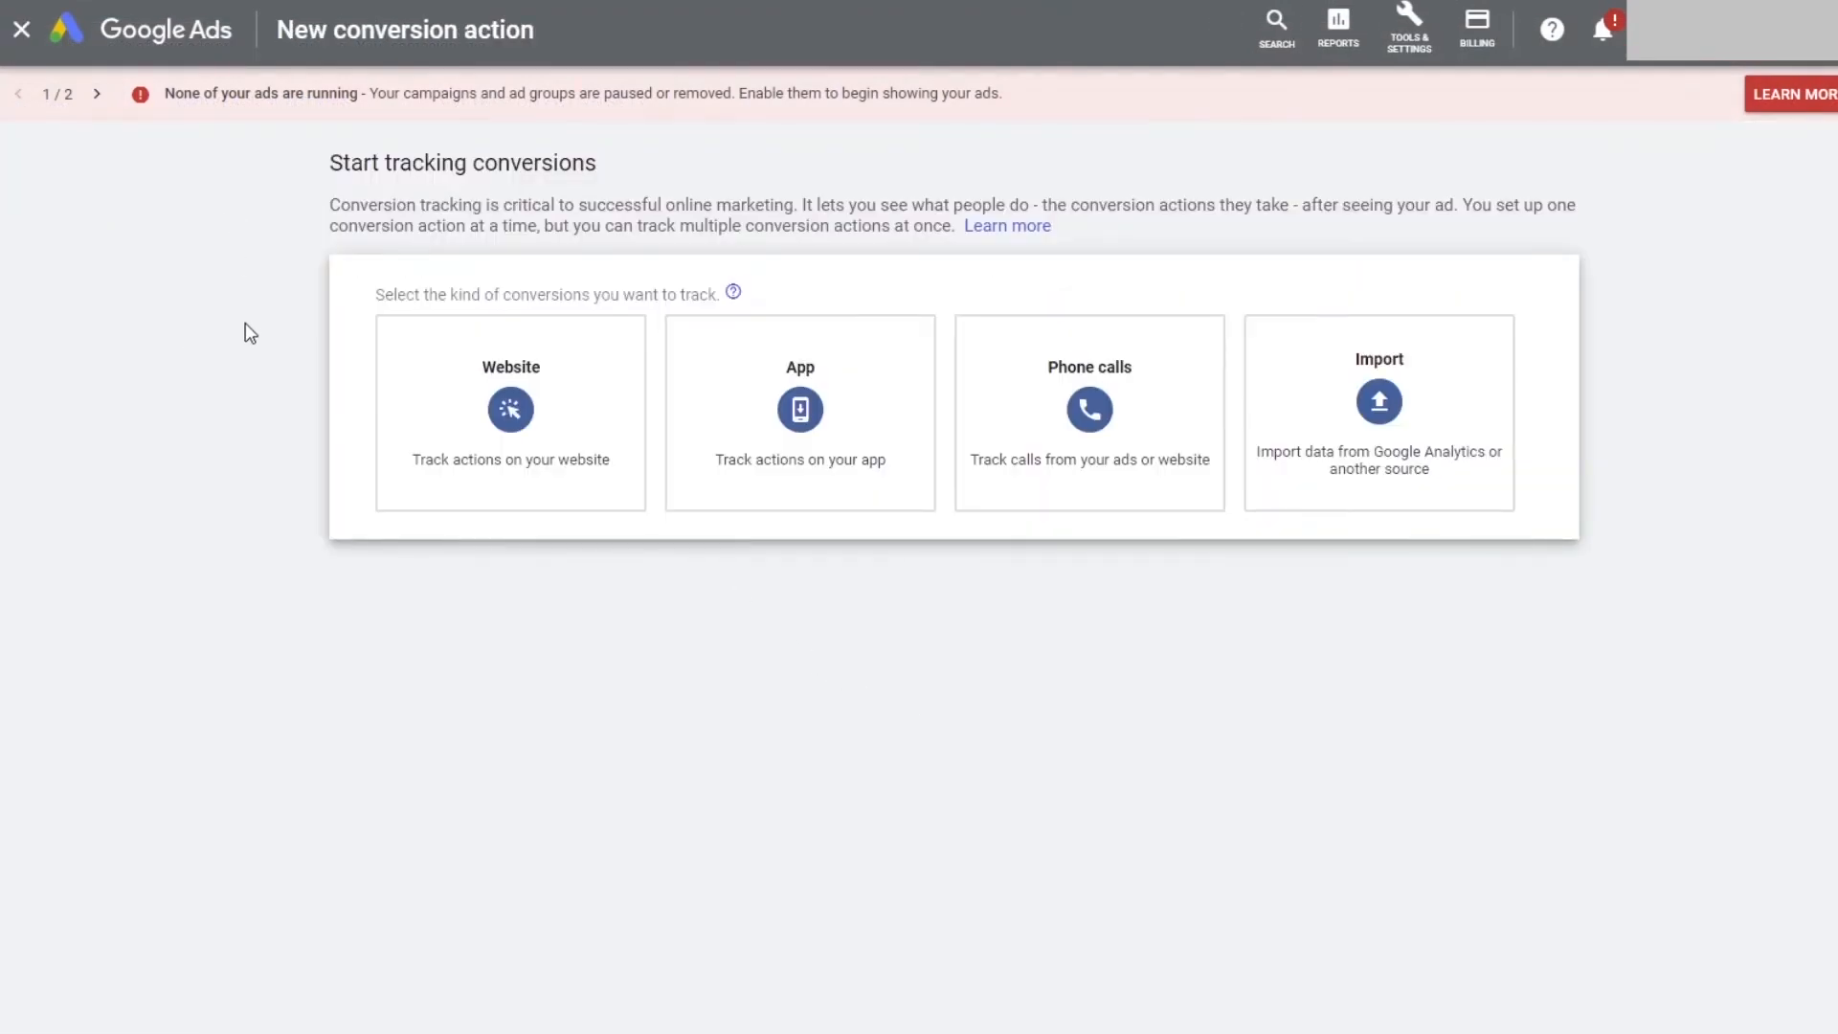
pyautogui.click(510, 412)
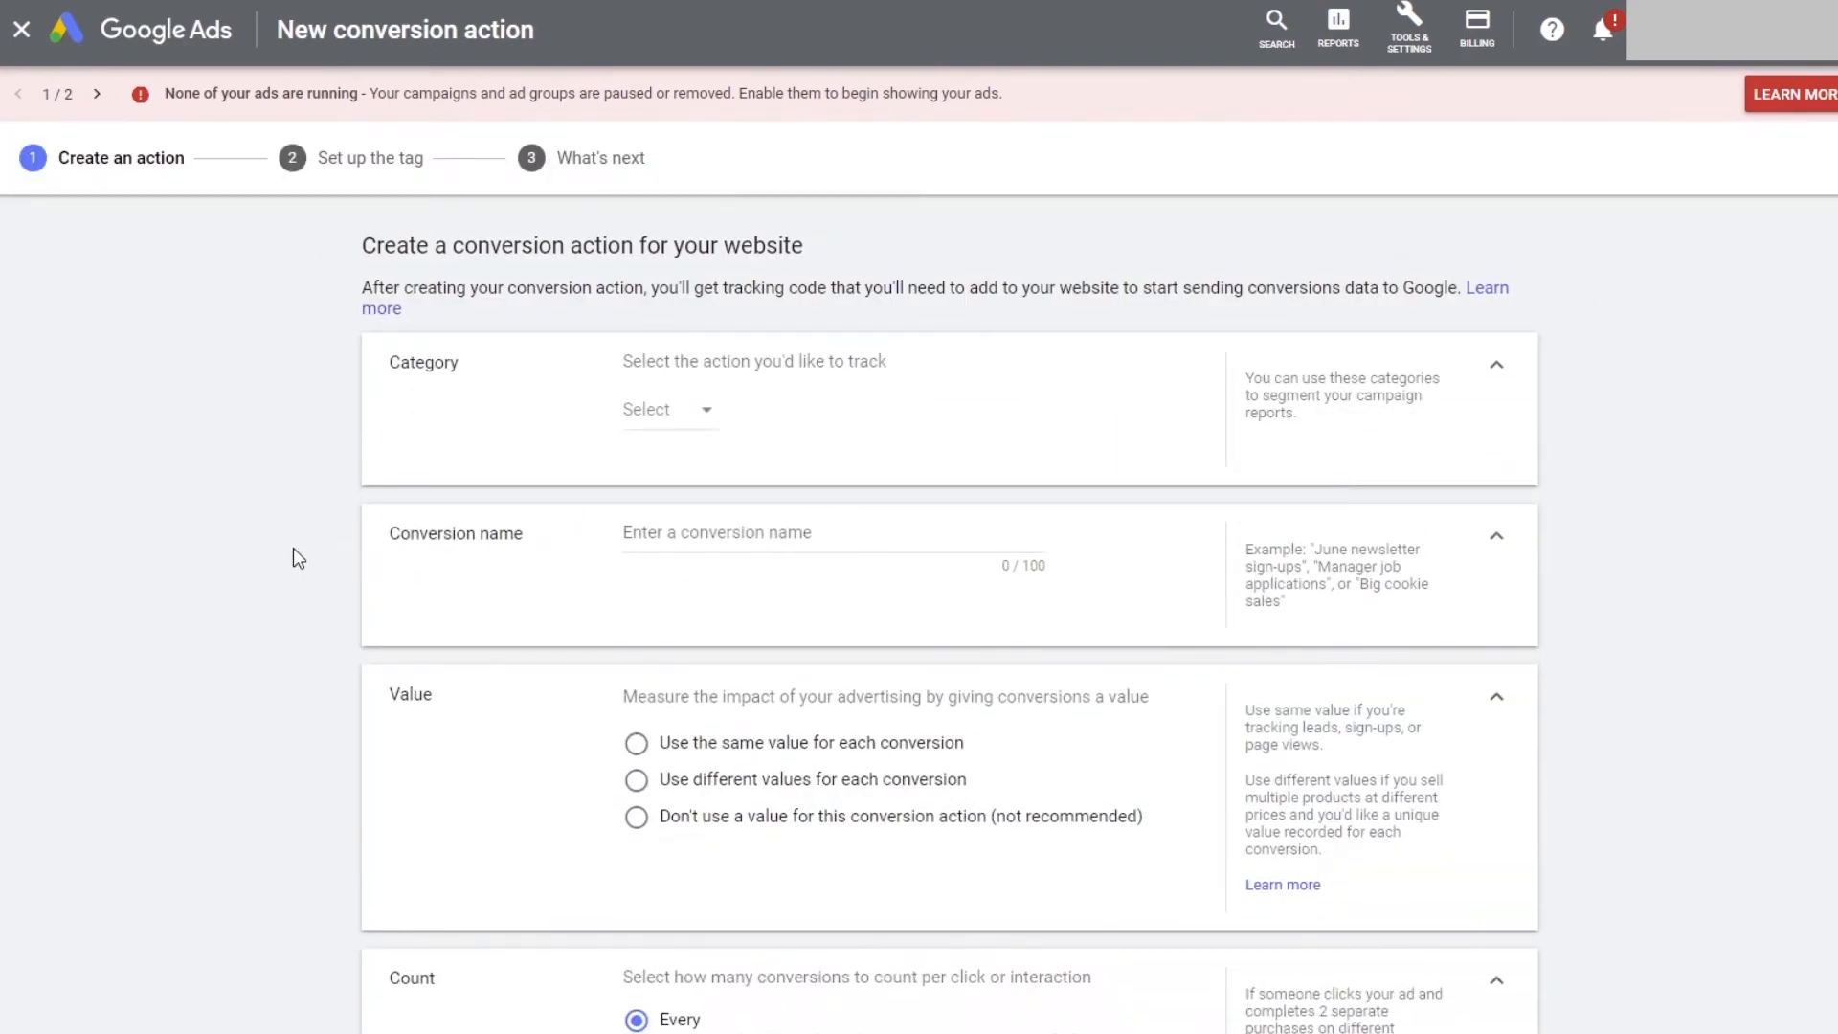
pyautogui.moveTo(338, 555)
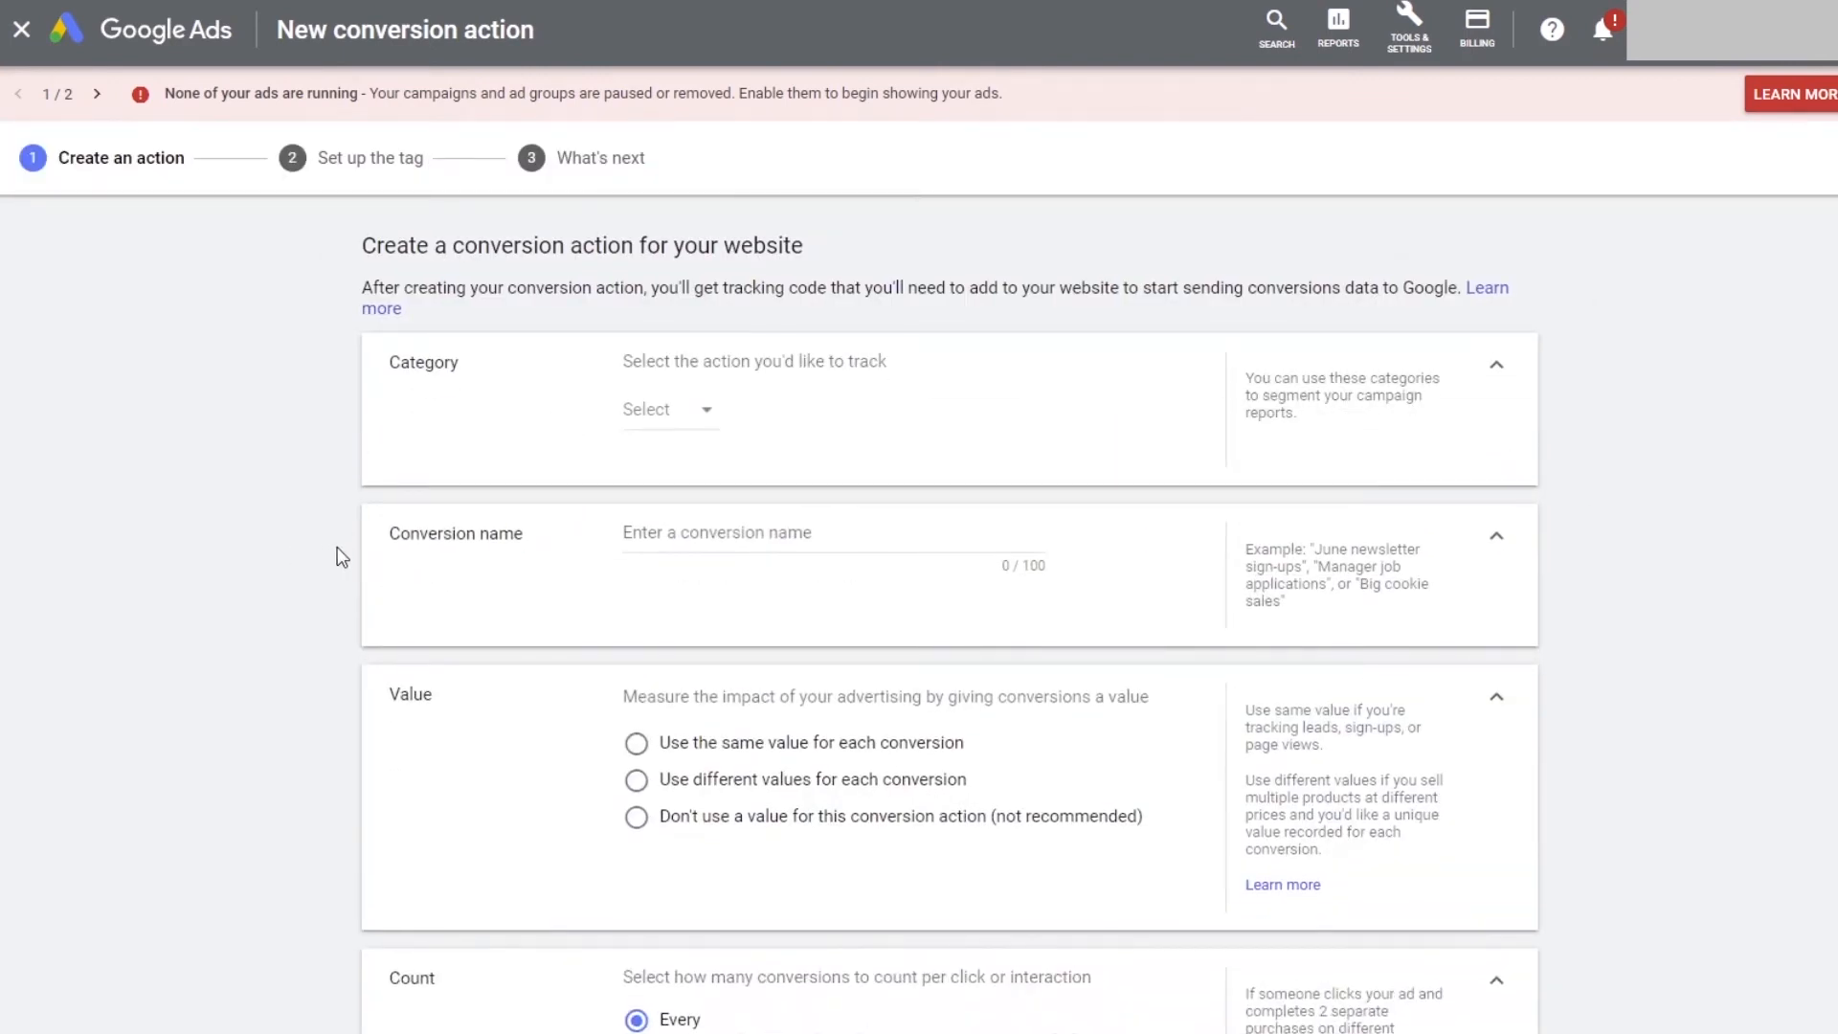
pyautogui.click(669, 408)
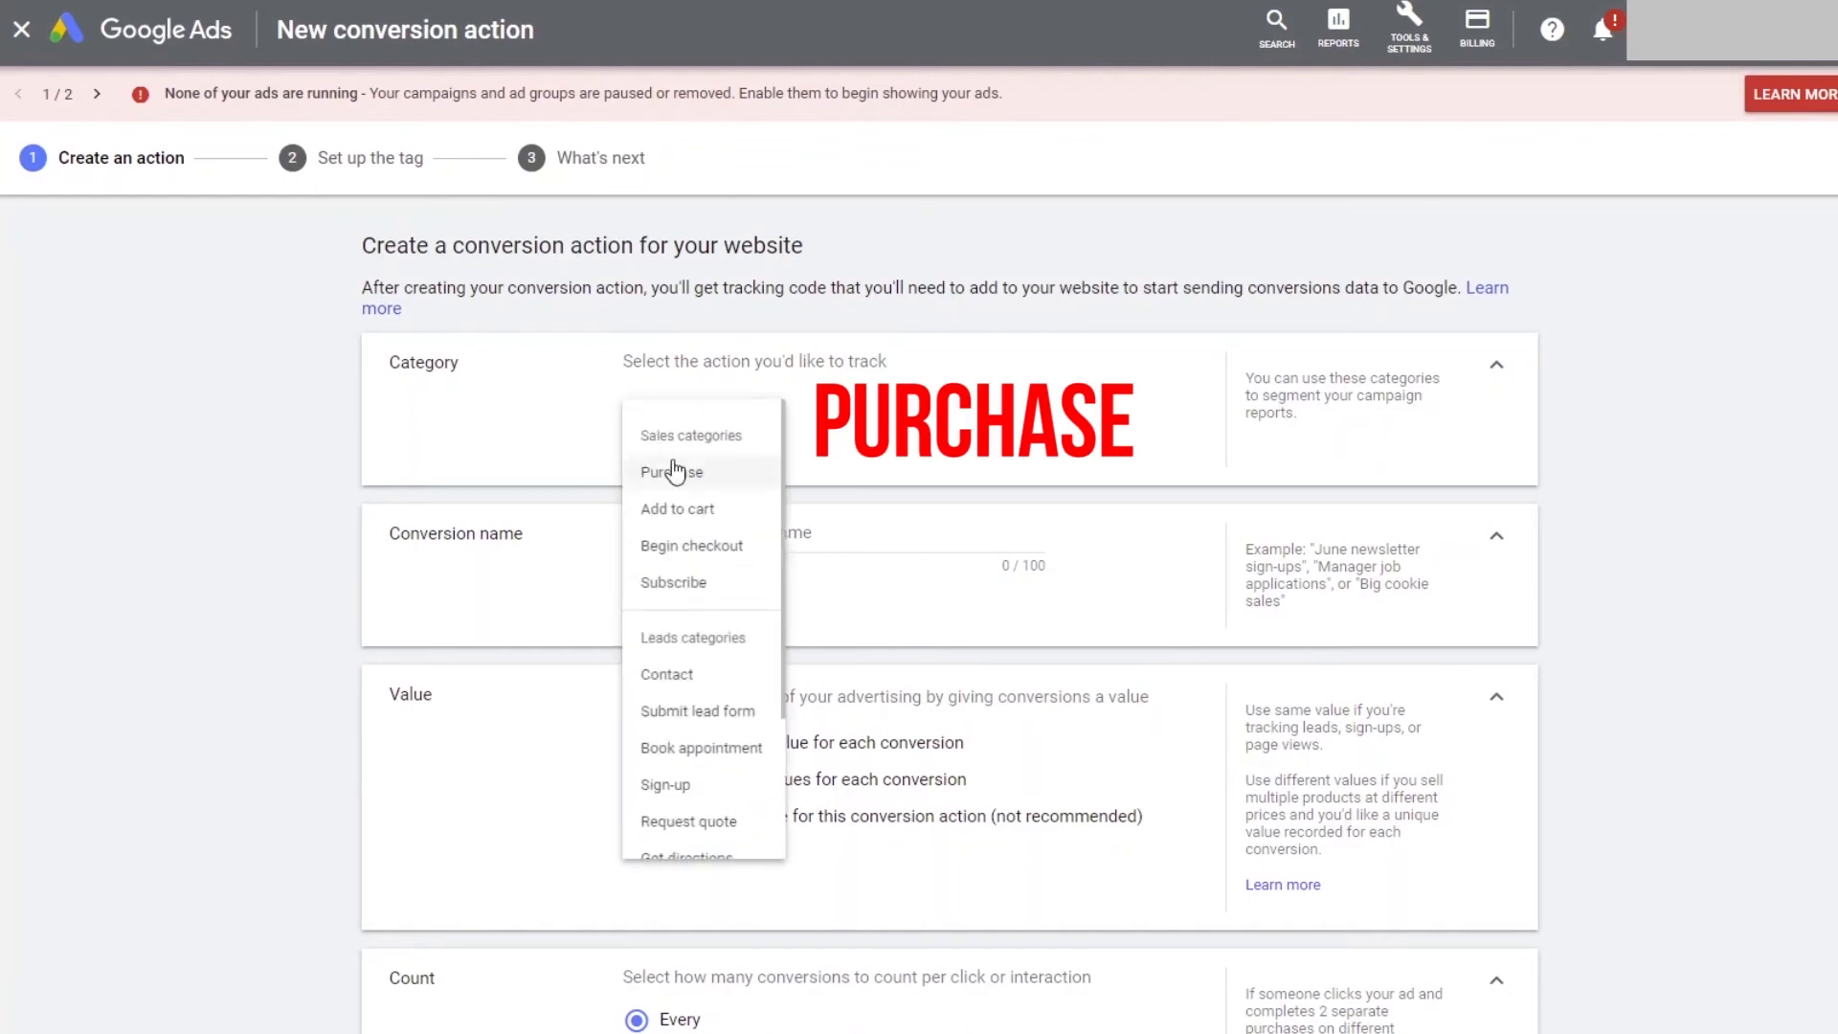
pyautogui.click(672, 471)
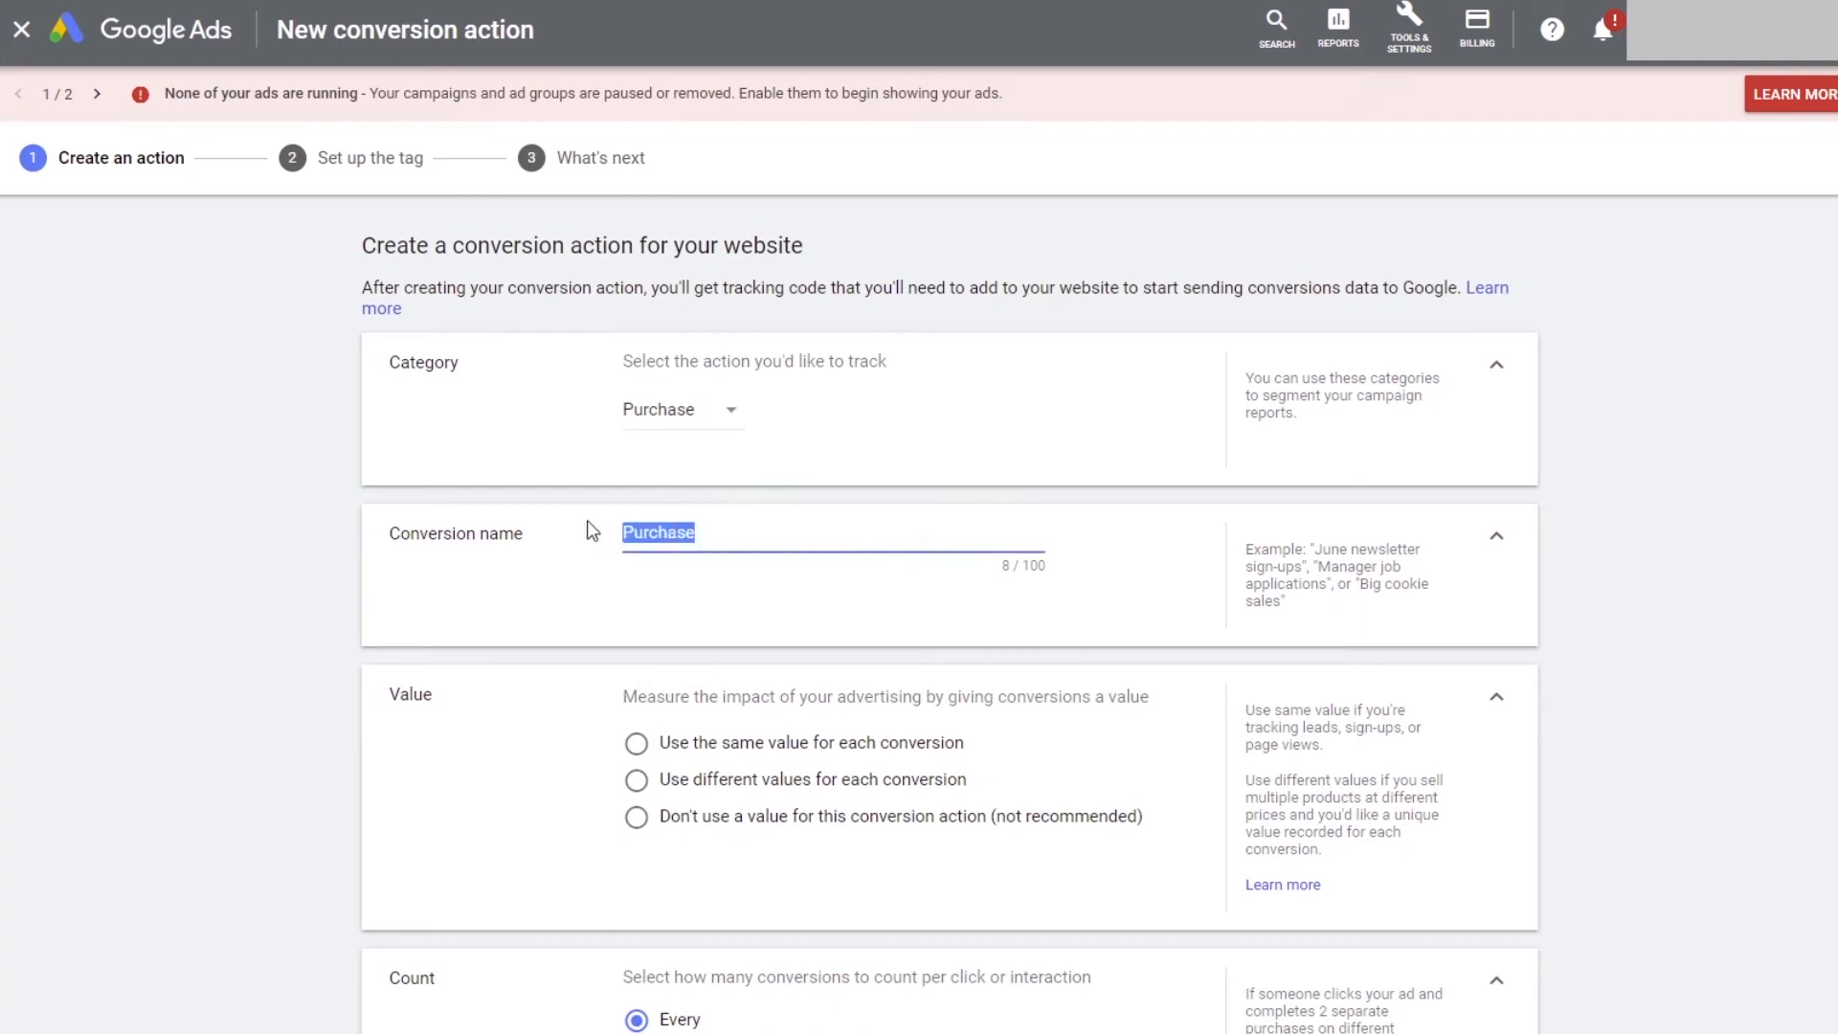
pyautogui.moveTo(379, 677)
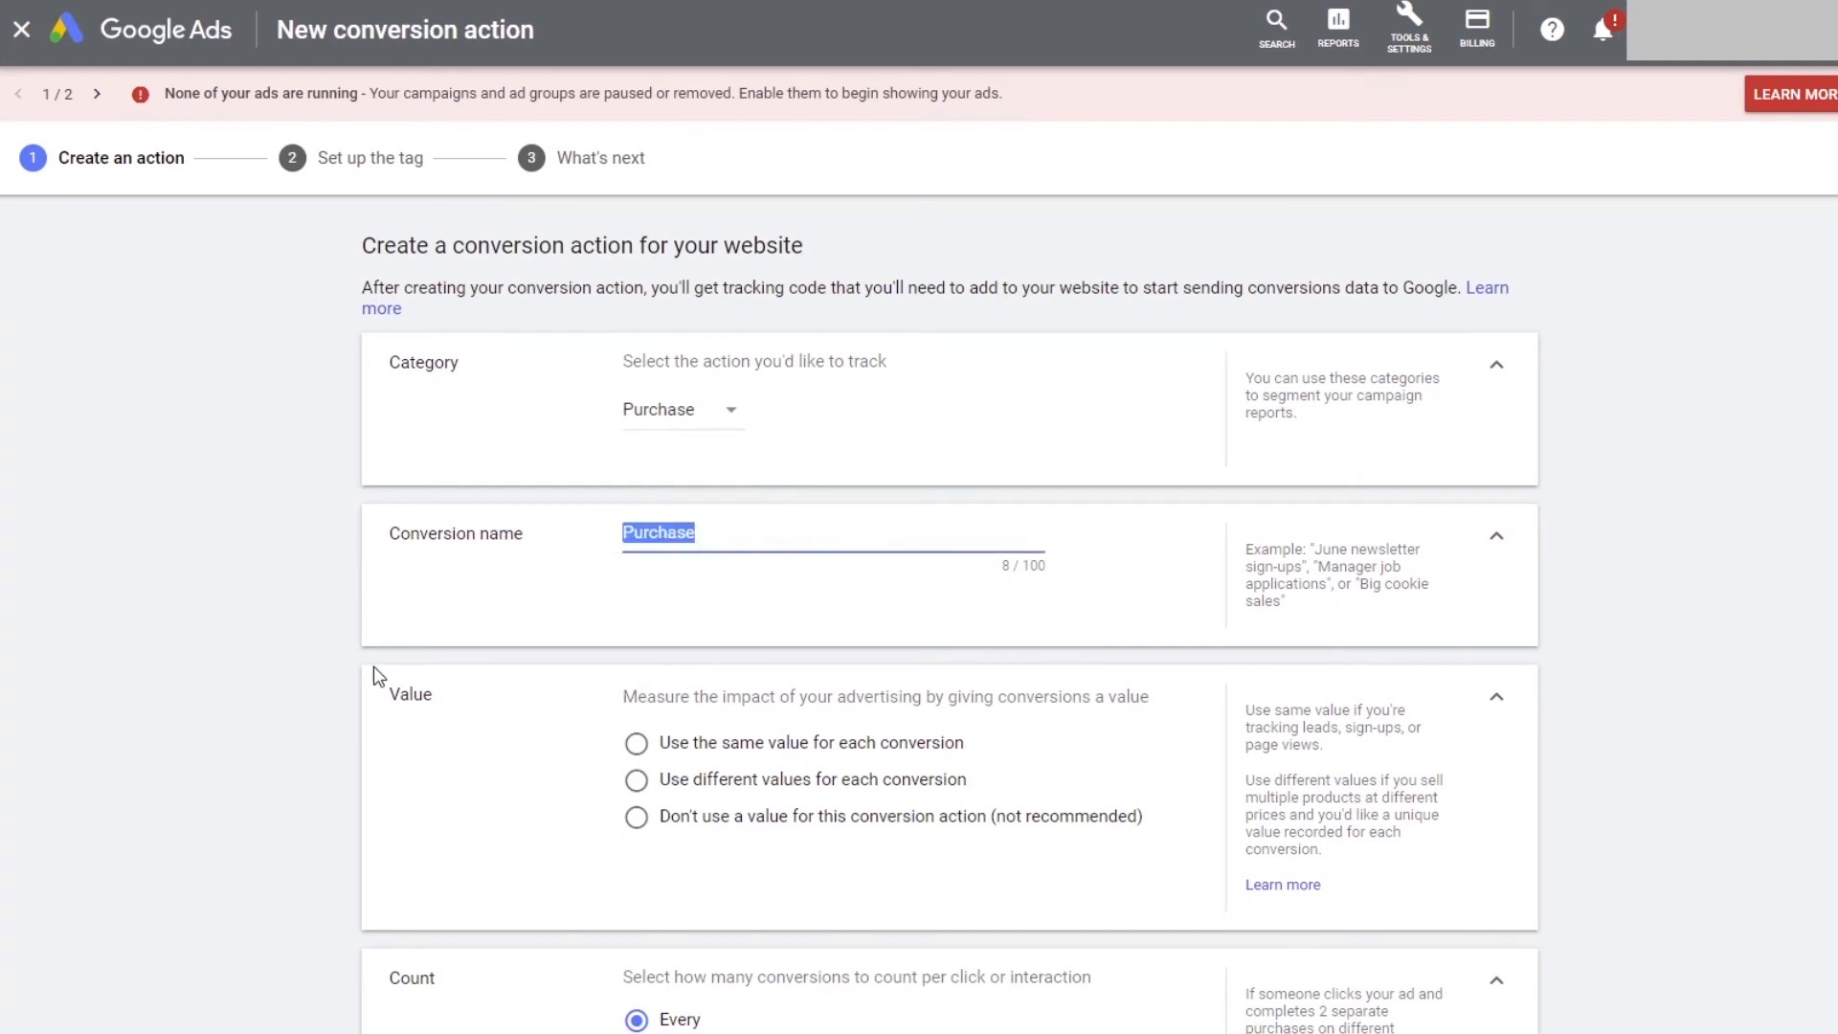
# - Name it 'IG Course Purchased' and use the same value, 97, for each conversion
pyautogui.write('IG Cou')
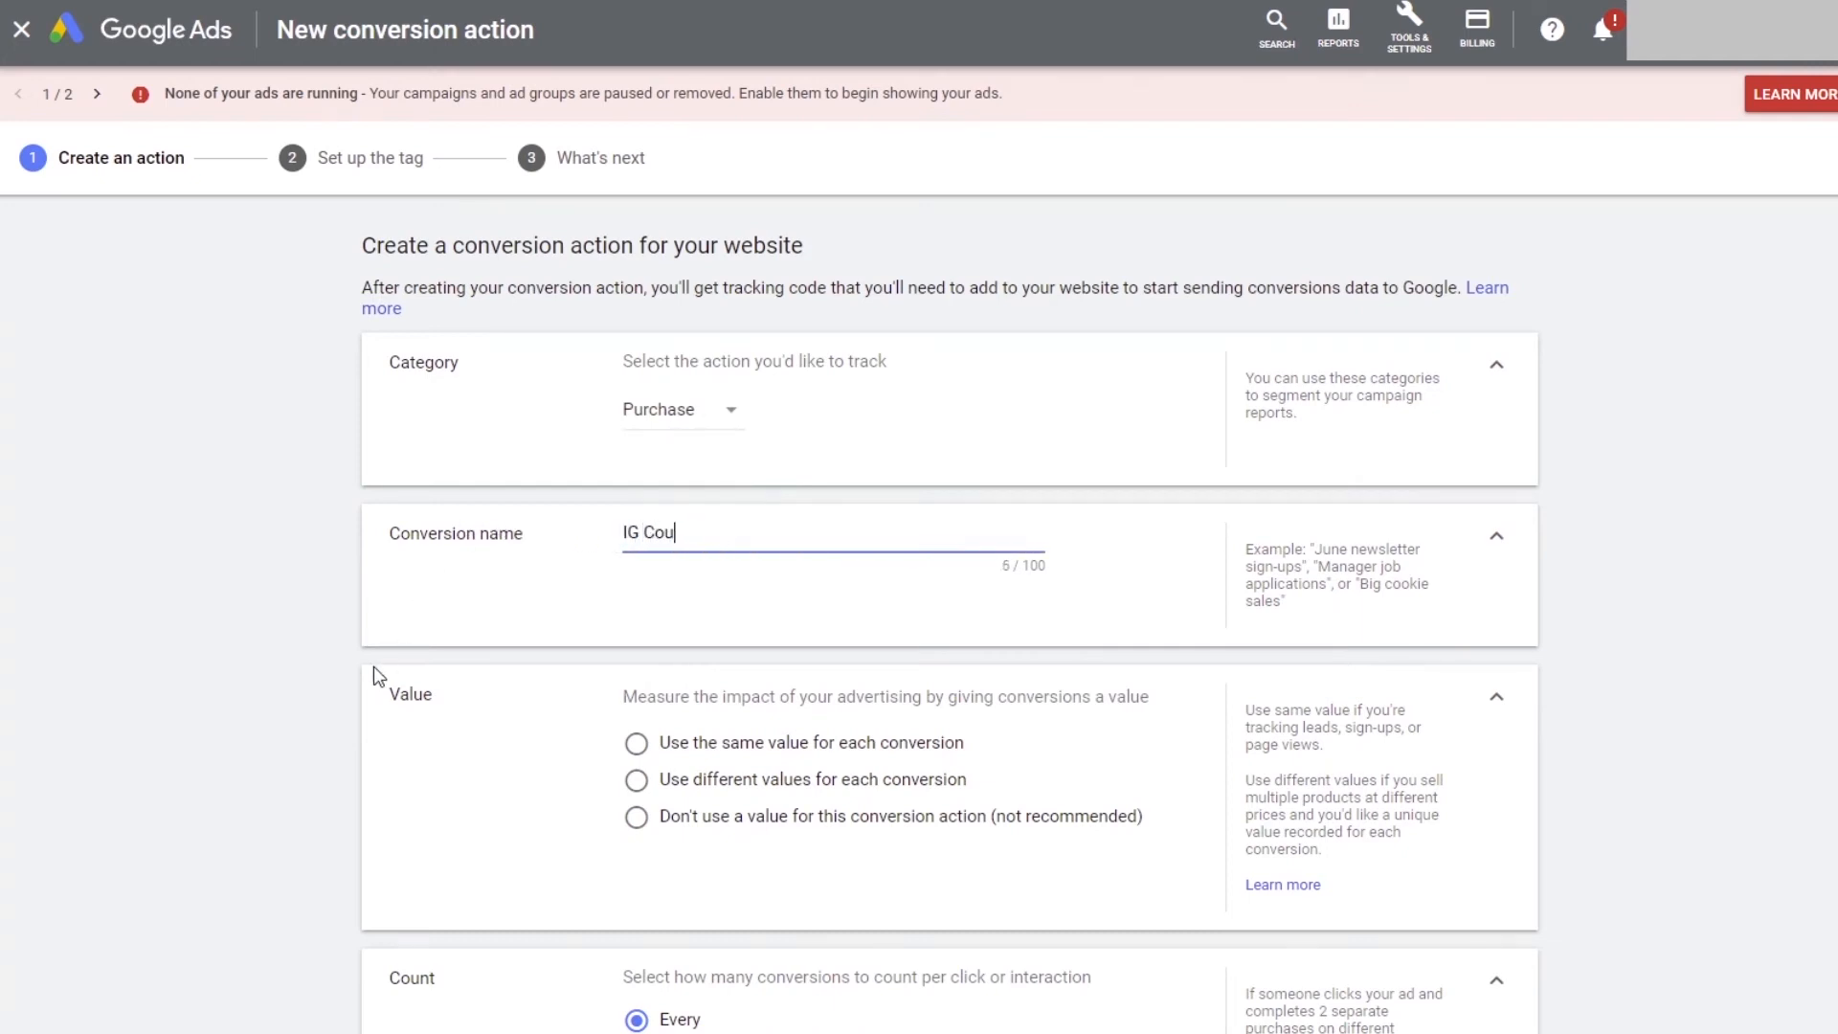
pyautogui.write('rse Purcha')
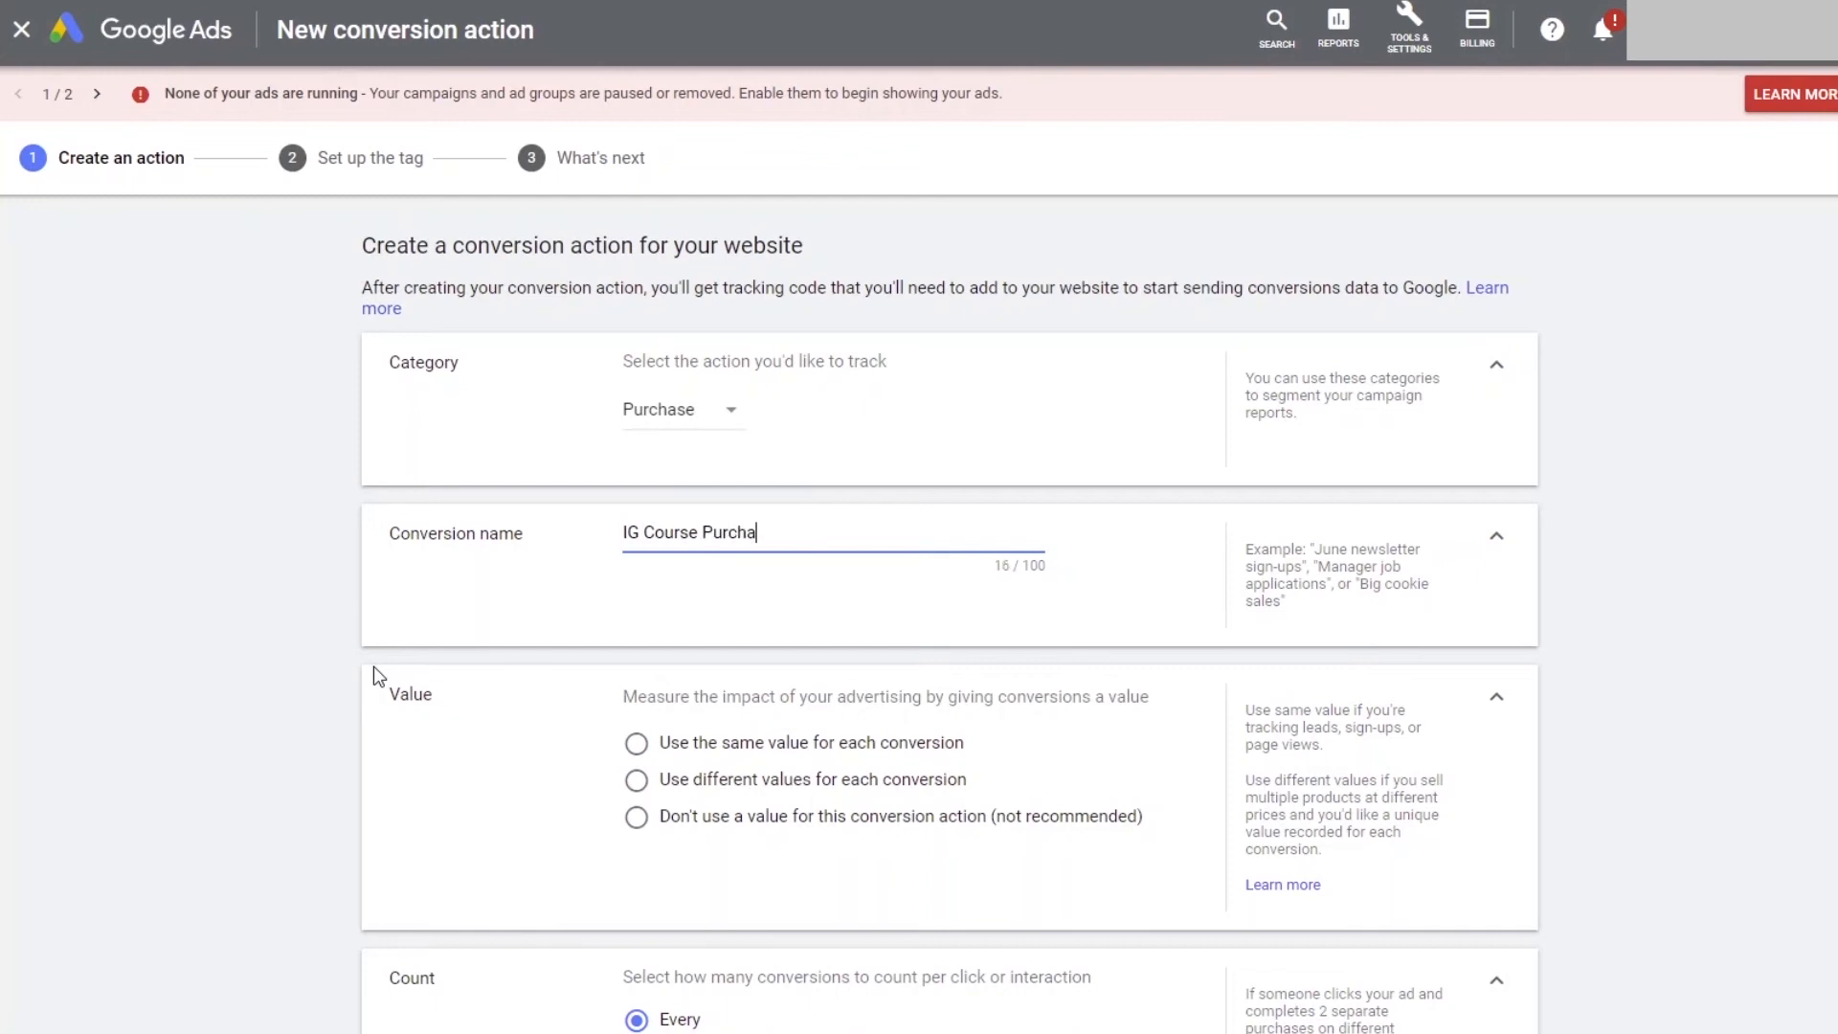
pyautogui.write('sed')
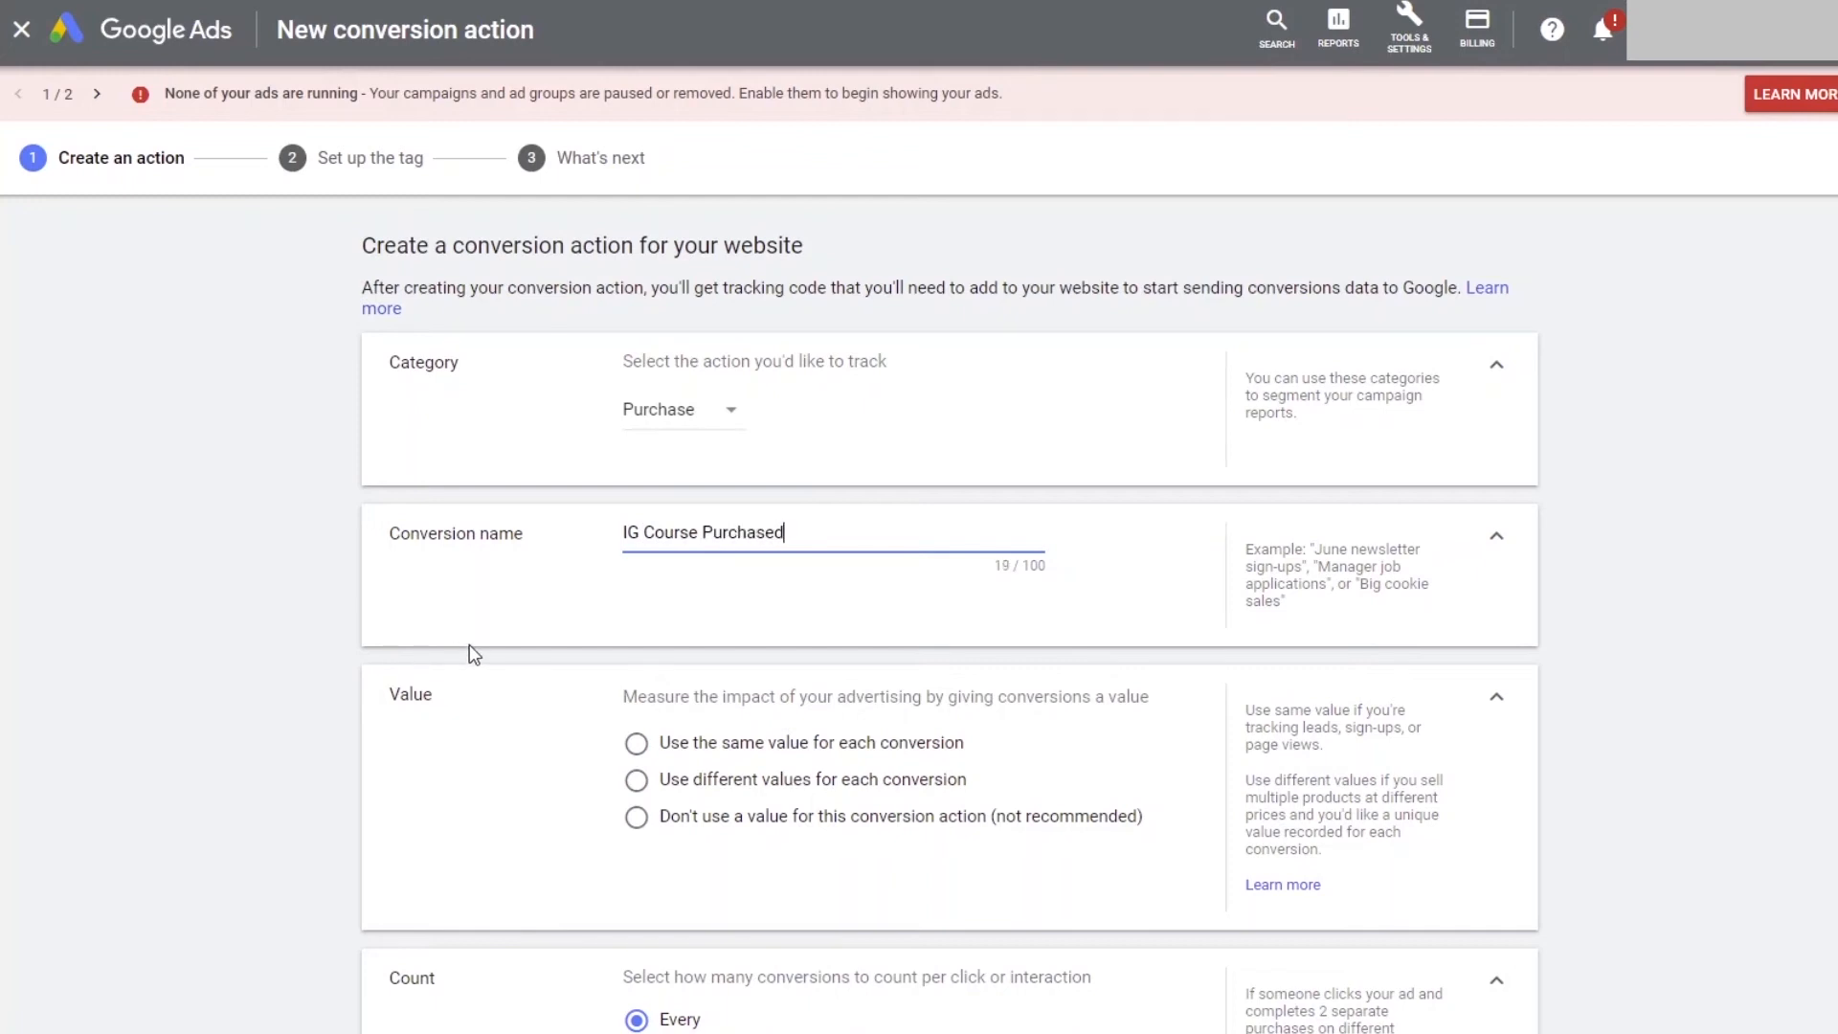
pyautogui.scroll(-3)
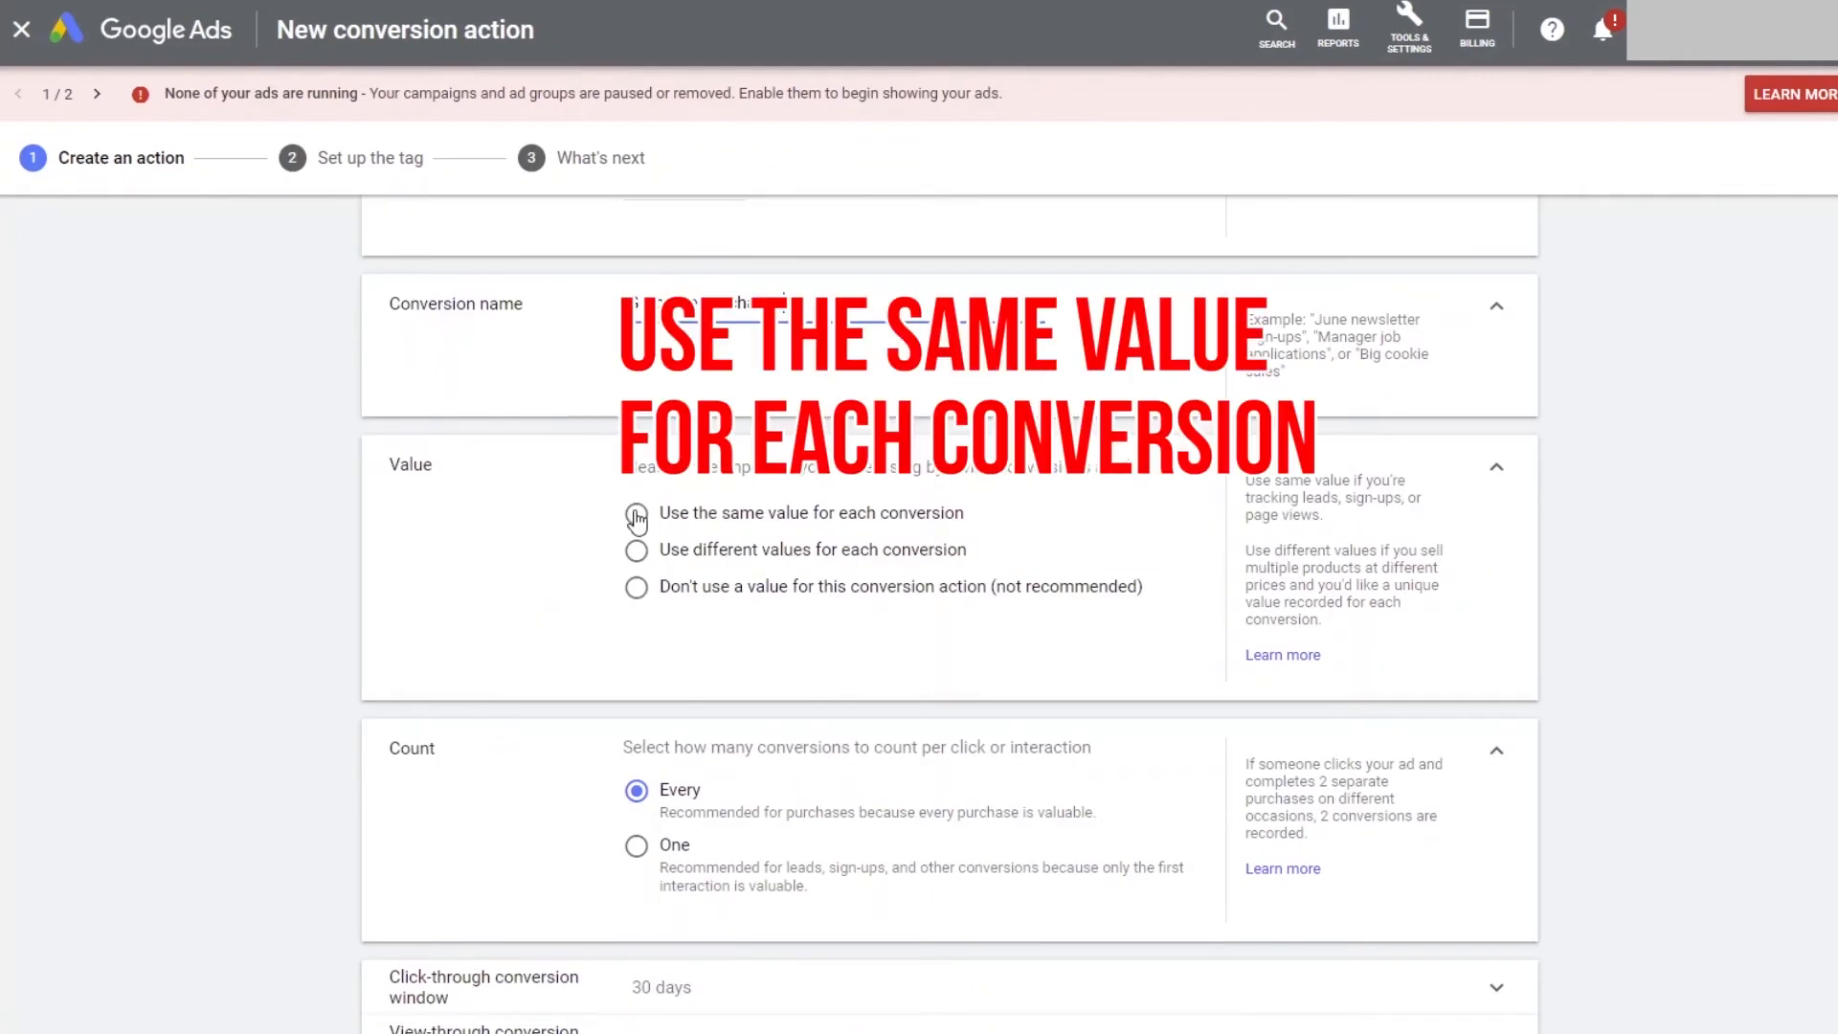
pyautogui.click(636, 512)
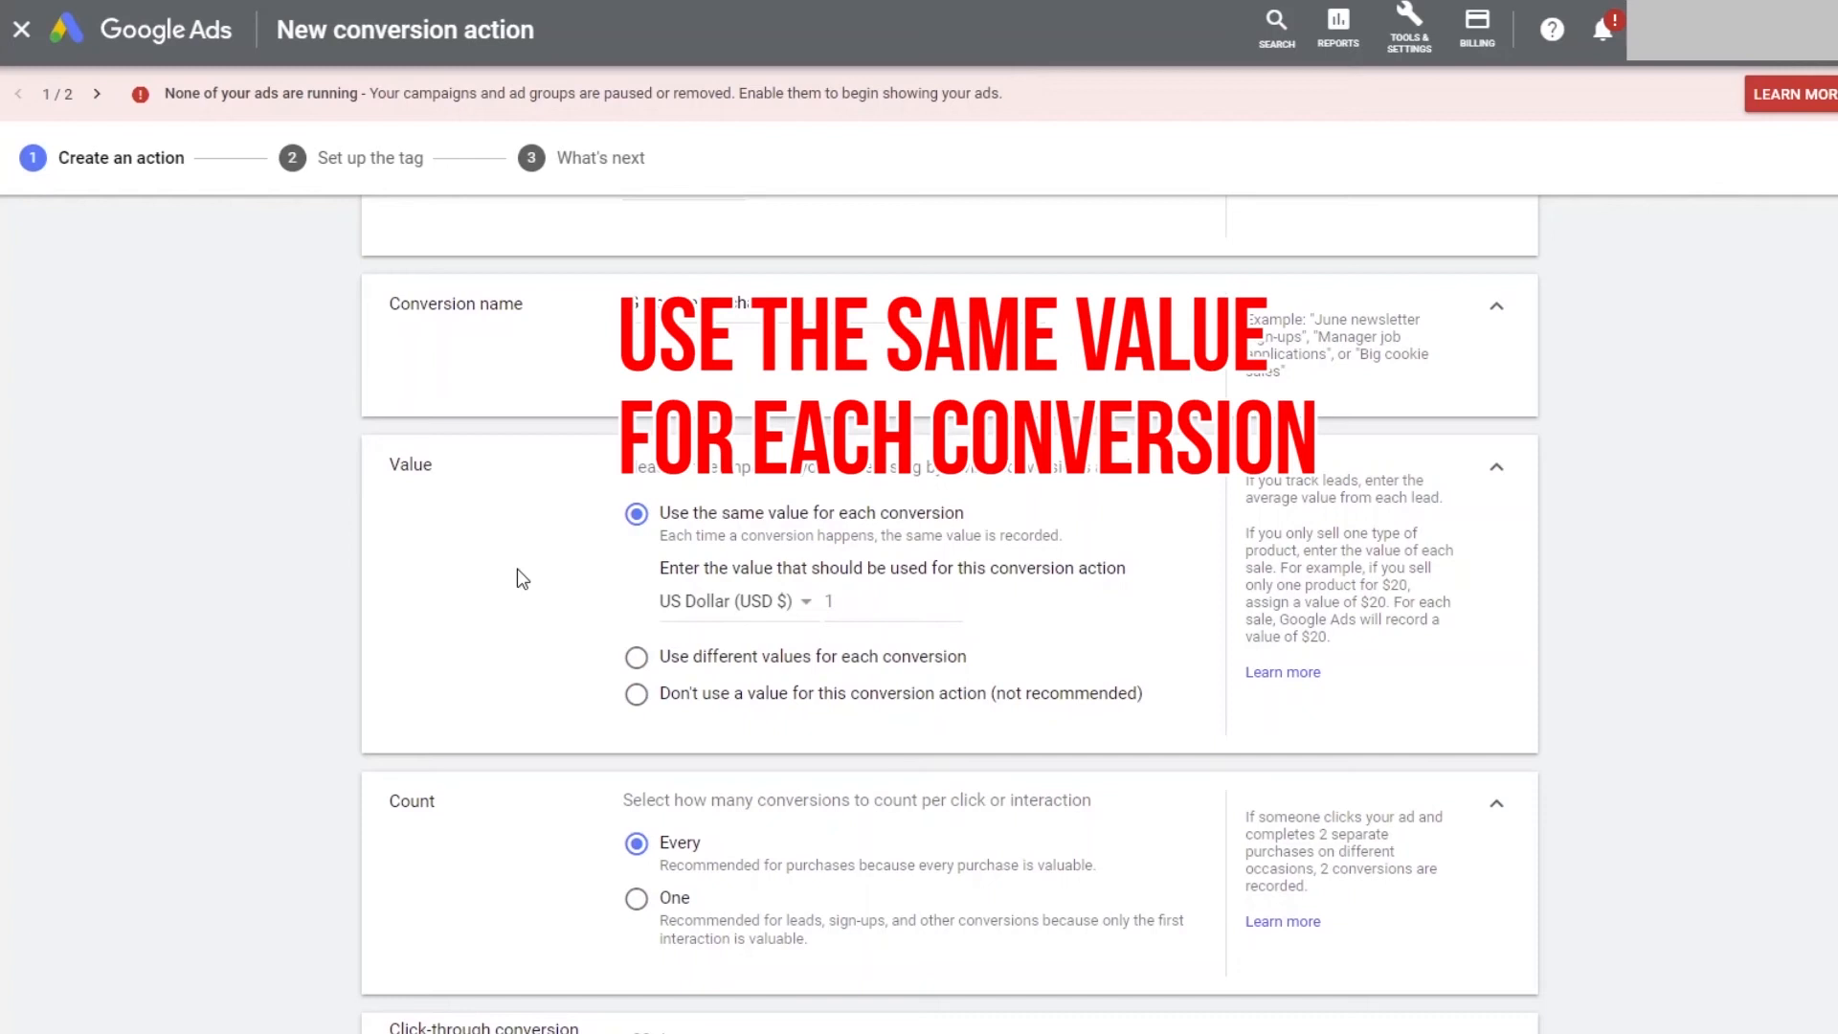
pyautogui.click(891, 601)
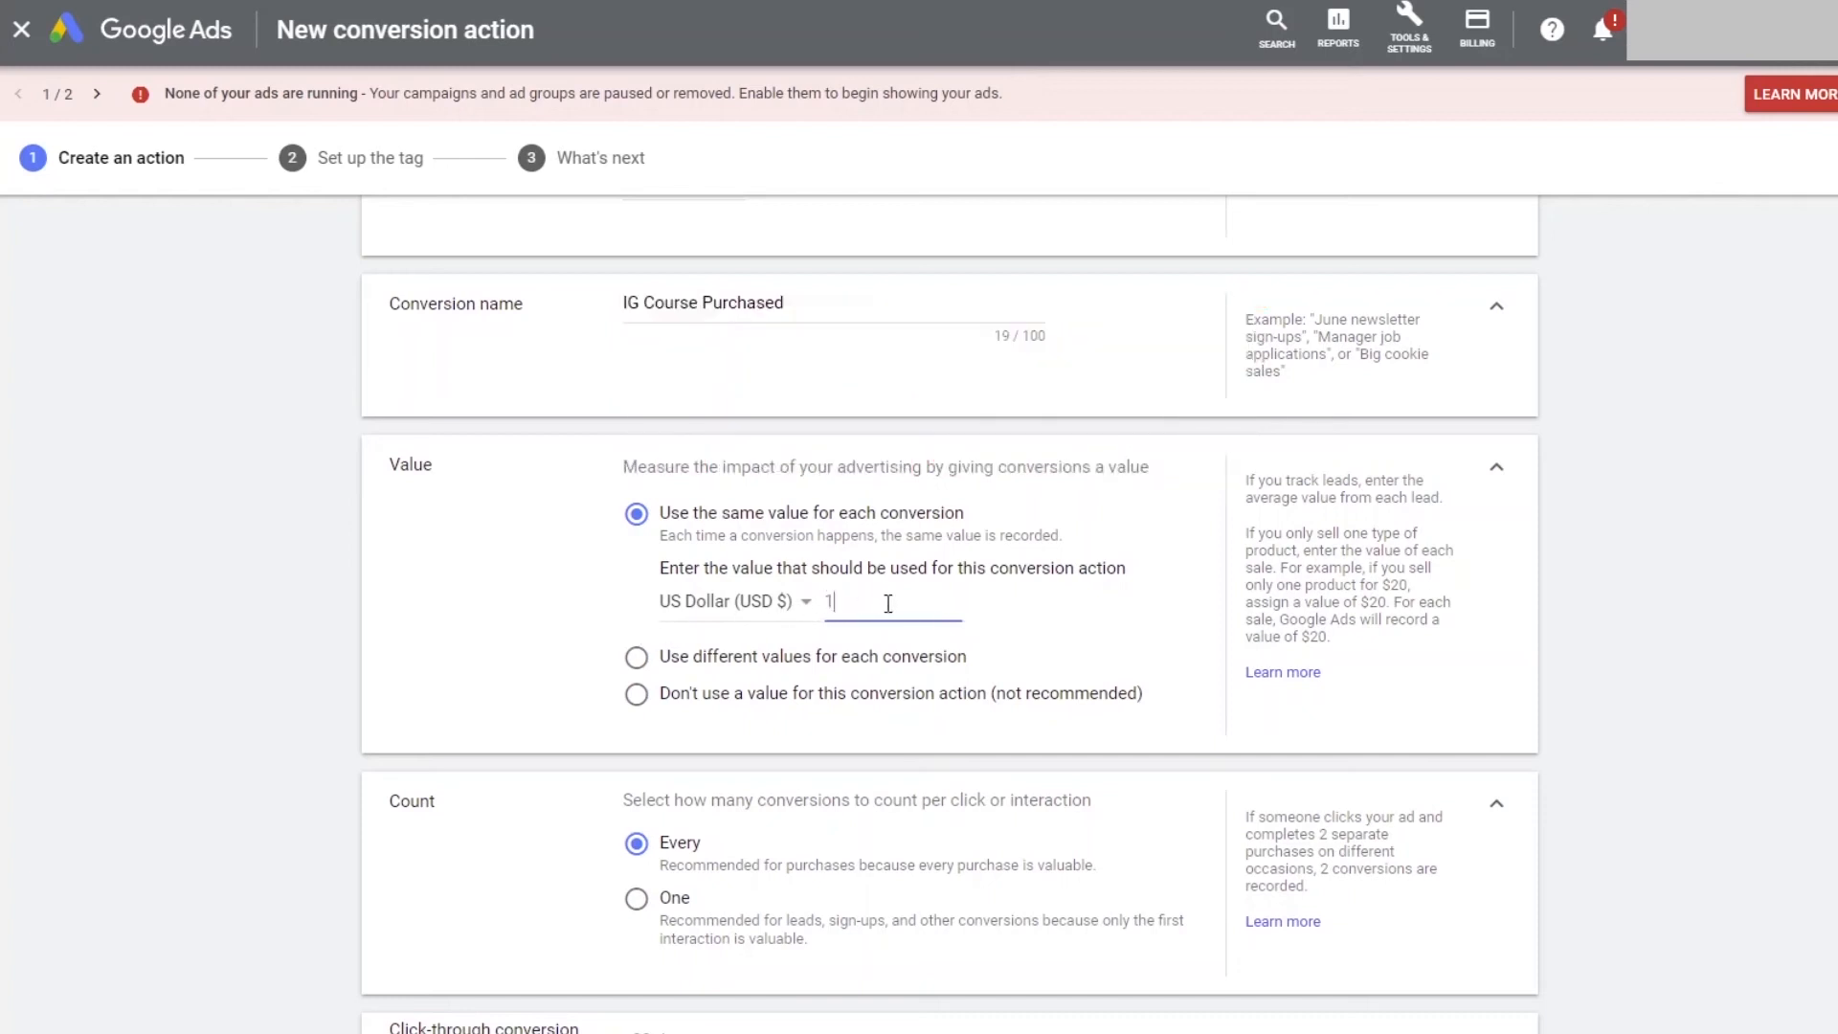
pyautogui.write('97')
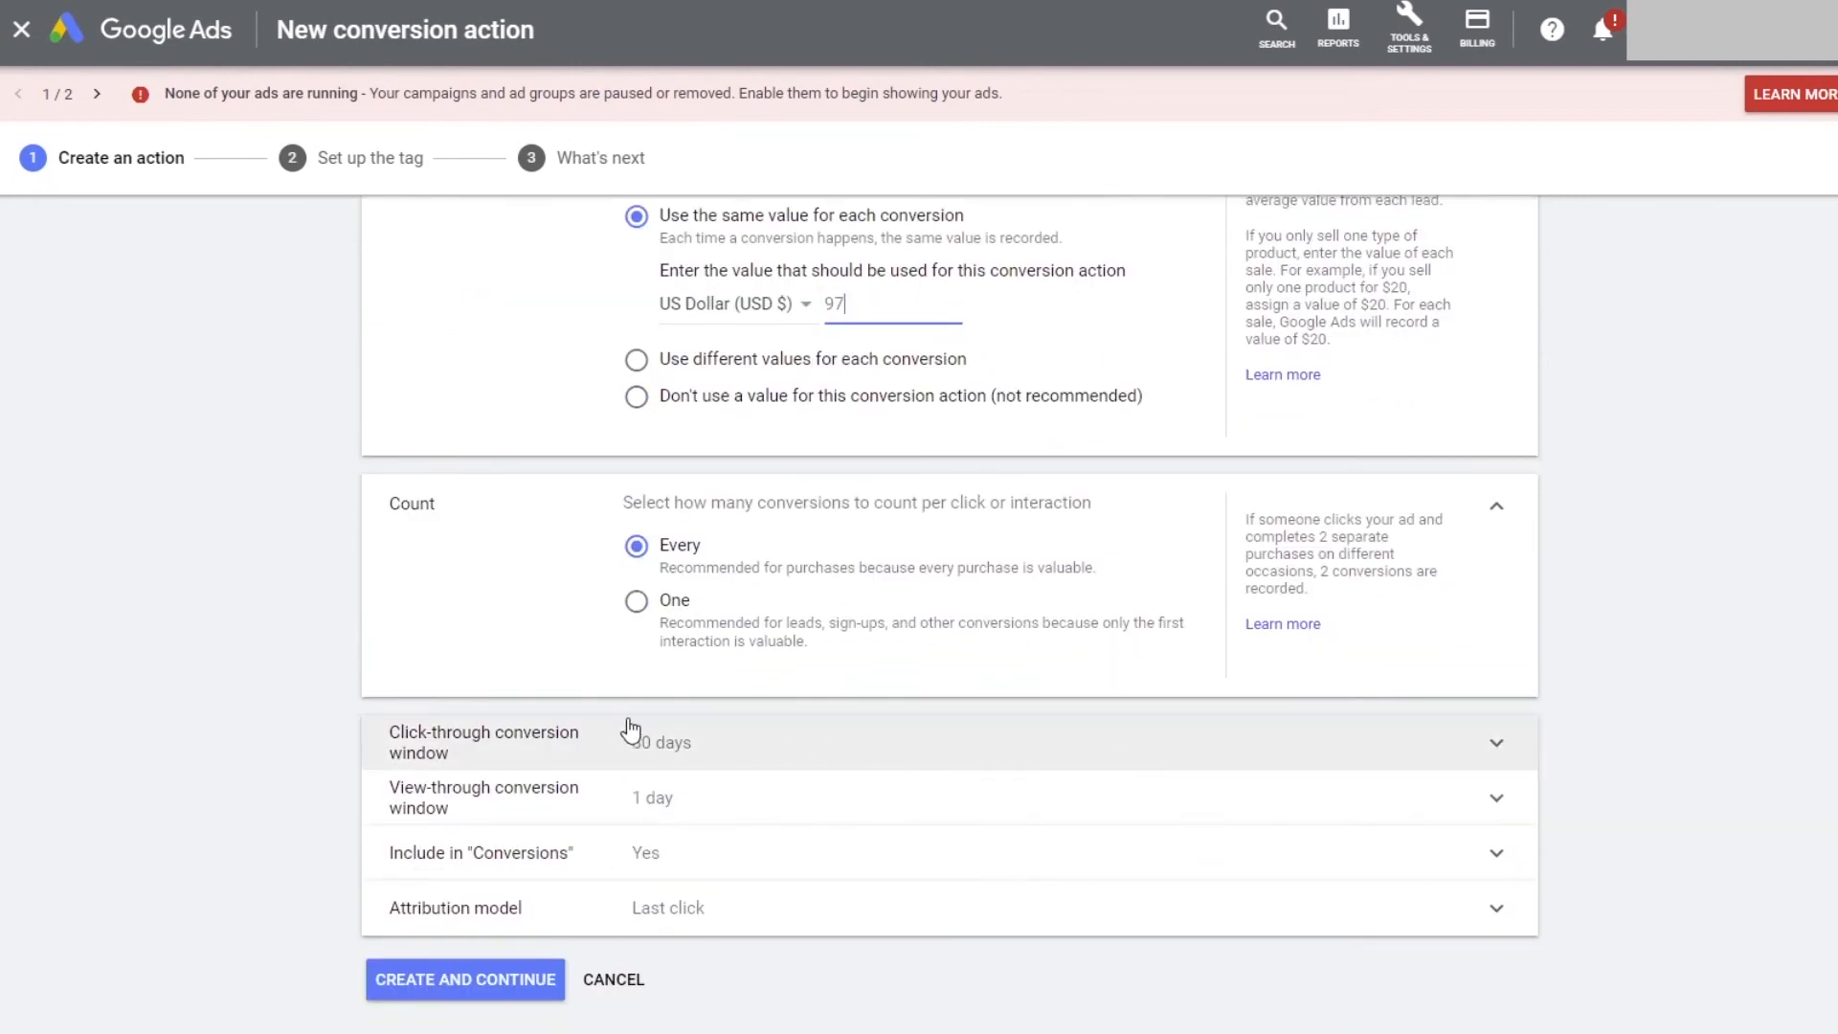
pyautogui.moveTo(235, 661)
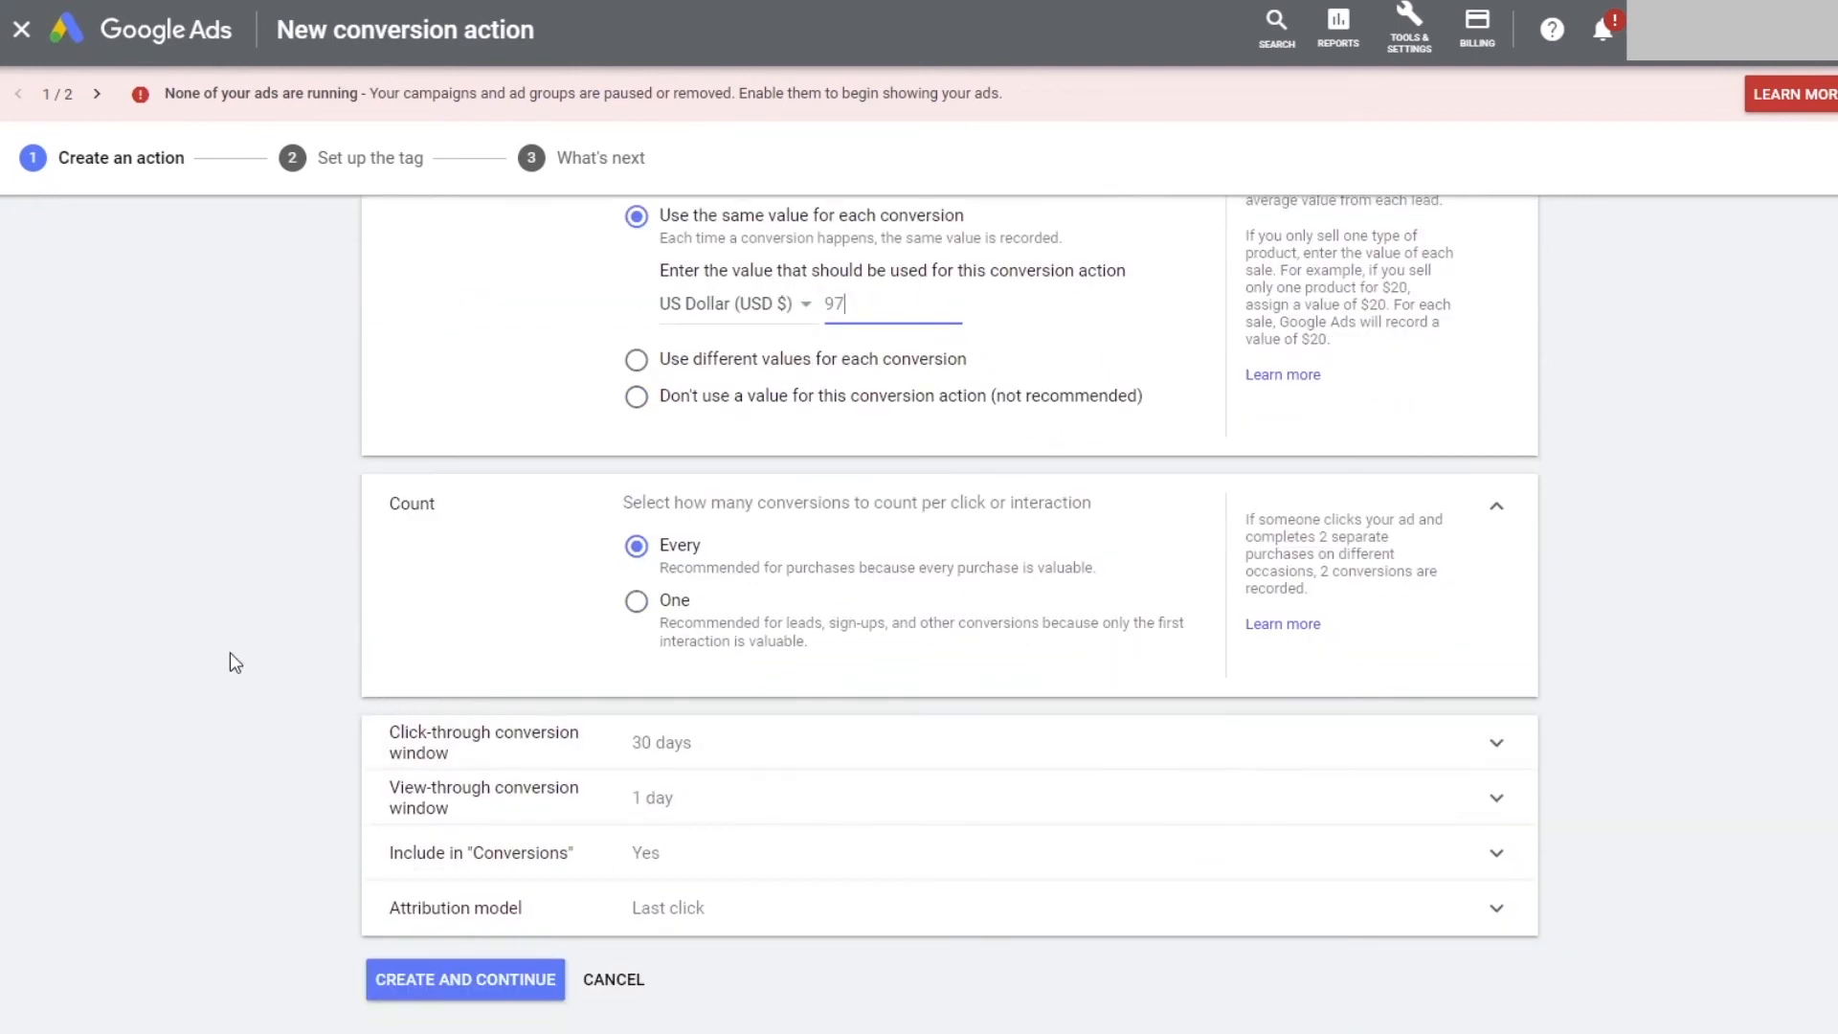